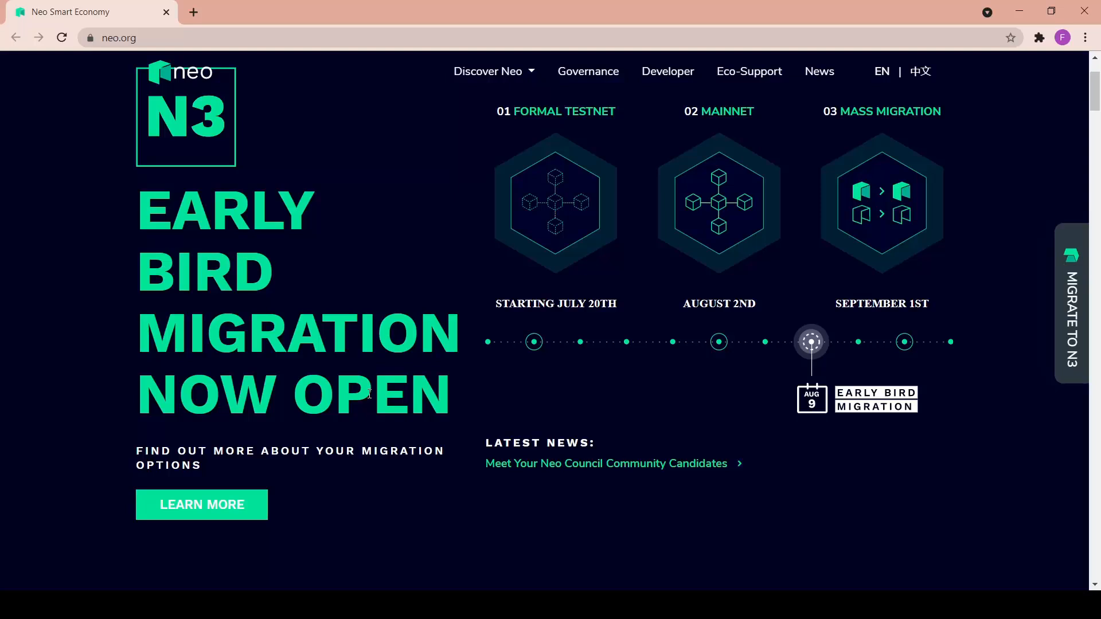
pyautogui.moveTo(365, 440)
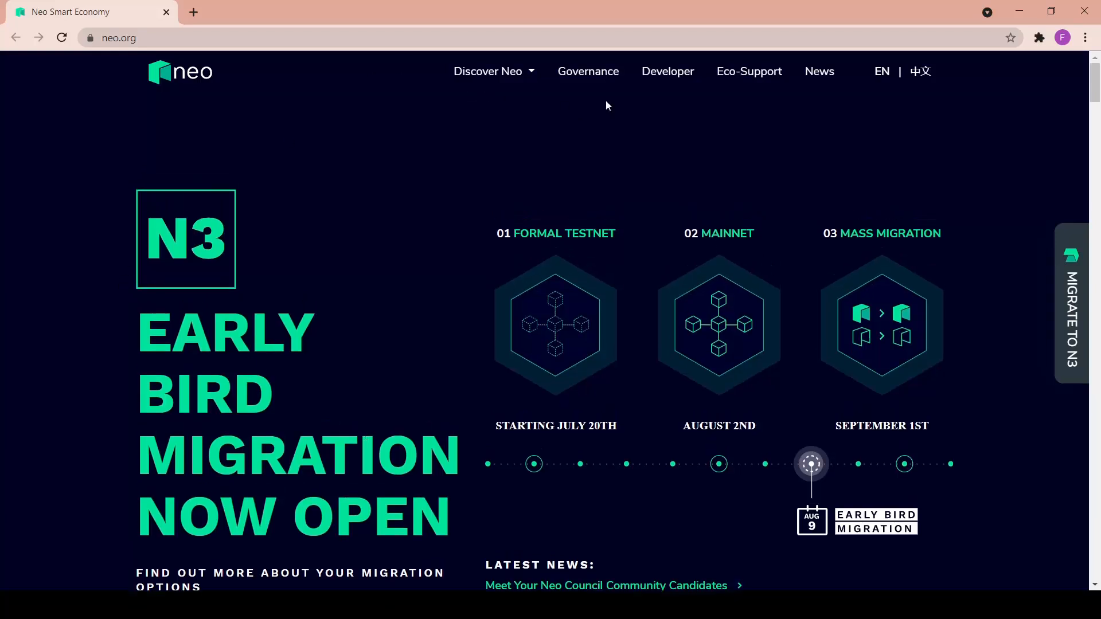
# Show the Neo pages list, then scroll down the homepage past the N3 timeline to the migration Learn More
pyautogui.click(488, 71)
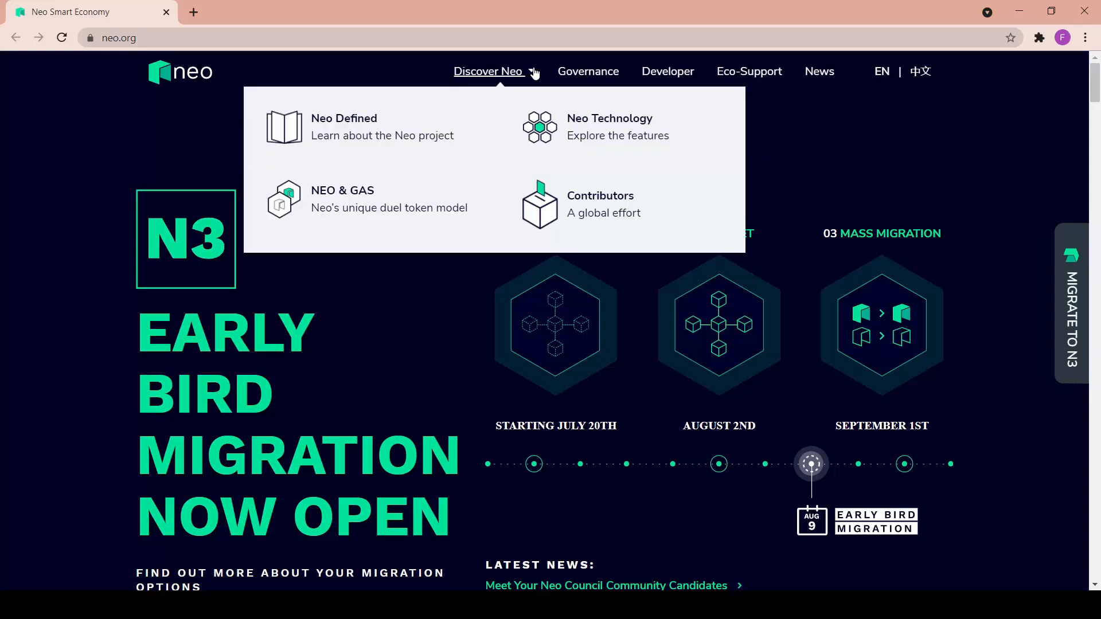
pyautogui.moveTo(352, 165)
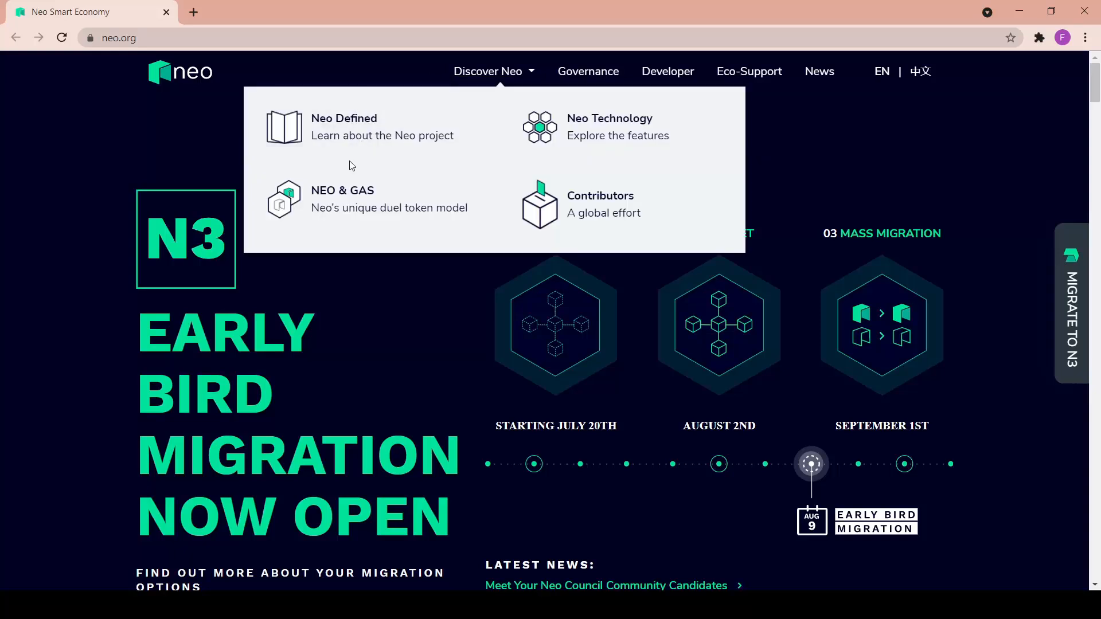
pyautogui.moveTo(381, 203)
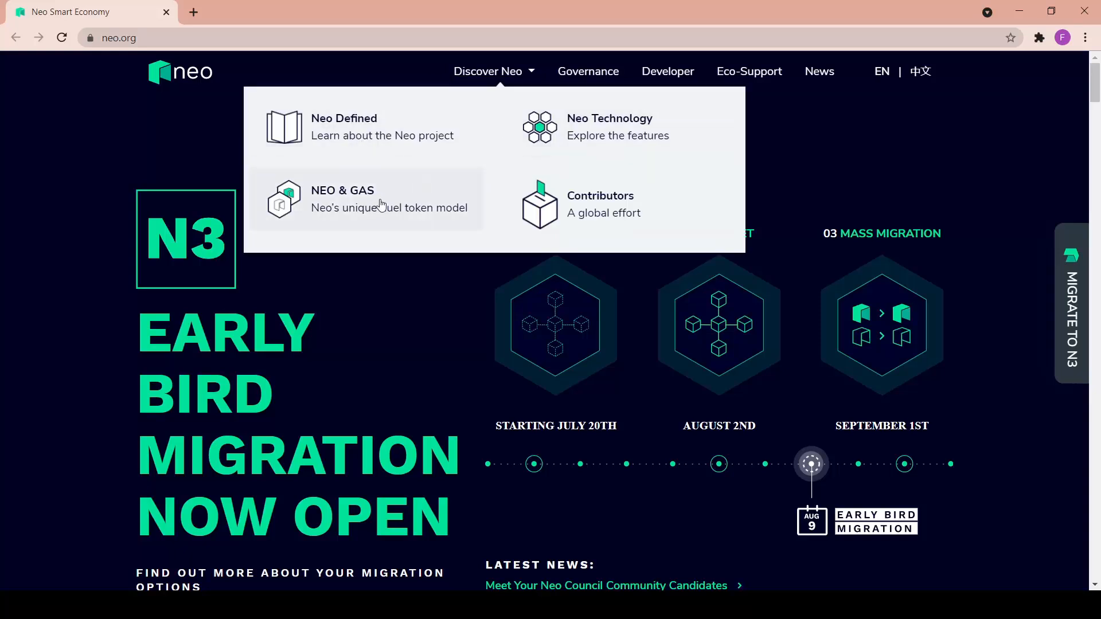
pyautogui.moveTo(584, 215)
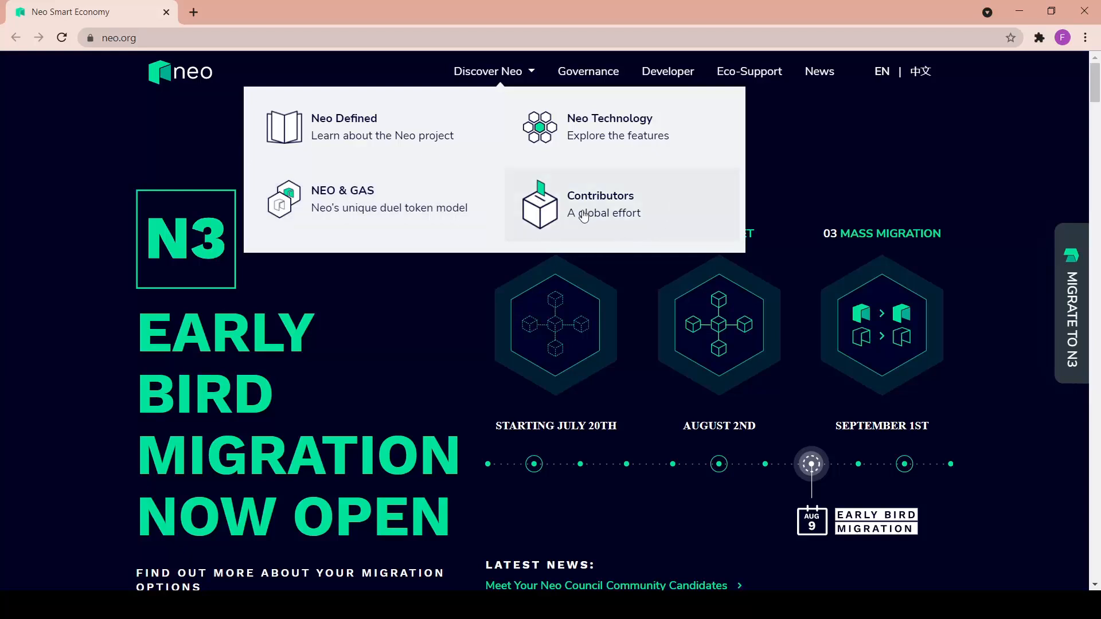
pyautogui.moveTo(798, 174)
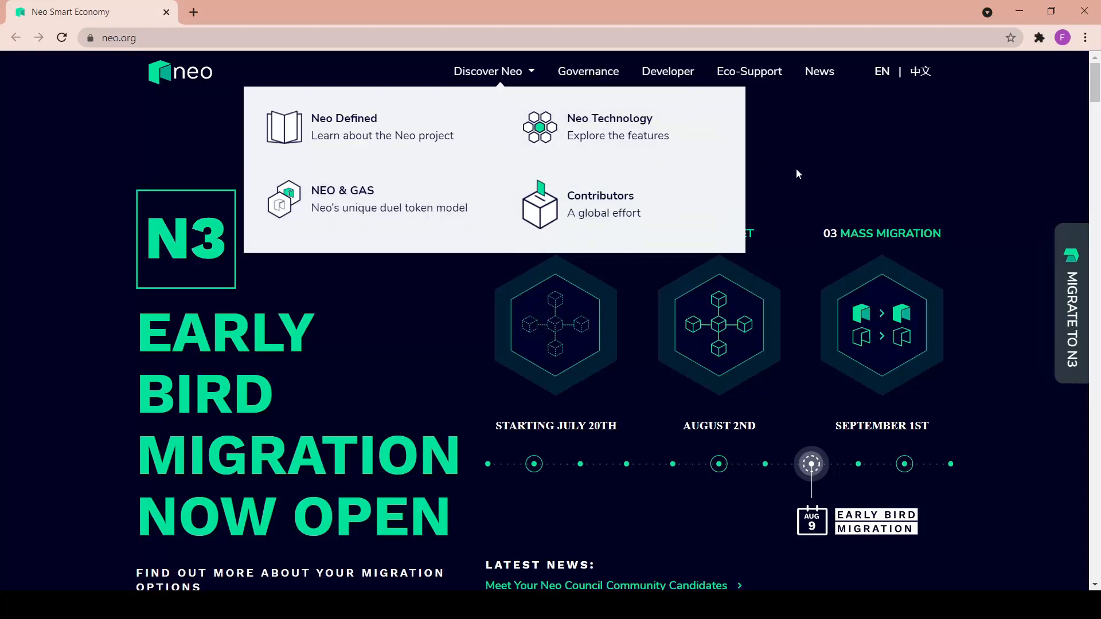
pyautogui.moveTo(684, 80)
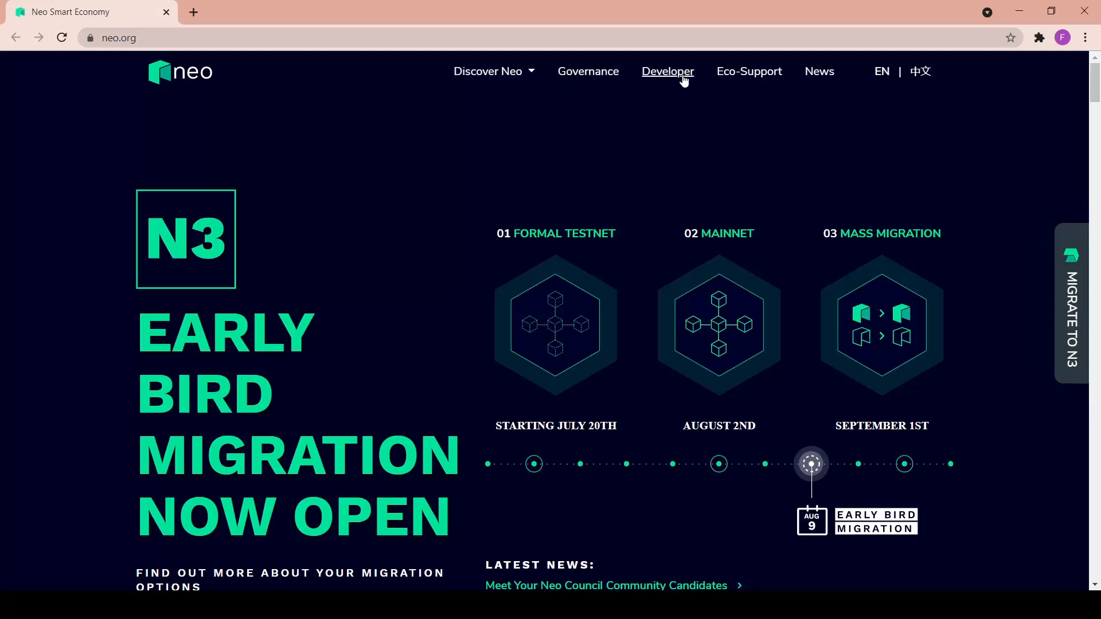
pyautogui.moveTo(765, 86)
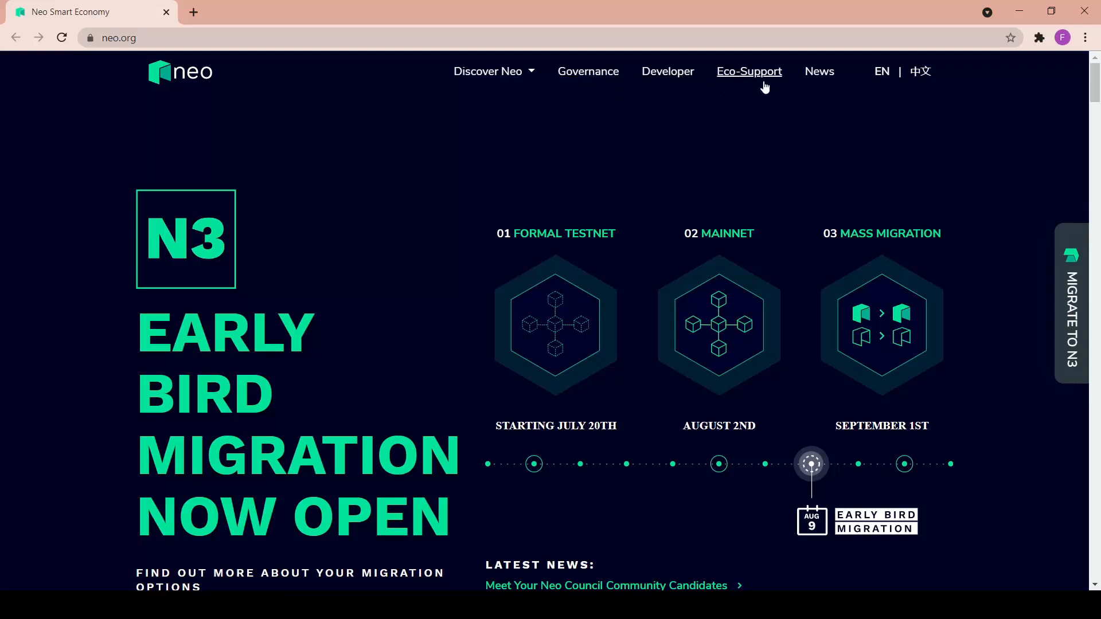
pyautogui.moveTo(918, 75)
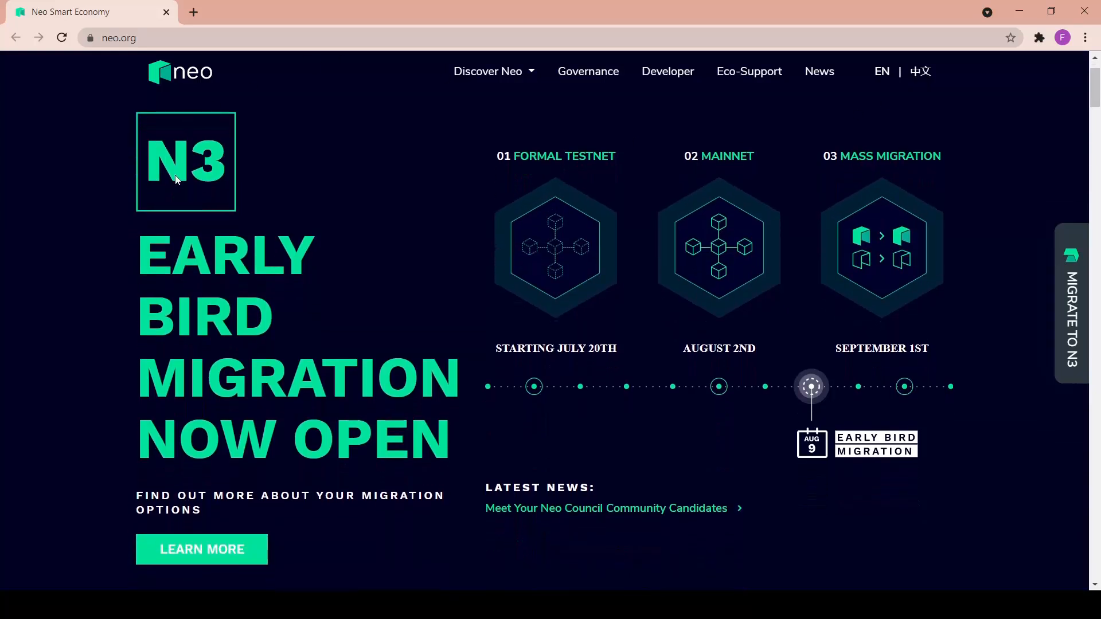
pyautogui.scroll(-3)
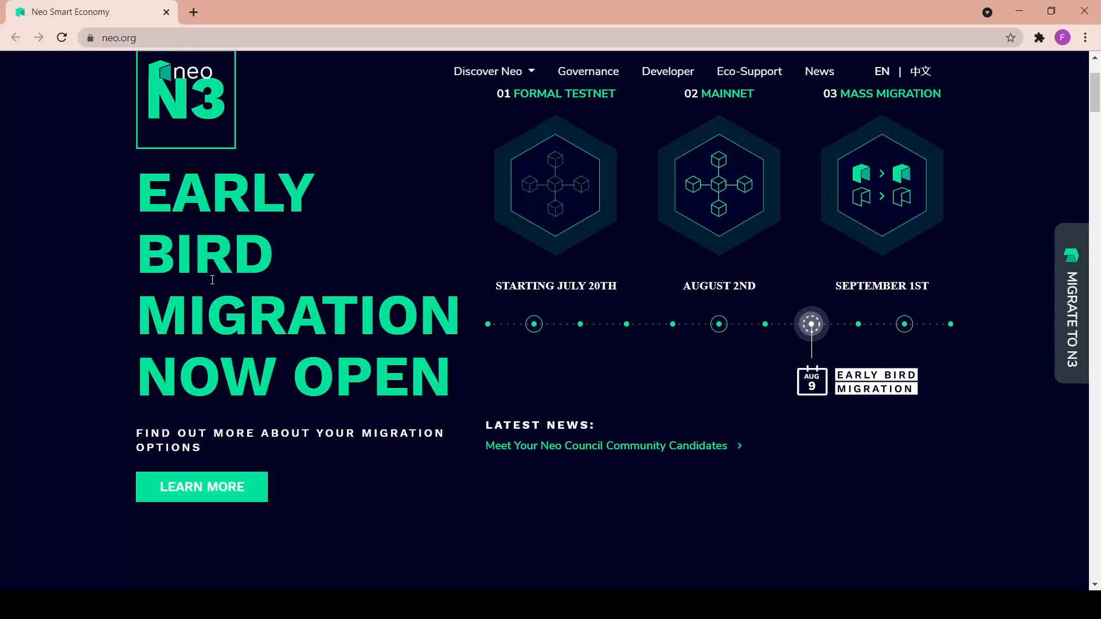
pyautogui.scroll(-3)
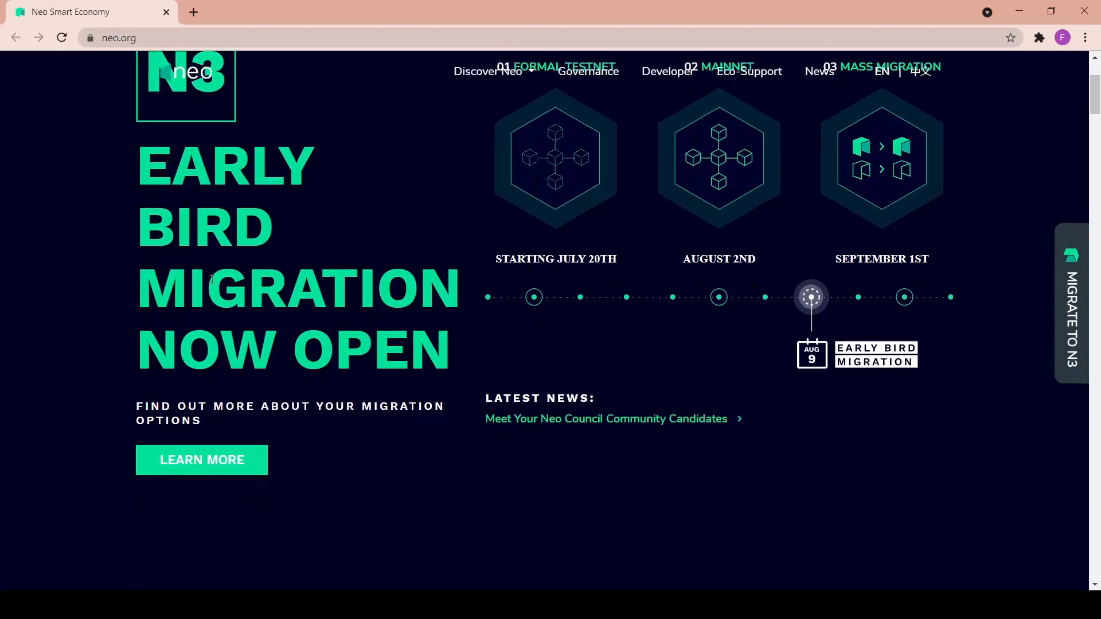
pyautogui.scroll(-3)
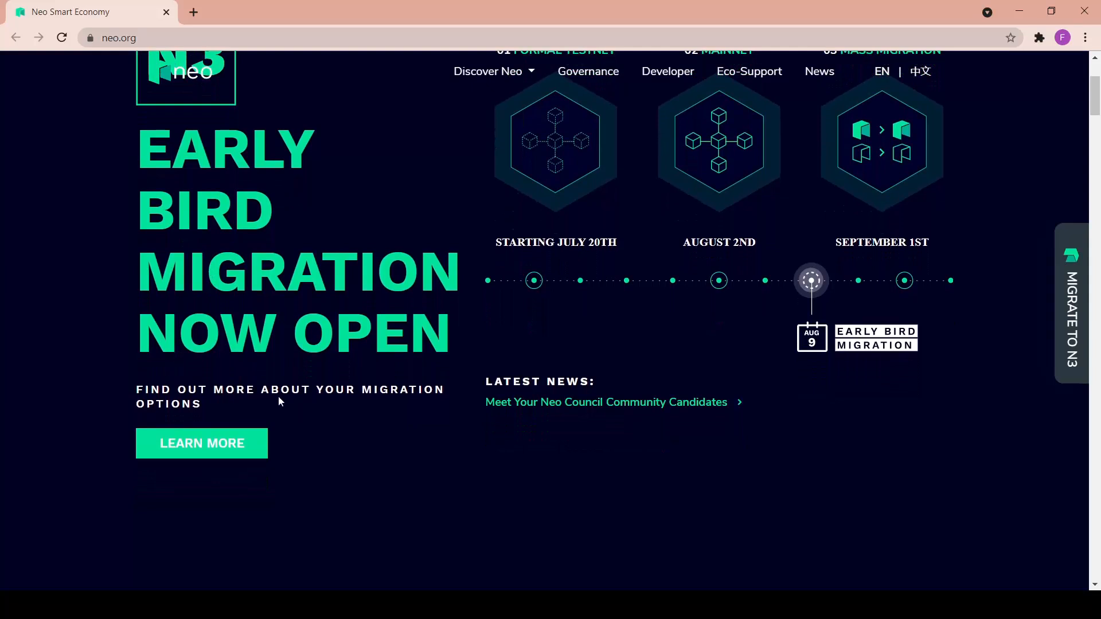
pyautogui.moveTo(166, 419)
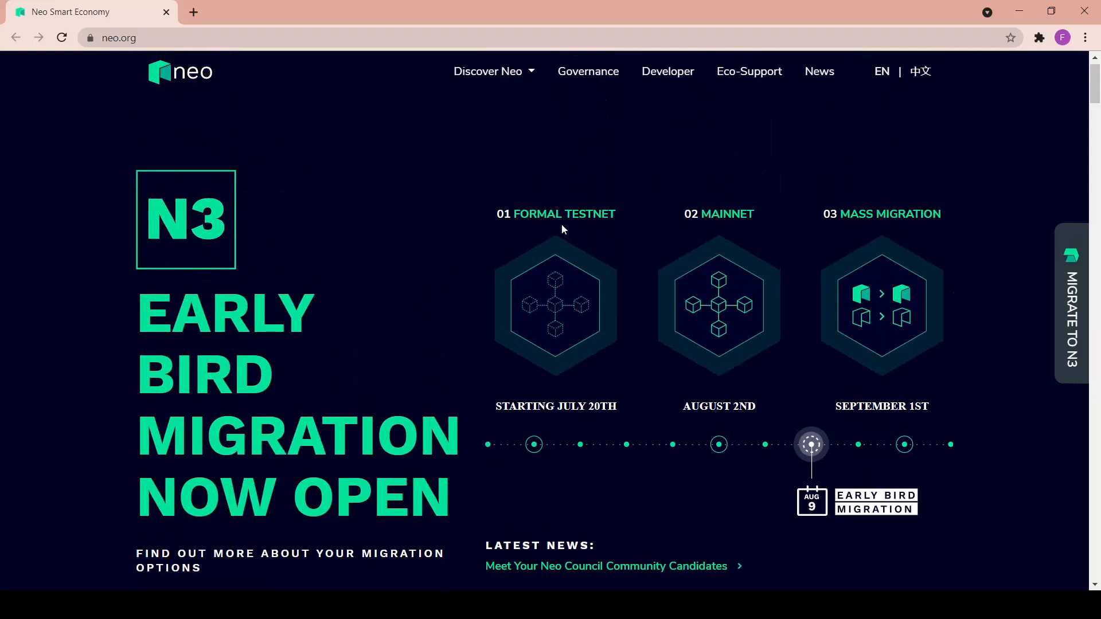
pyautogui.moveTo(591, 427)
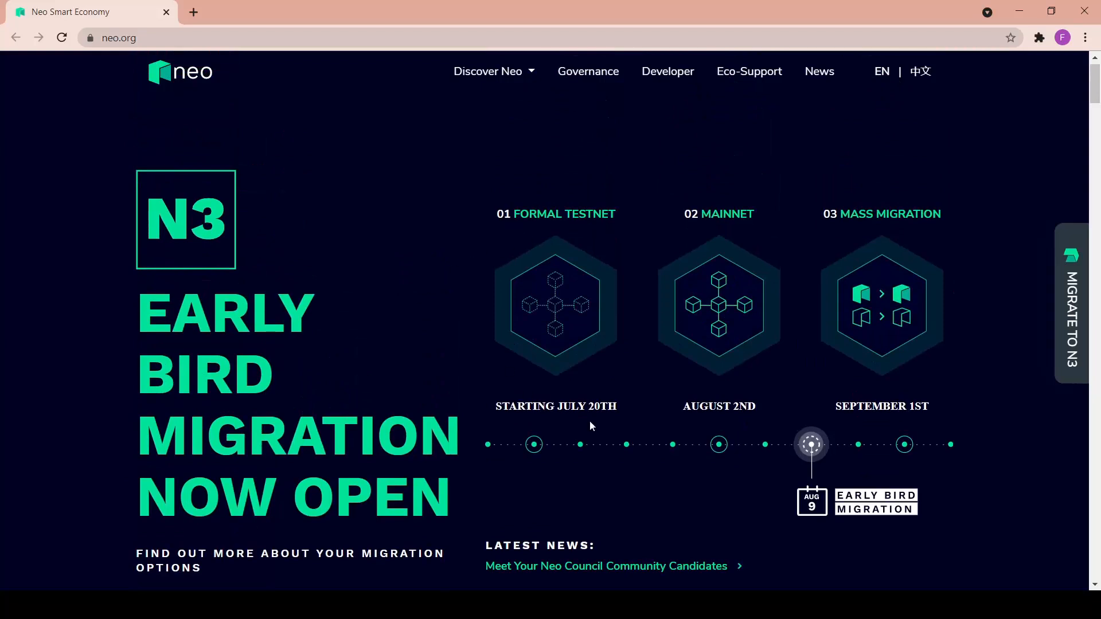
pyautogui.moveTo(611, 247)
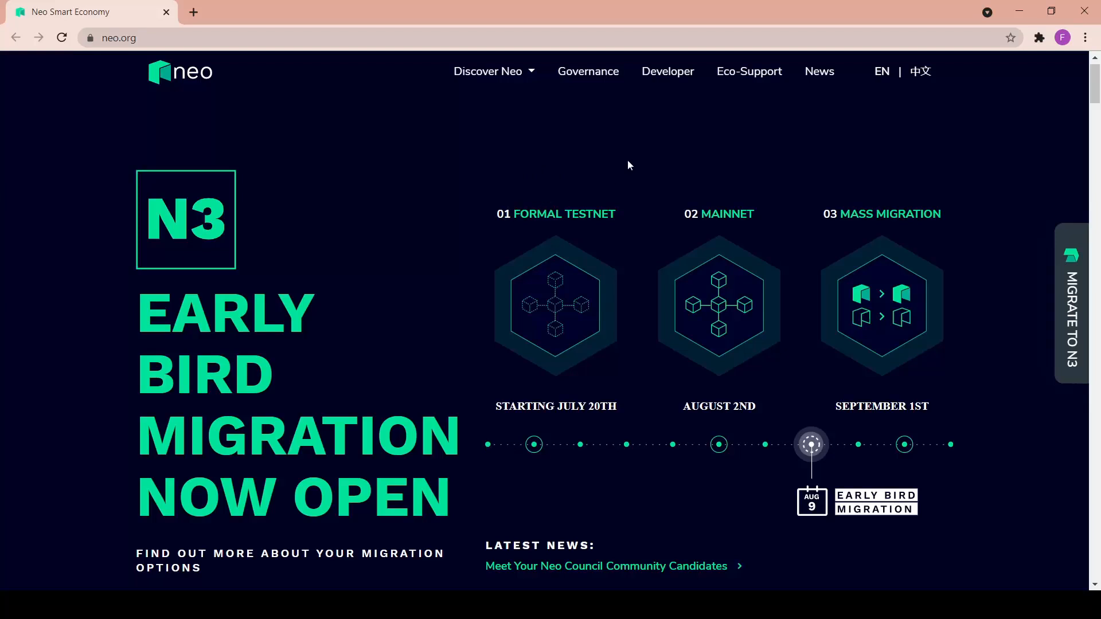
pyautogui.moveTo(531, 420)
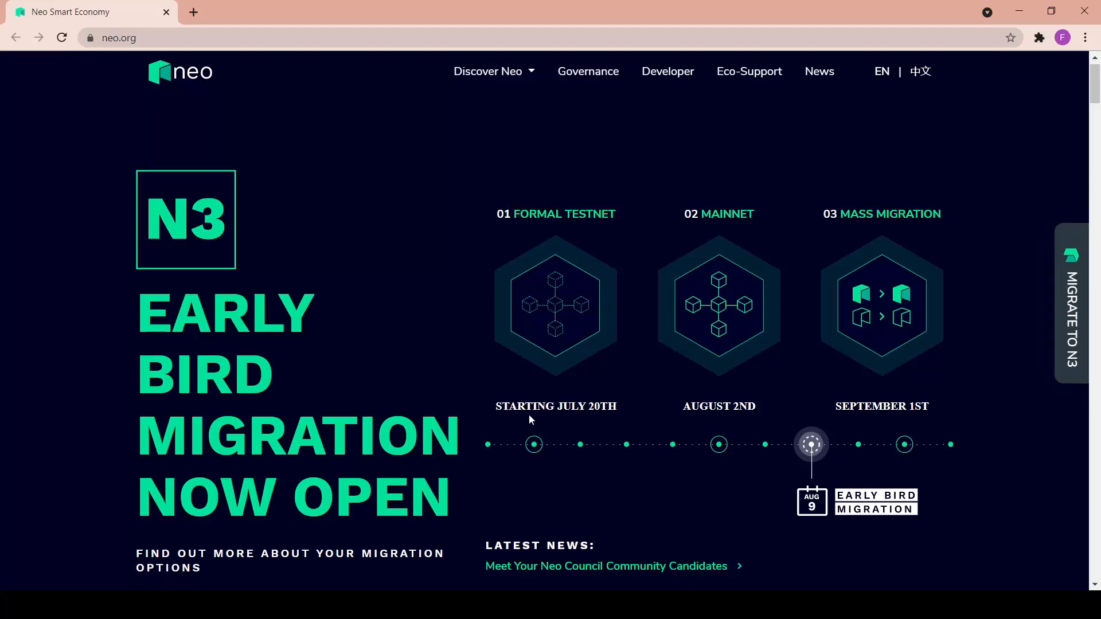
pyautogui.moveTo(731, 314)
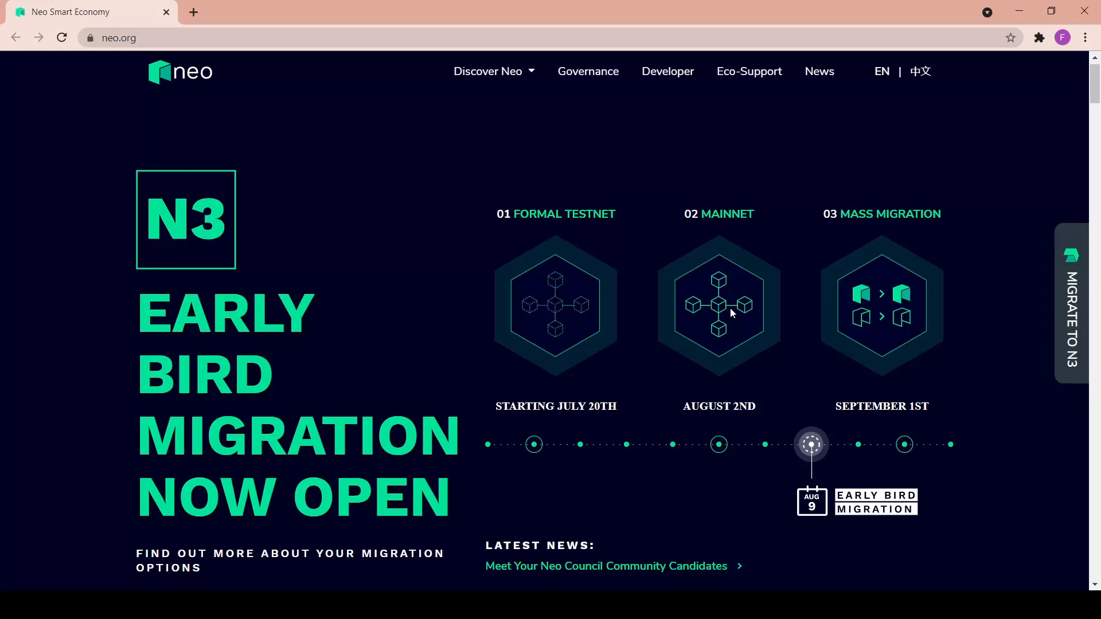
pyautogui.moveTo(700, 340)
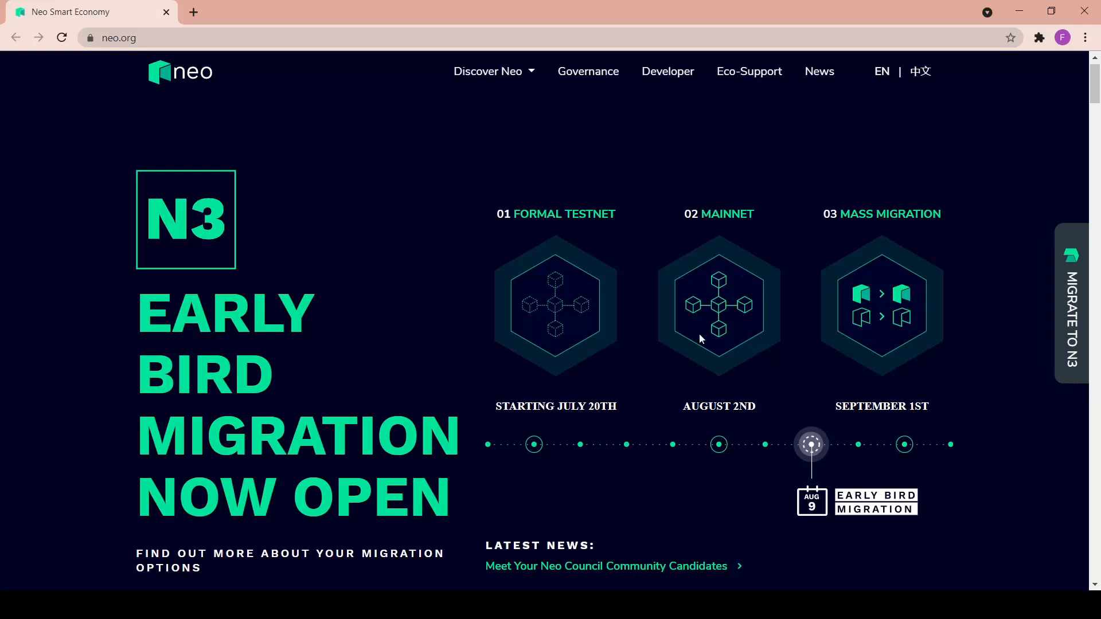
pyautogui.moveTo(745, 413)
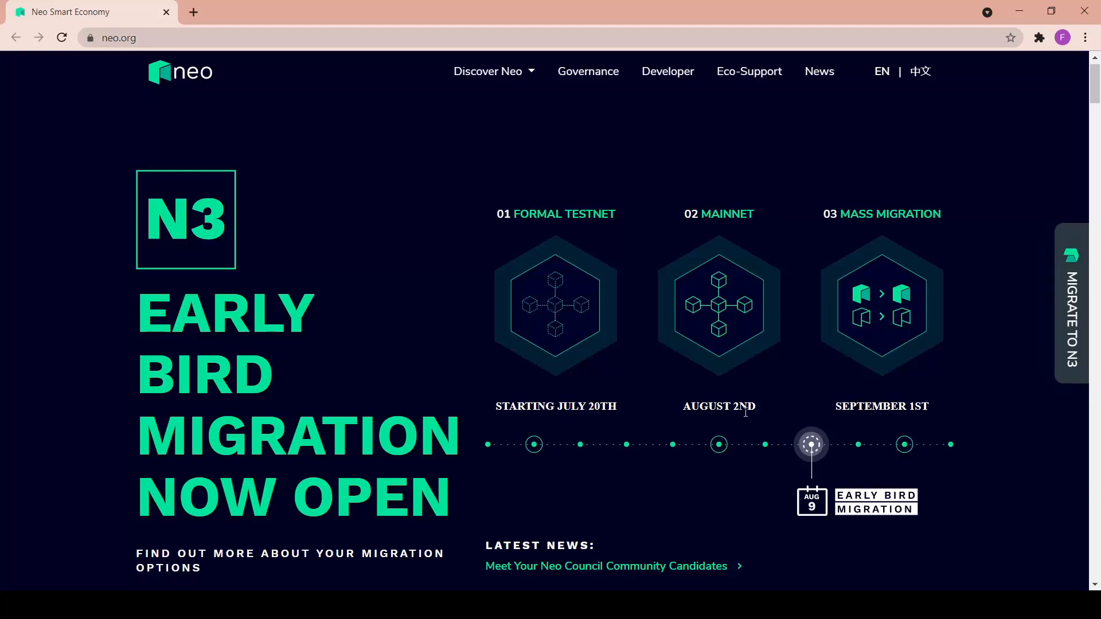
pyautogui.moveTo(908, 530)
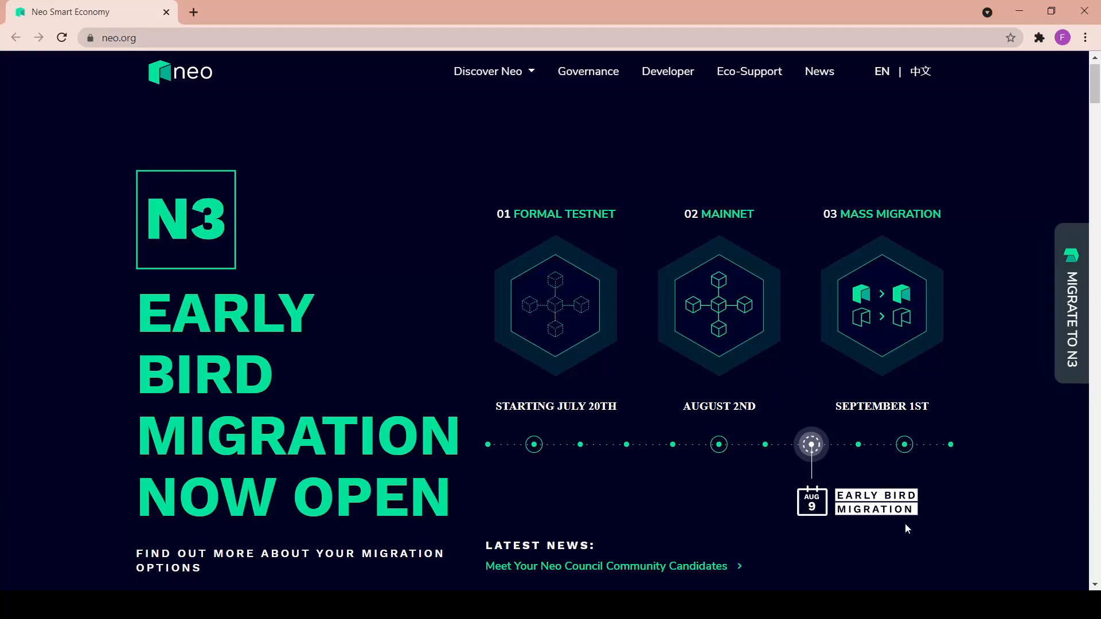
pyautogui.moveTo(941, 492)
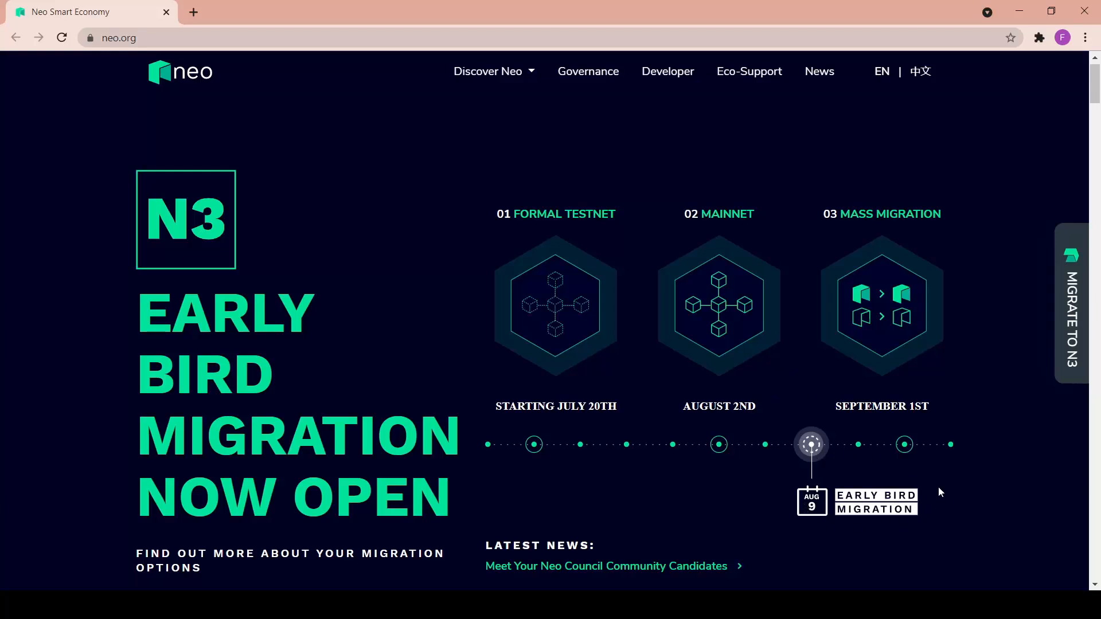
pyautogui.moveTo(978, 217)
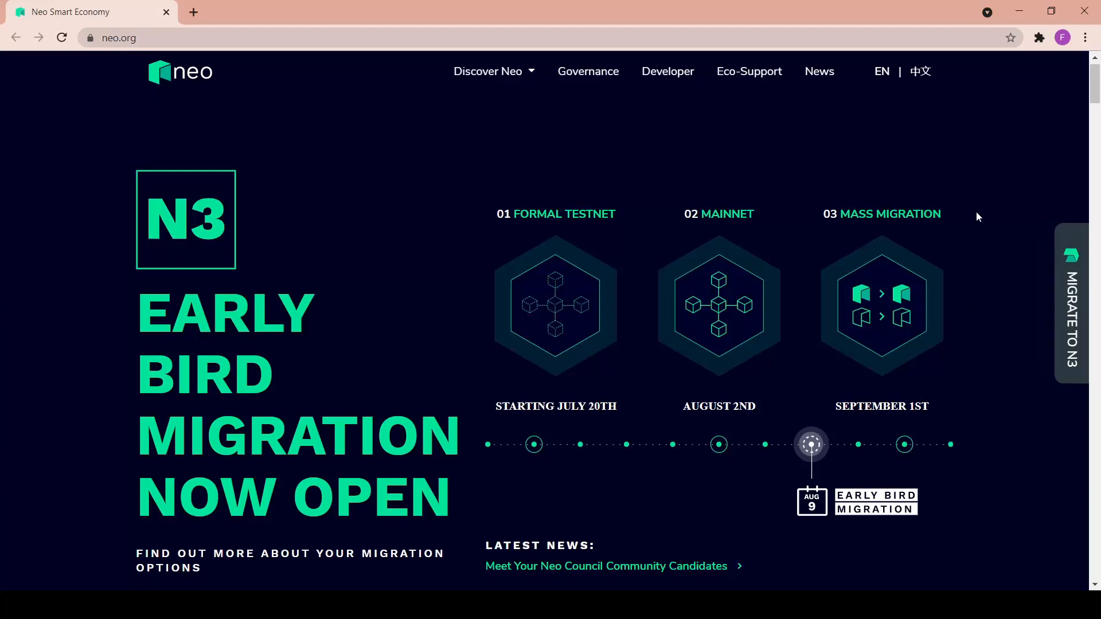
pyautogui.moveTo(884, 262)
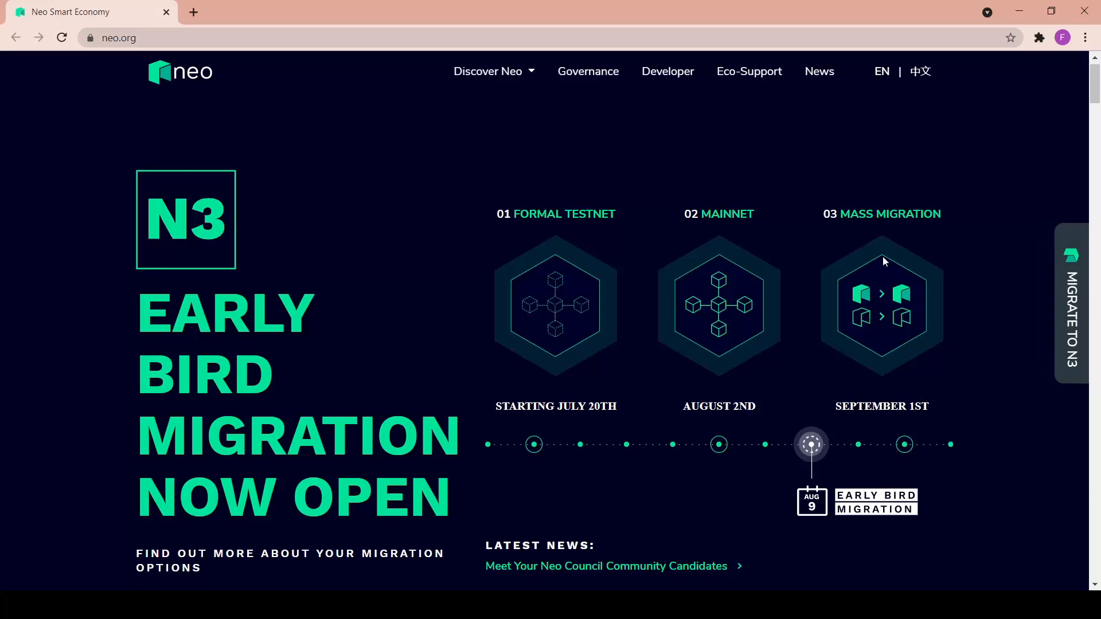
pyautogui.scroll(-3)
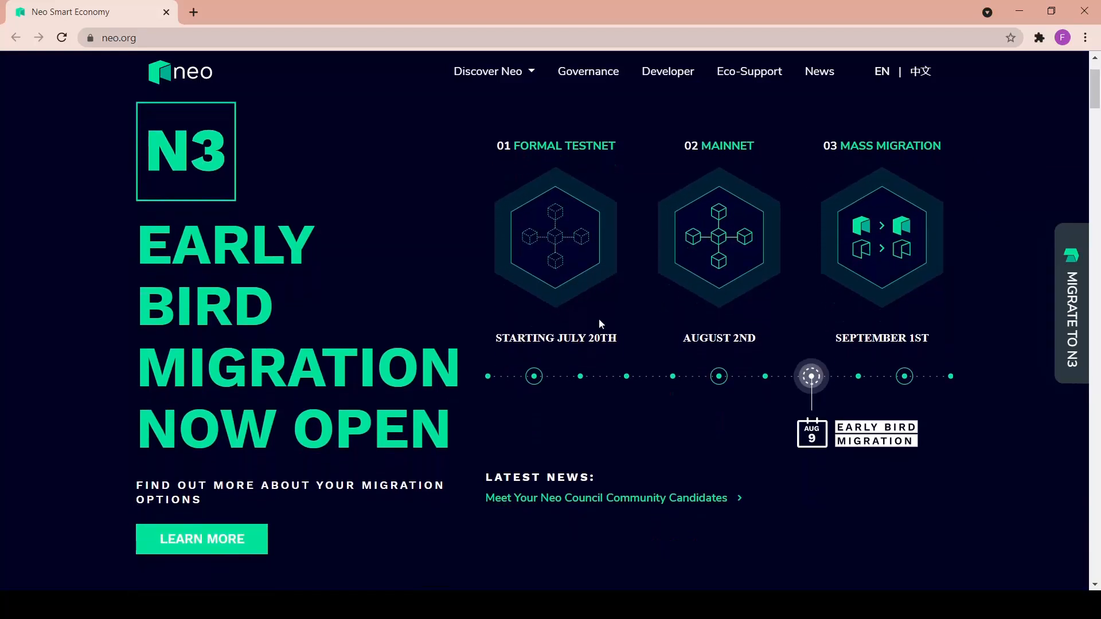
pyautogui.moveTo(729, 506)
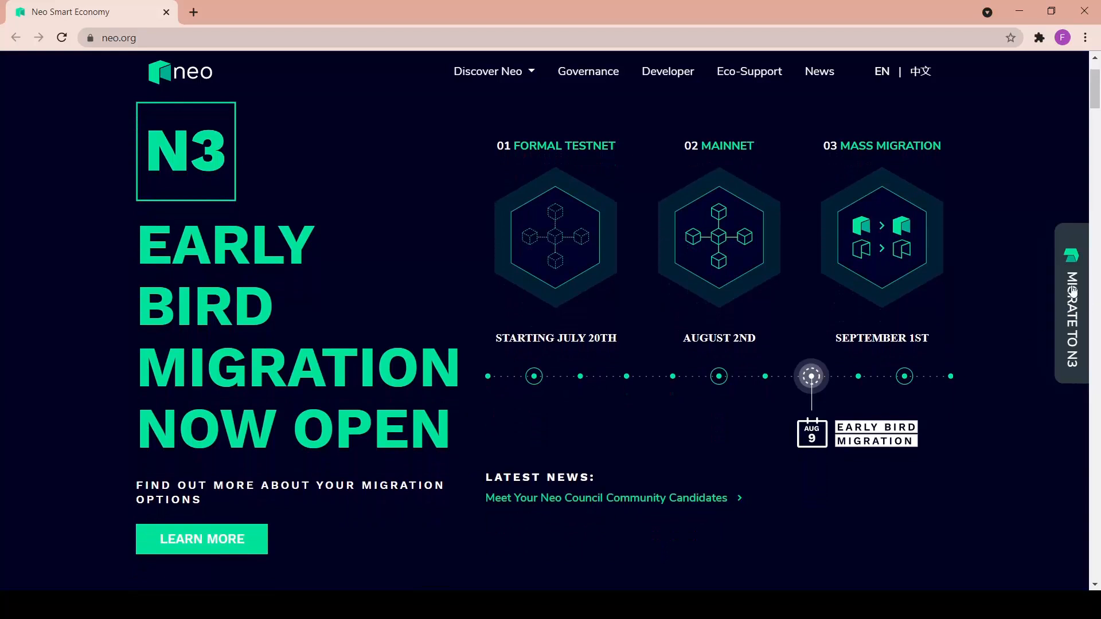
pyautogui.moveTo(1062, 188)
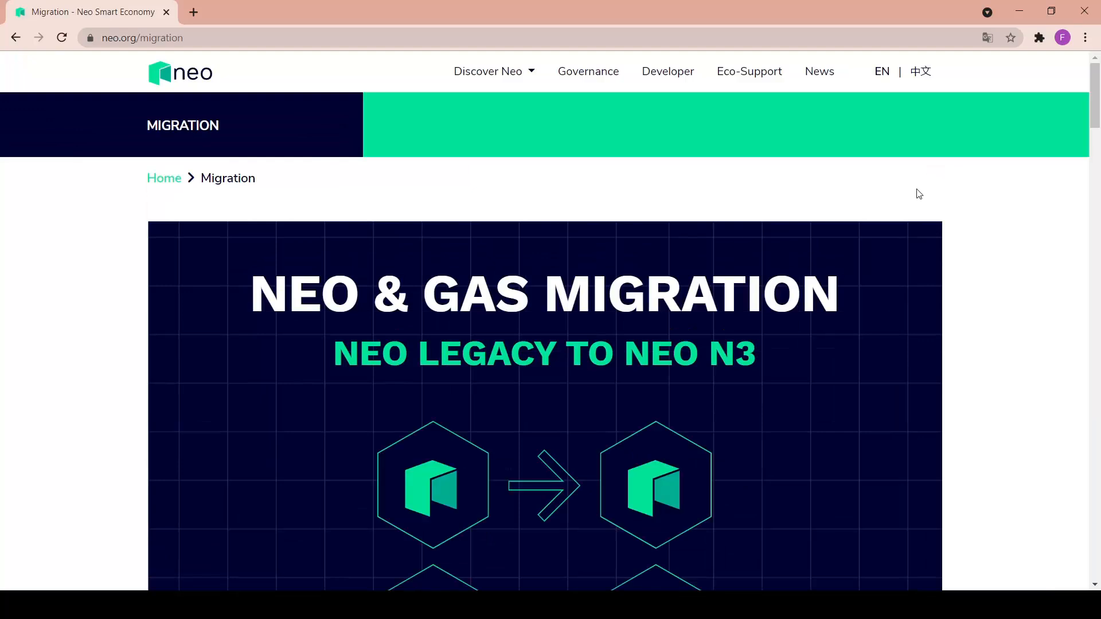
# Scroll past Quick Links and Key Dates to 'Why do I need to migrate my tokens?'
pyautogui.scroll(-3)
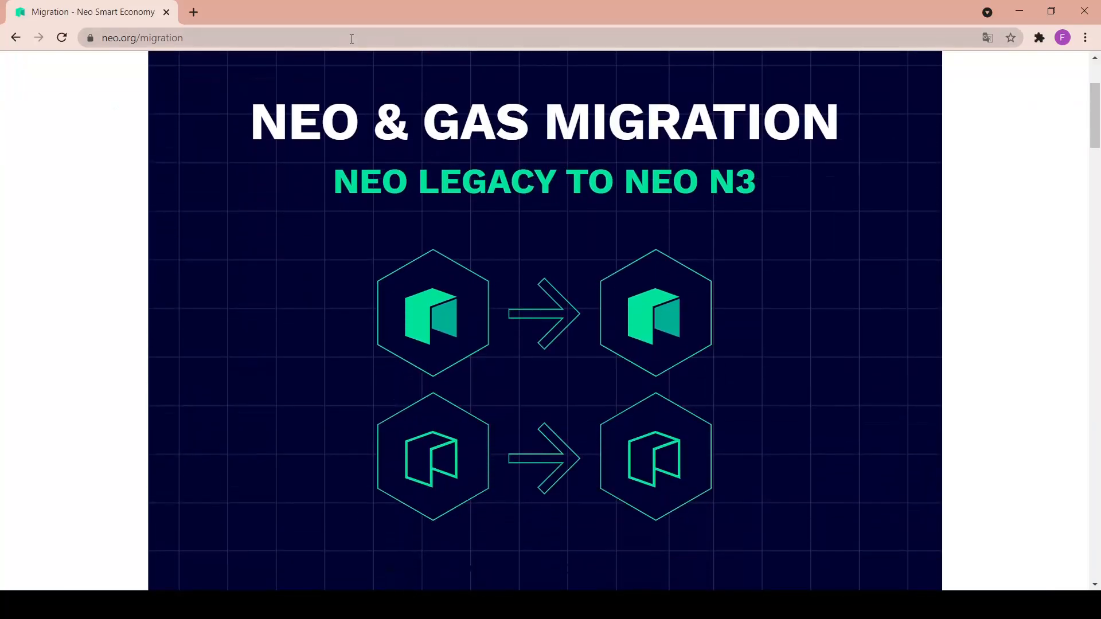
pyautogui.scroll(-3)
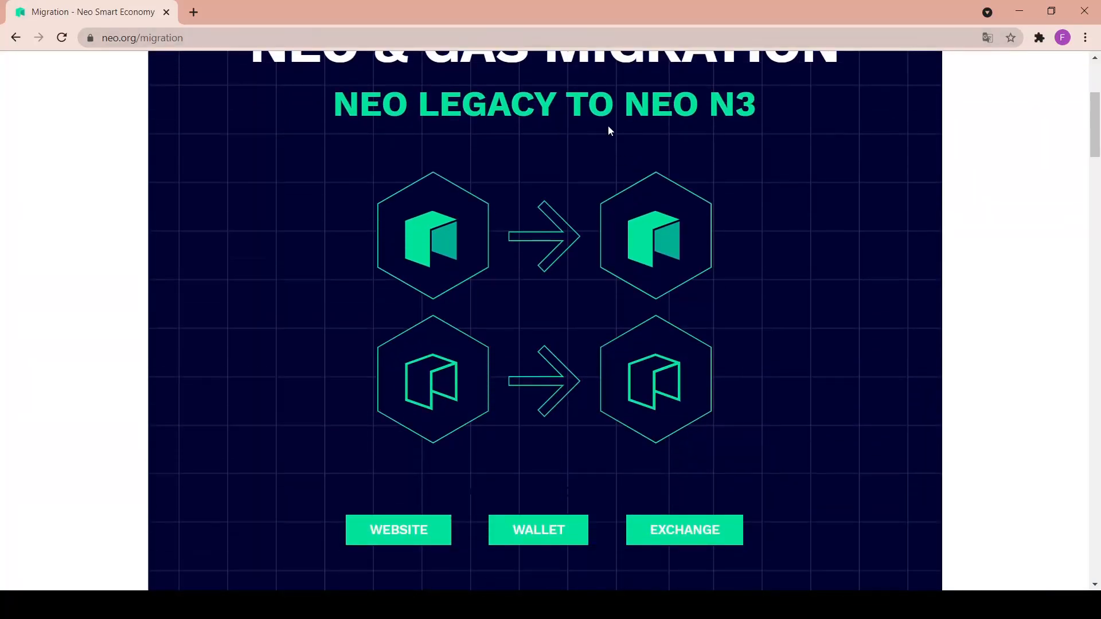
pyautogui.scroll(-3)
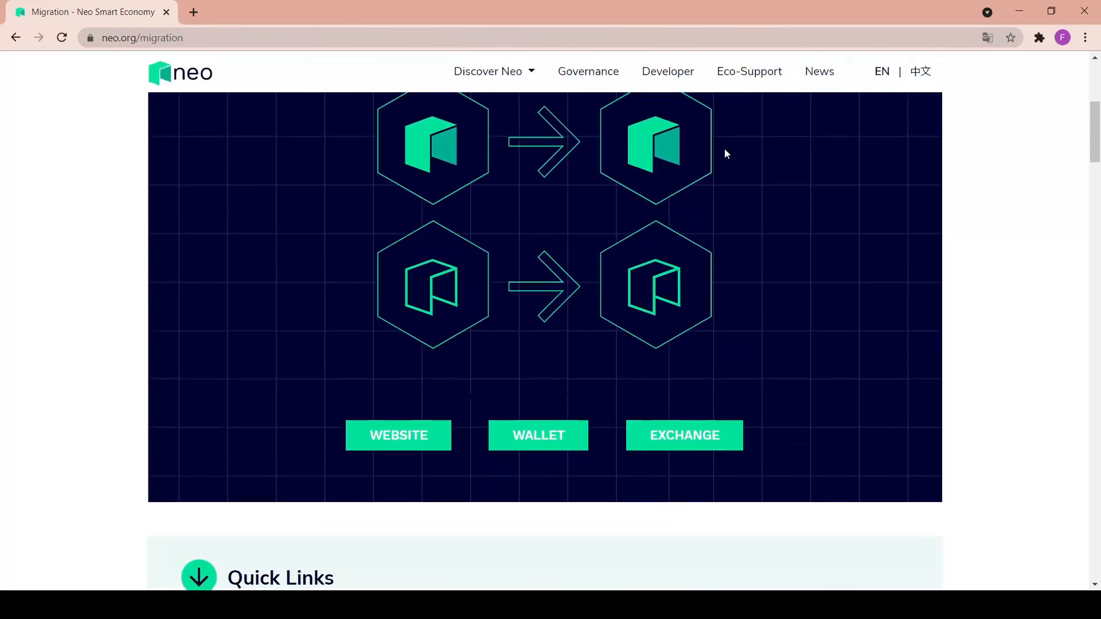
pyautogui.scroll(-3)
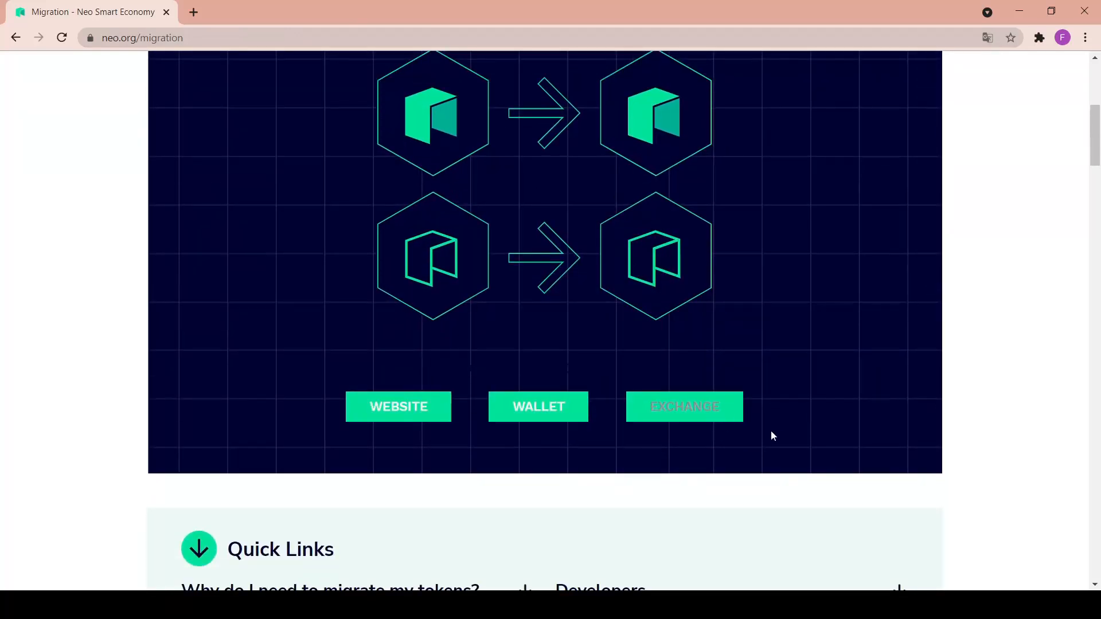
pyautogui.scroll(-3)
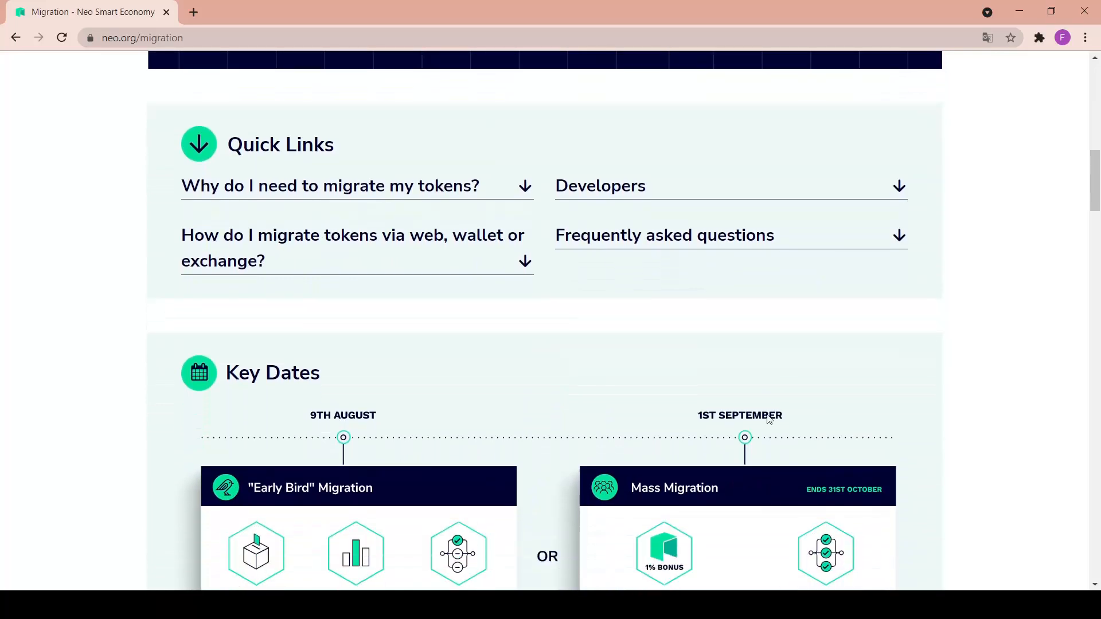
pyautogui.scroll(-3)
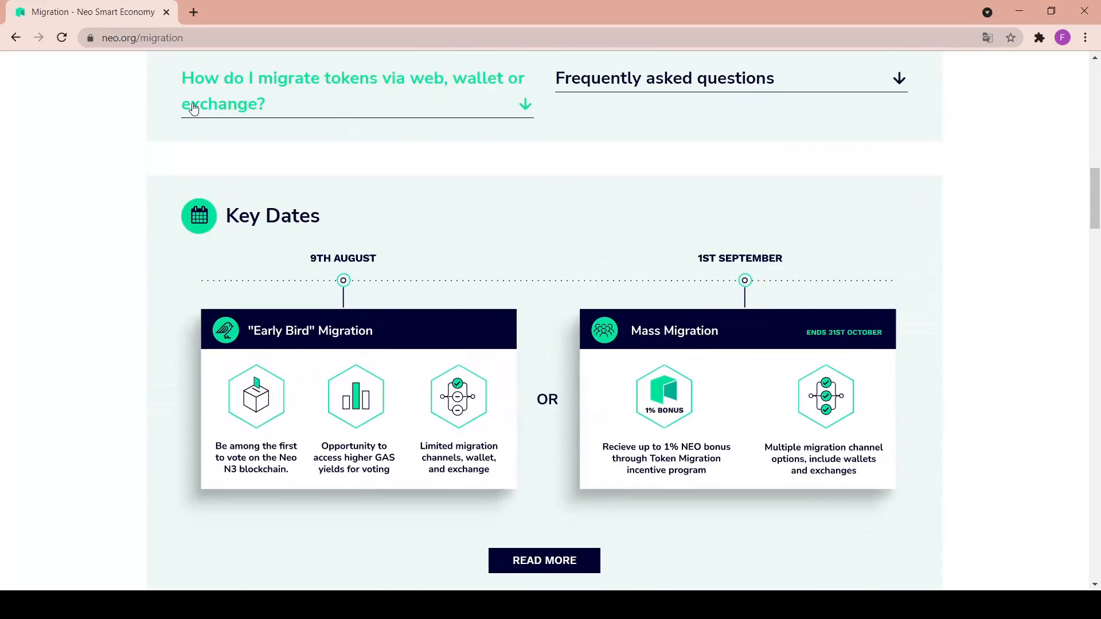
pyautogui.scroll(-3)
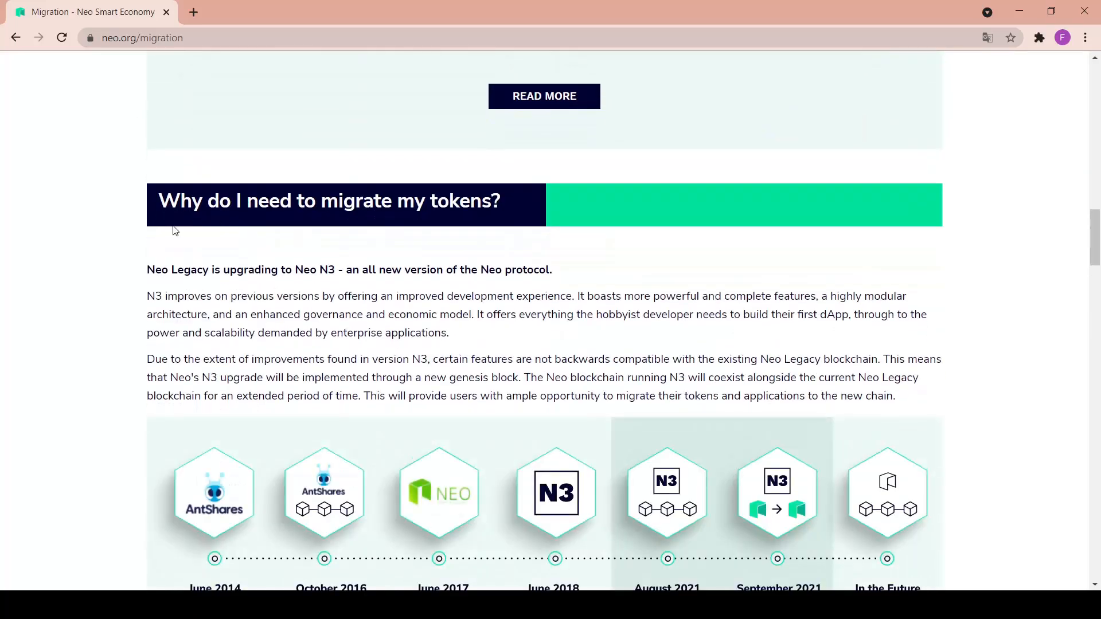
pyautogui.moveTo(402, 253)
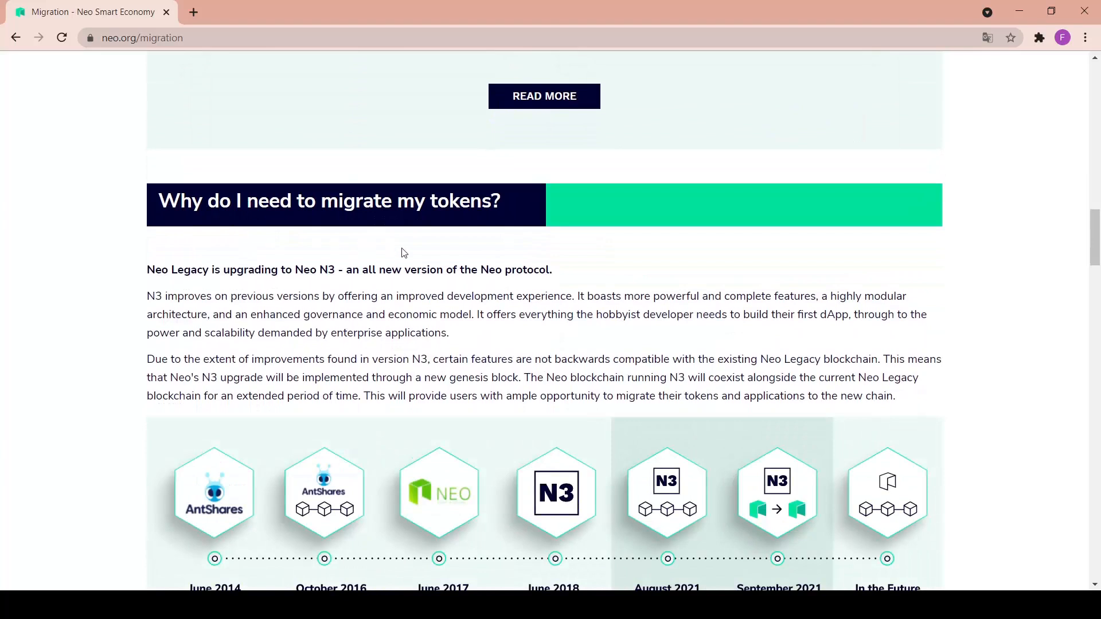
# Read down the upgrade explanation to the June 2014 timeline and 'What's new in N3?' panel
pyautogui.scroll(-3)
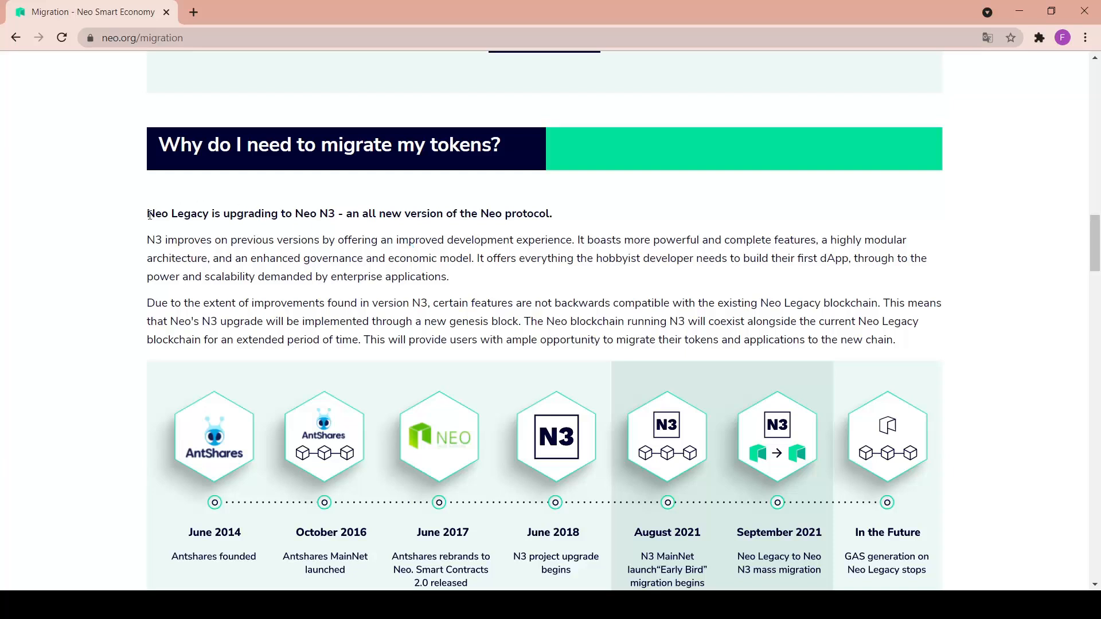
pyautogui.moveTo(141, 224)
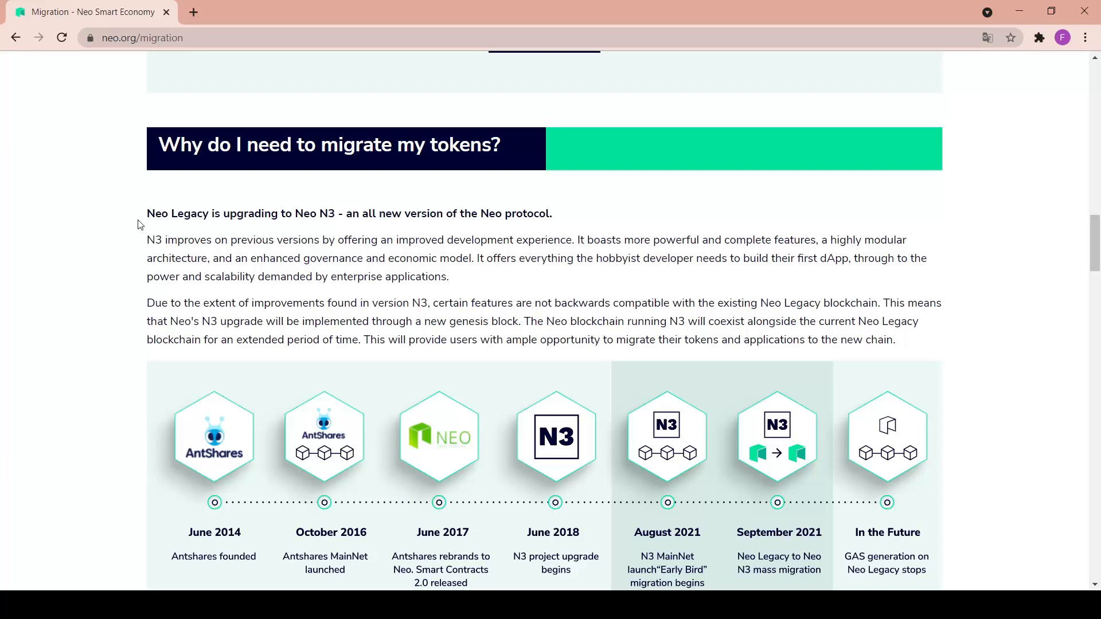
pyautogui.scroll(-3)
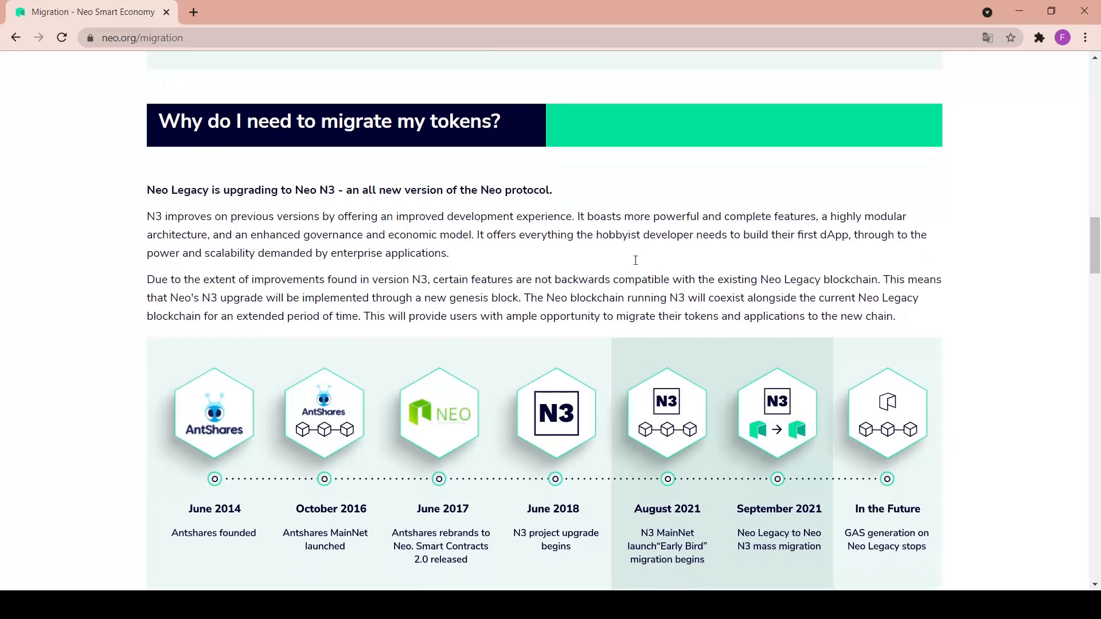
pyautogui.scroll(-3)
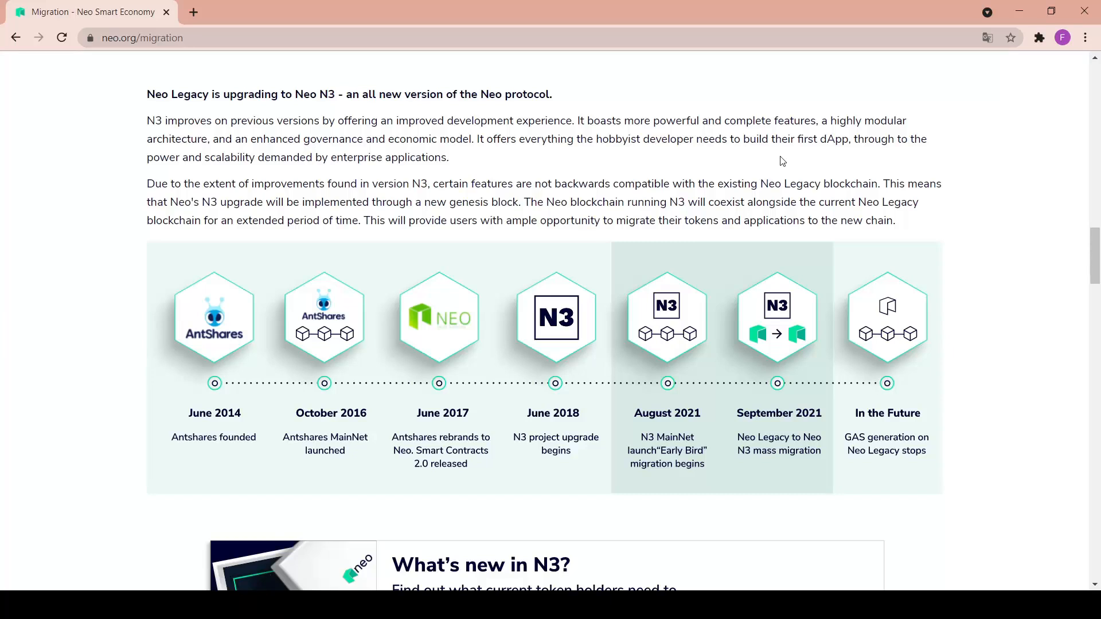
pyautogui.moveTo(645, 146)
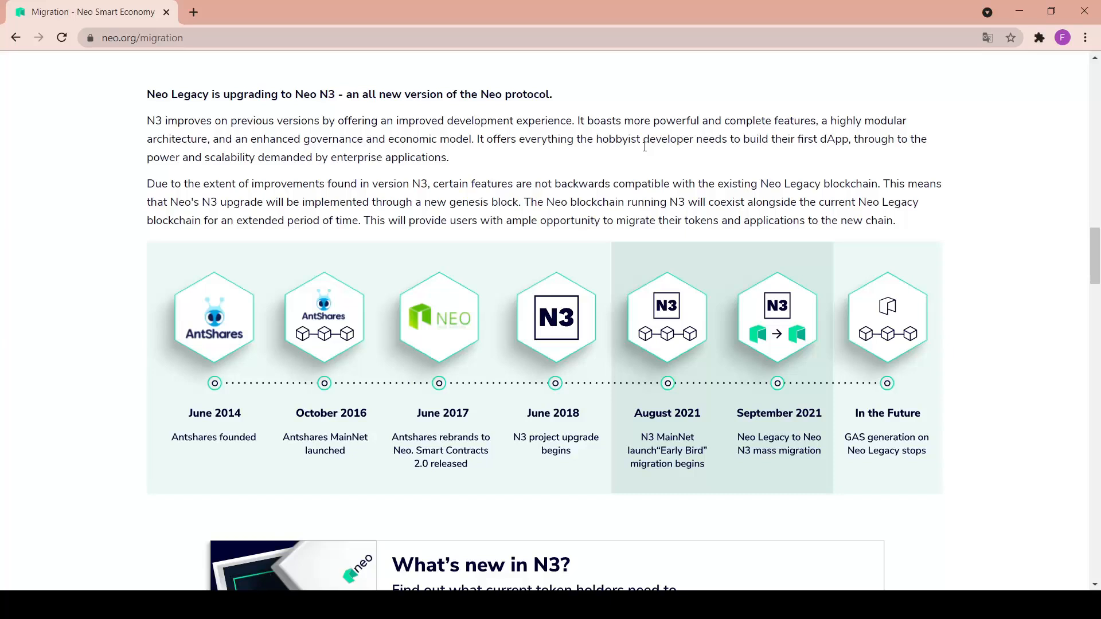
pyautogui.moveTo(983, 208)
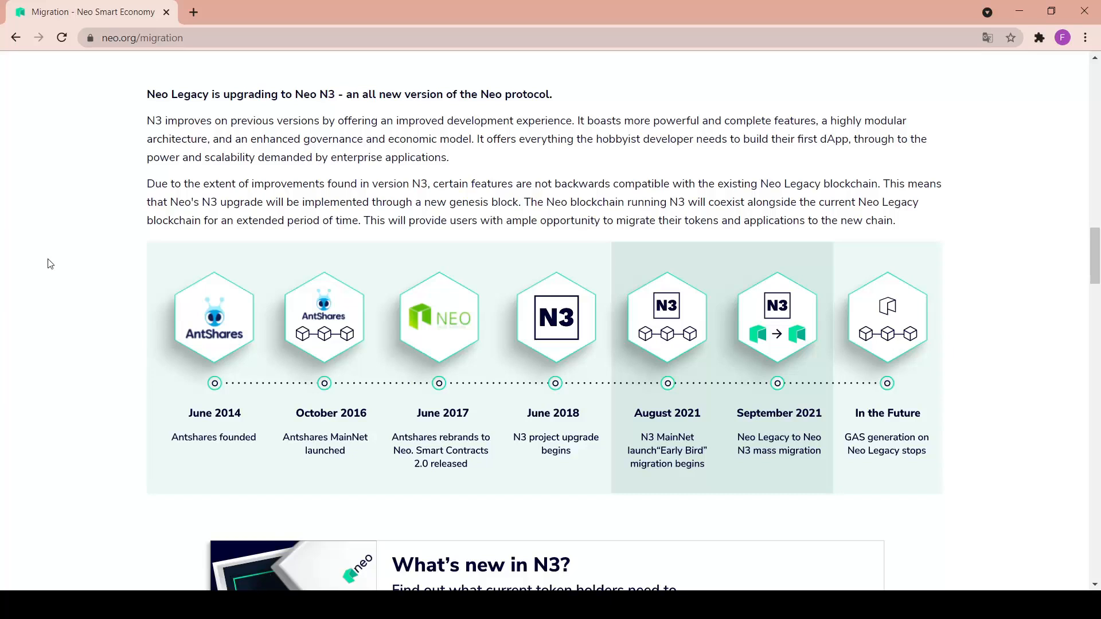
pyautogui.scroll(-3)
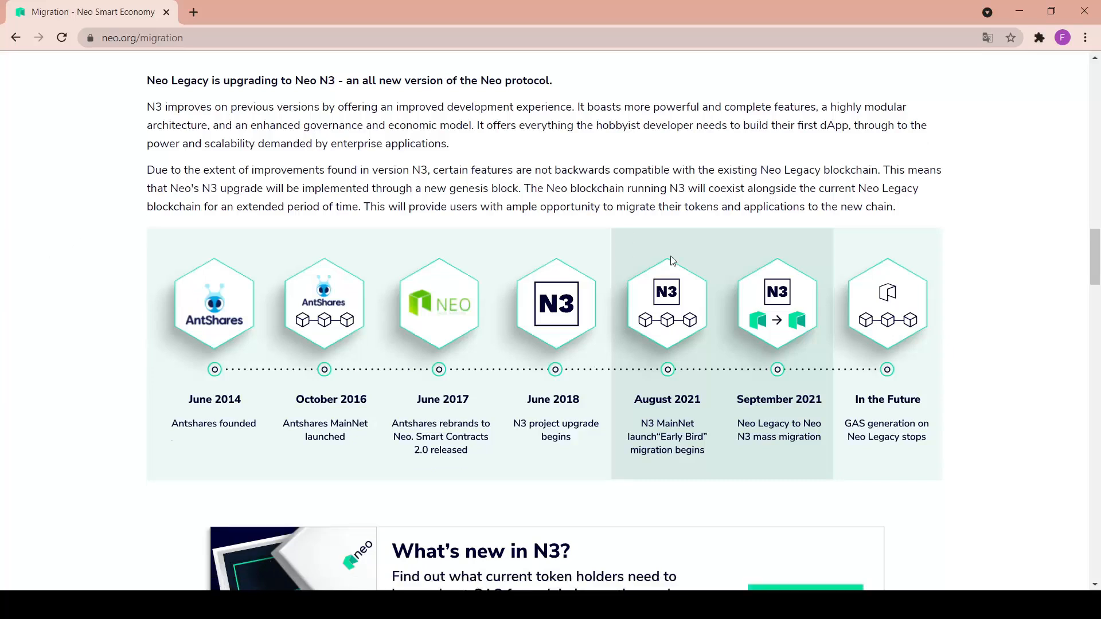
pyautogui.scroll(-3)
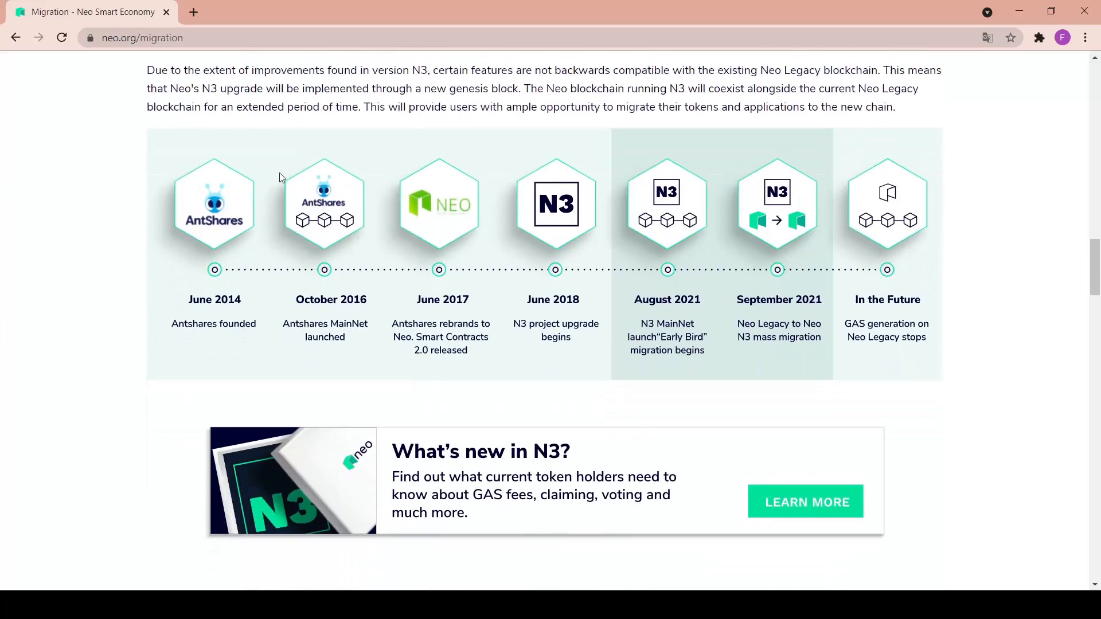
pyautogui.moveTo(233, 314)
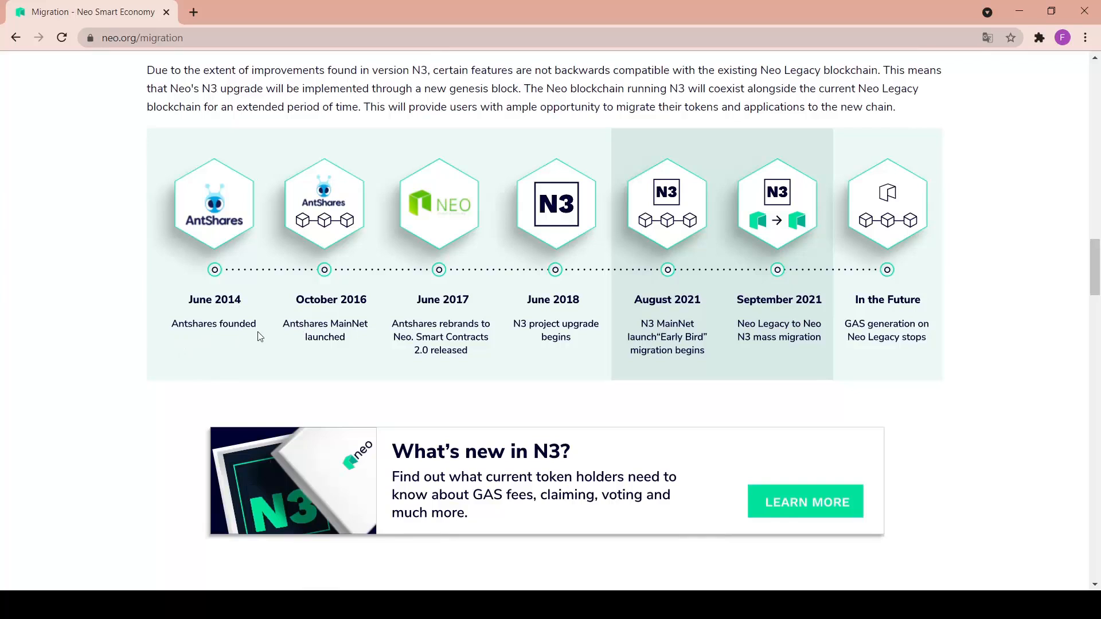
pyautogui.moveTo(346, 356)
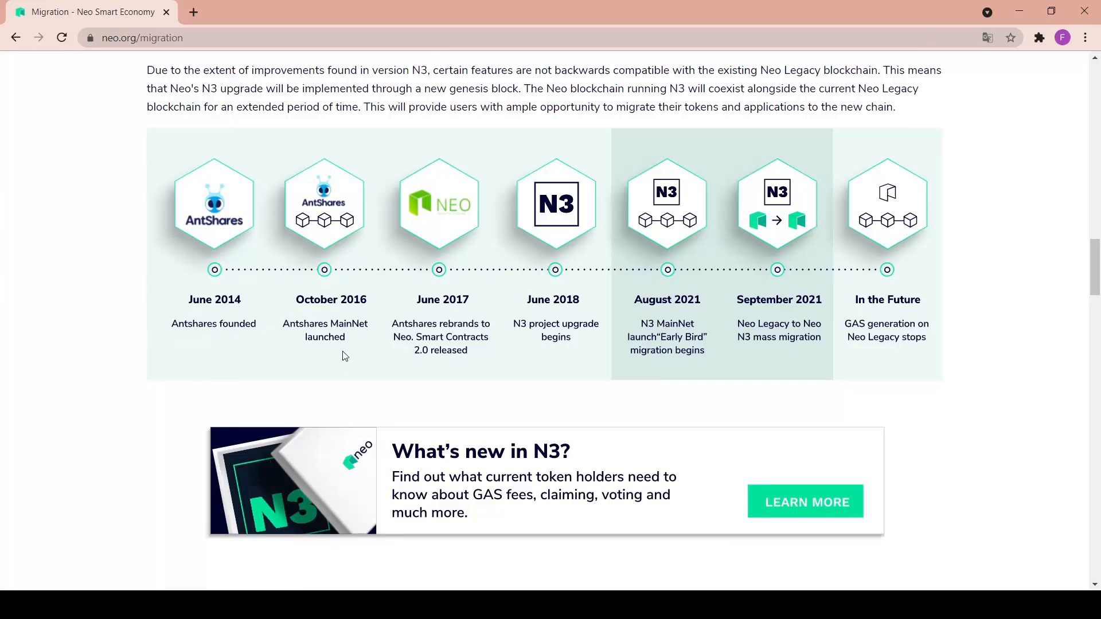
pyautogui.moveTo(406, 341)
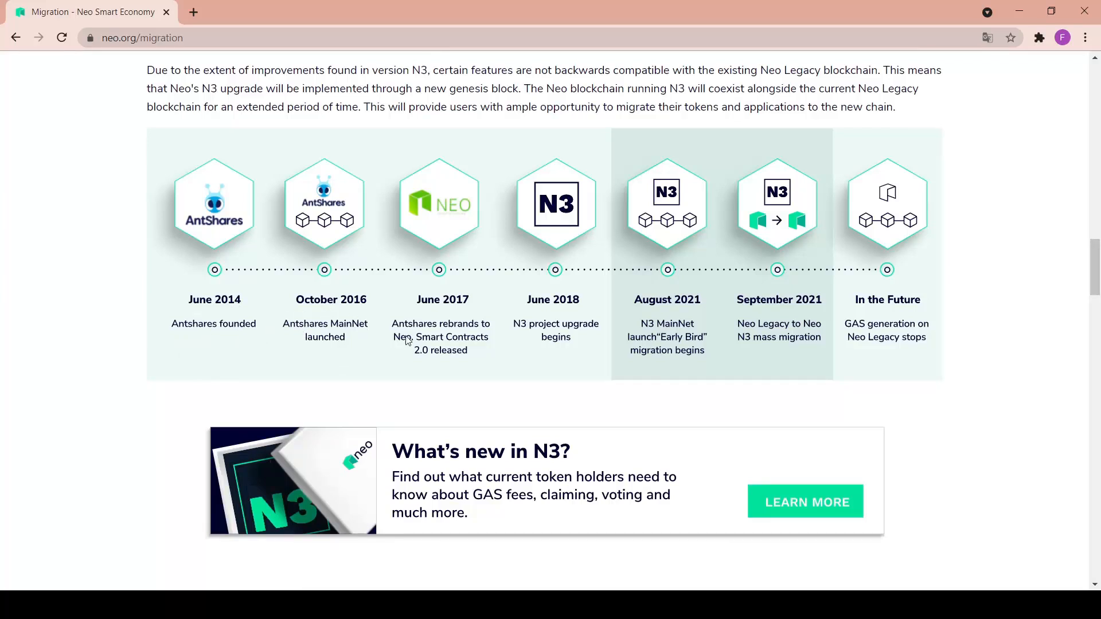
pyautogui.moveTo(396, 366)
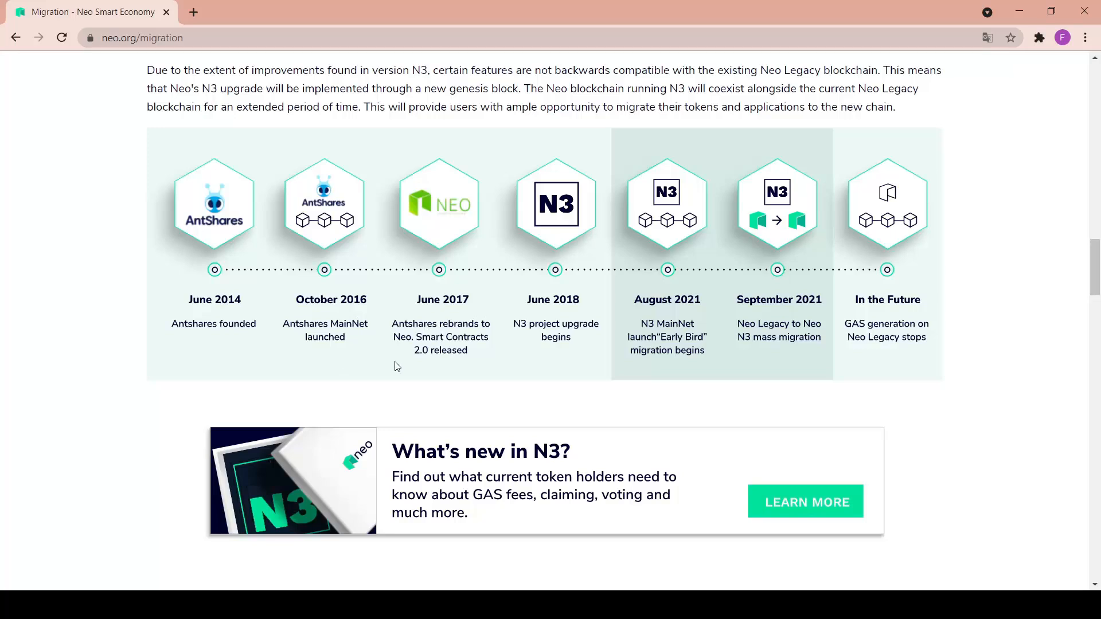
pyautogui.moveTo(517, 327)
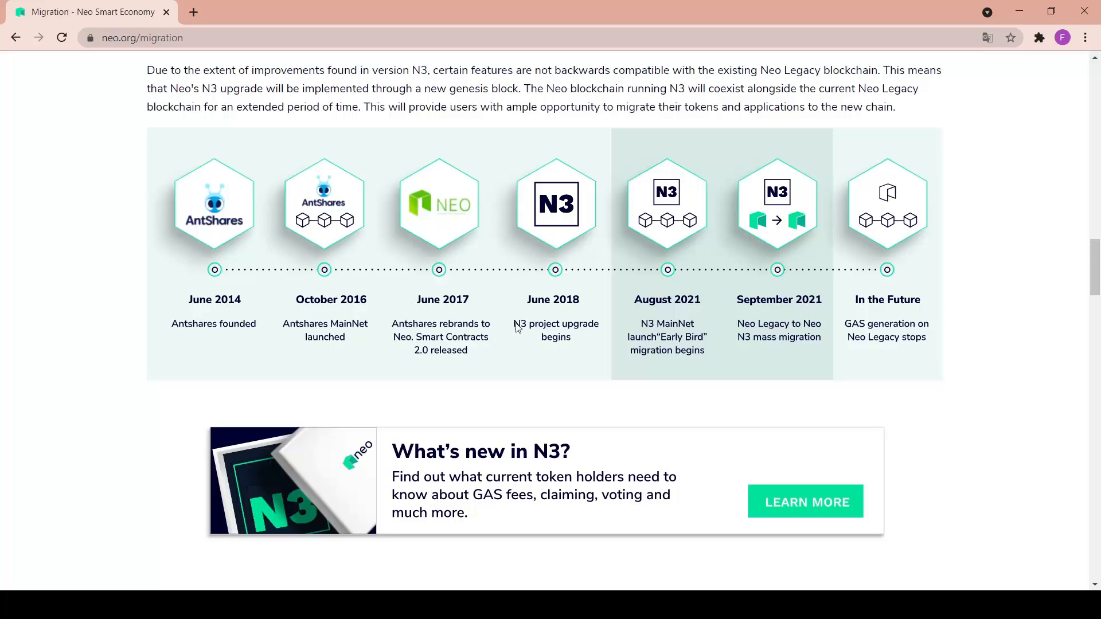
pyautogui.moveTo(537, 310)
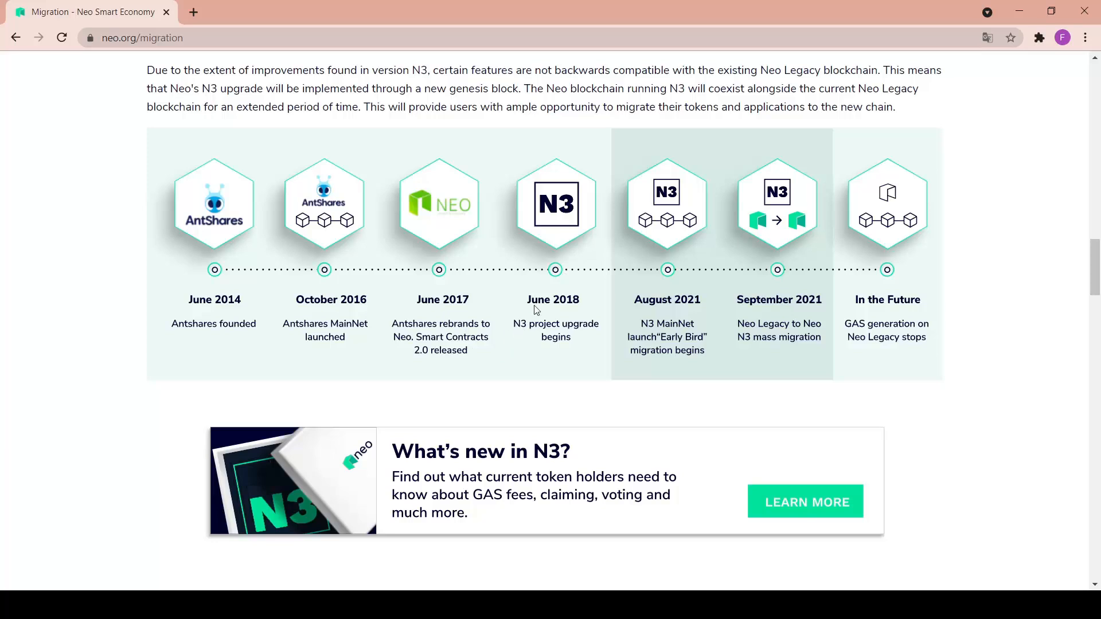
pyautogui.moveTo(733, 294)
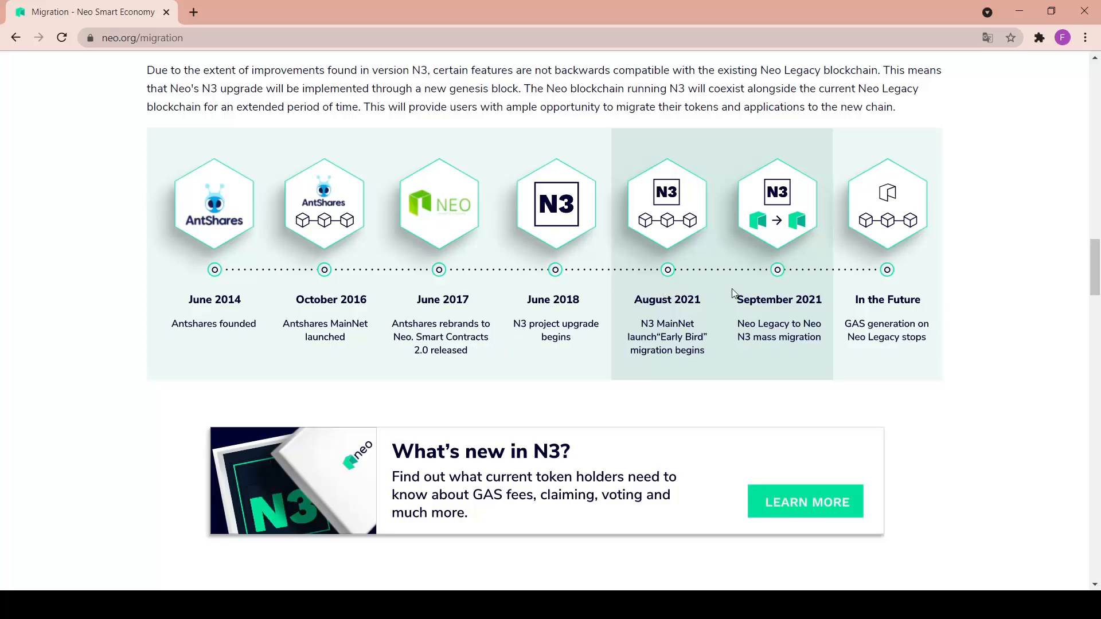
pyautogui.moveTo(713, 297)
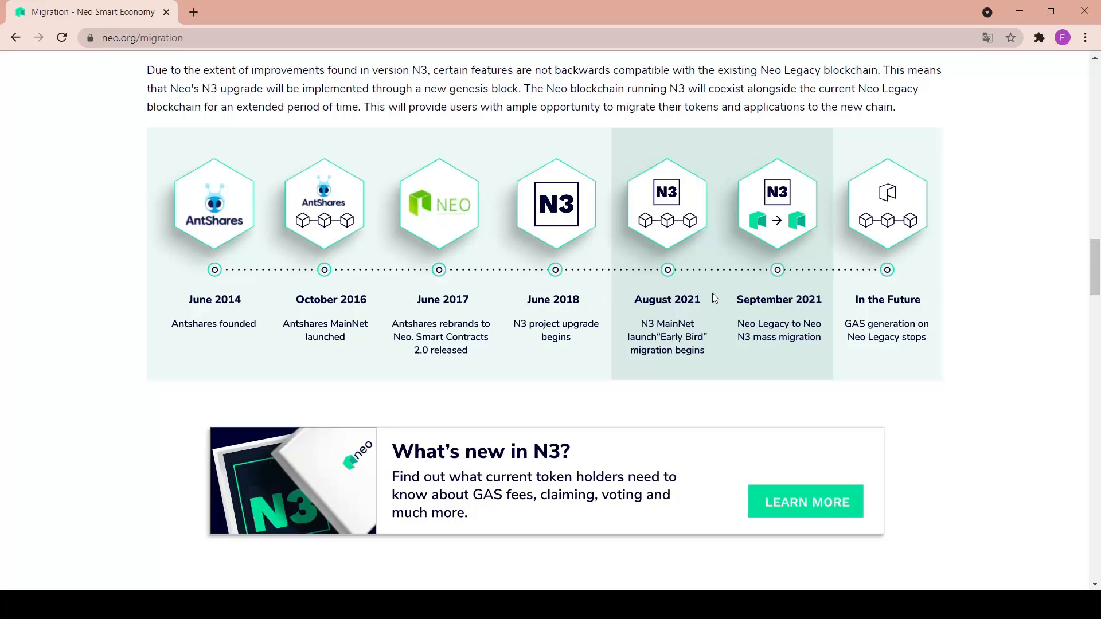
pyautogui.moveTo(695, 308)
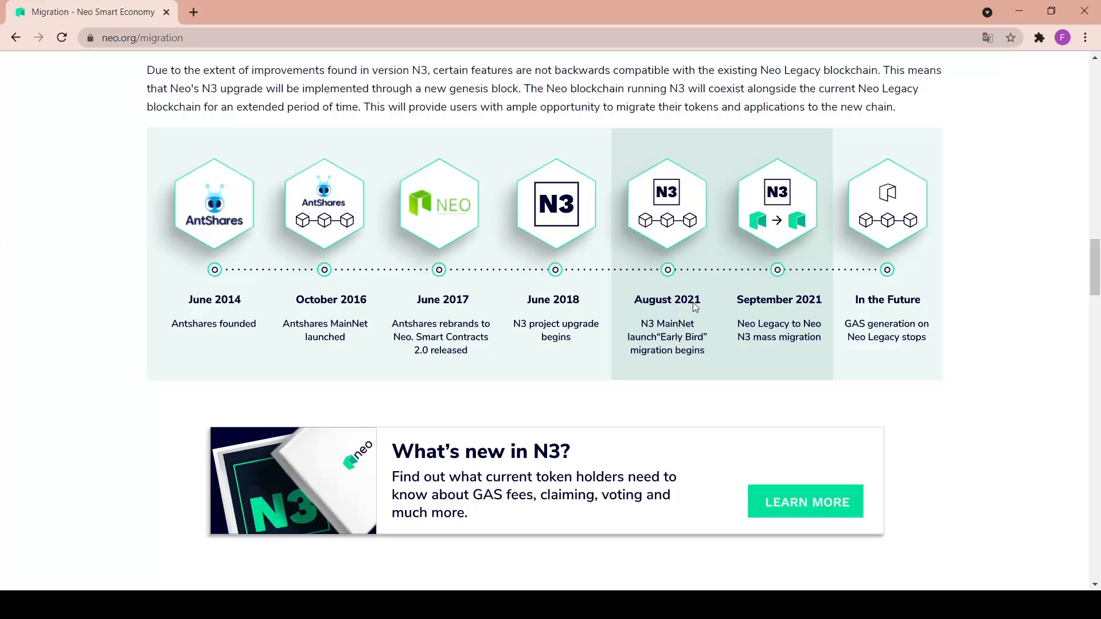
pyautogui.moveTo(715, 306)
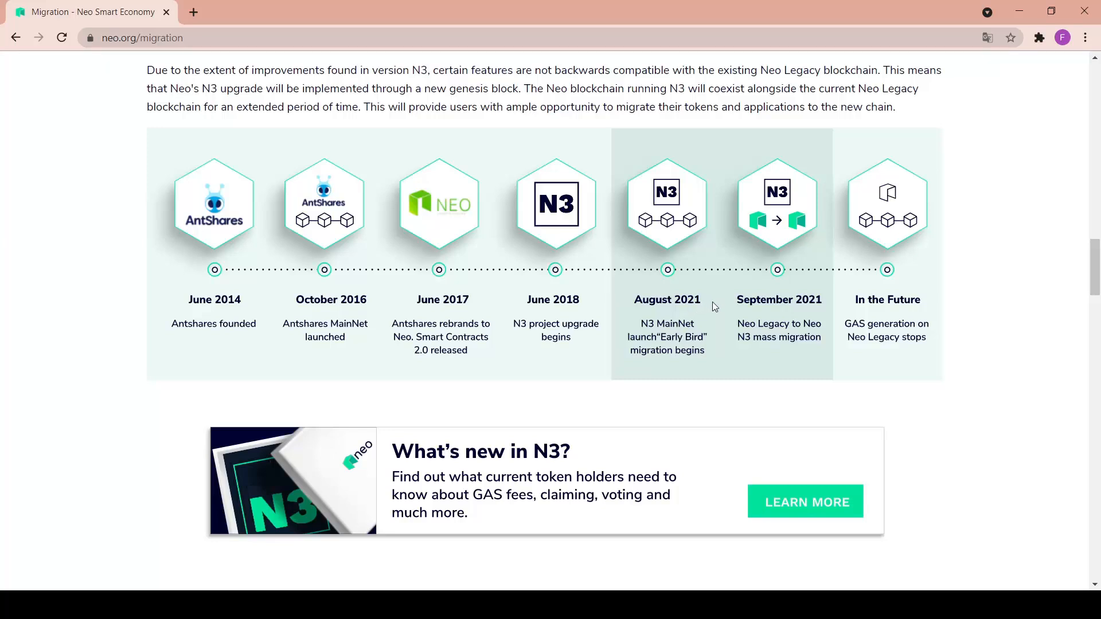
pyautogui.moveTo(818, 351)
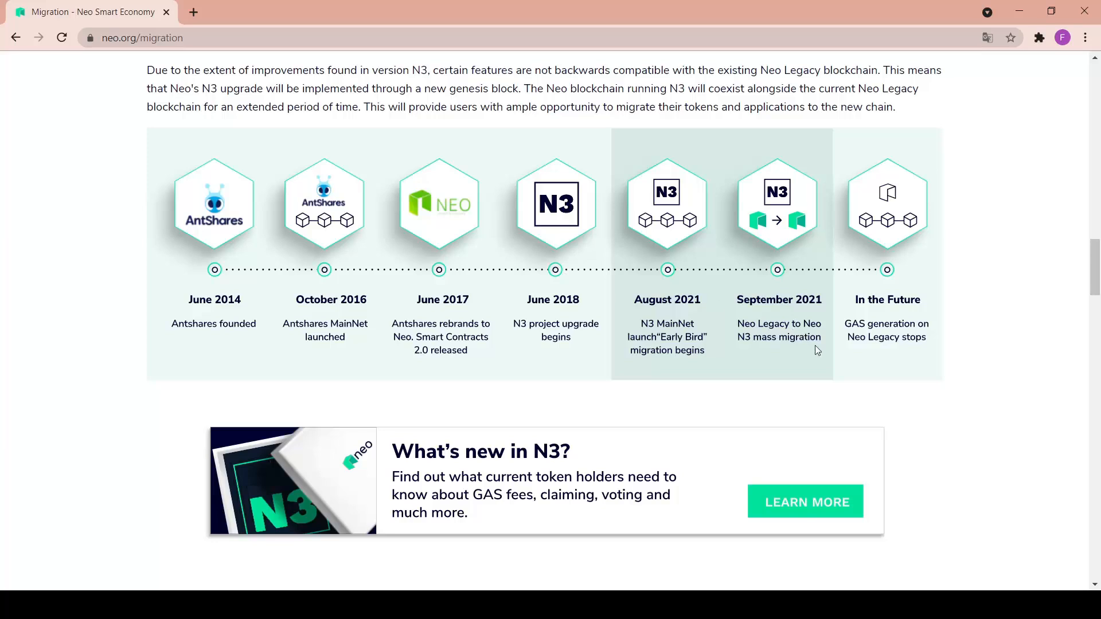
pyautogui.moveTo(961, 294)
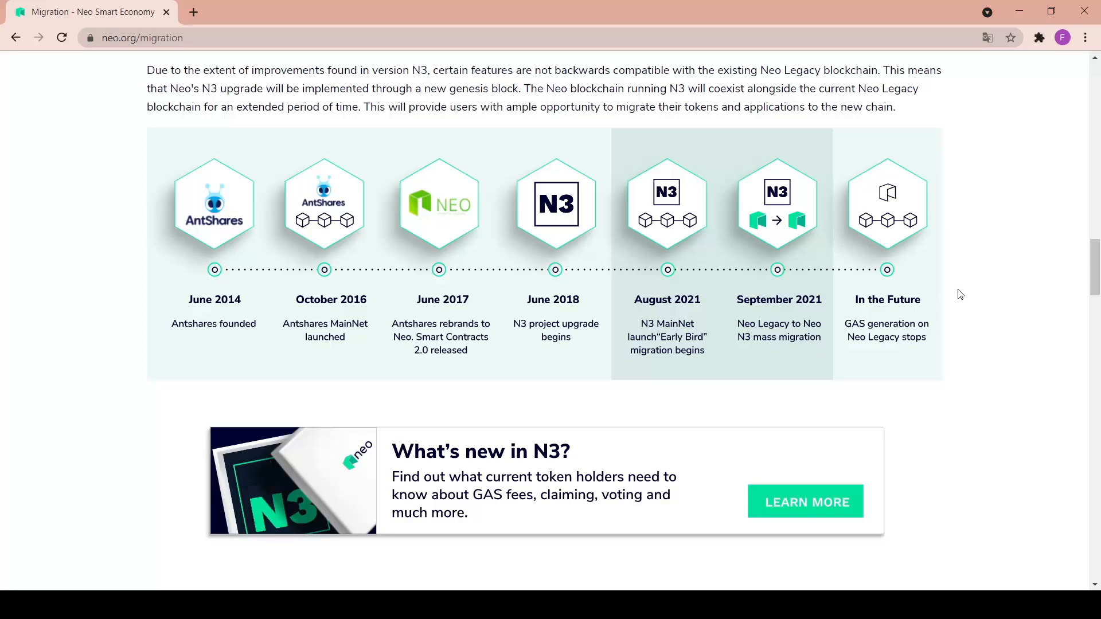
# Review 'How do I migrate my tokens?' and compatible wallets, then return to the 'Early Bird Migration' homepage
pyautogui.scroll(-3)
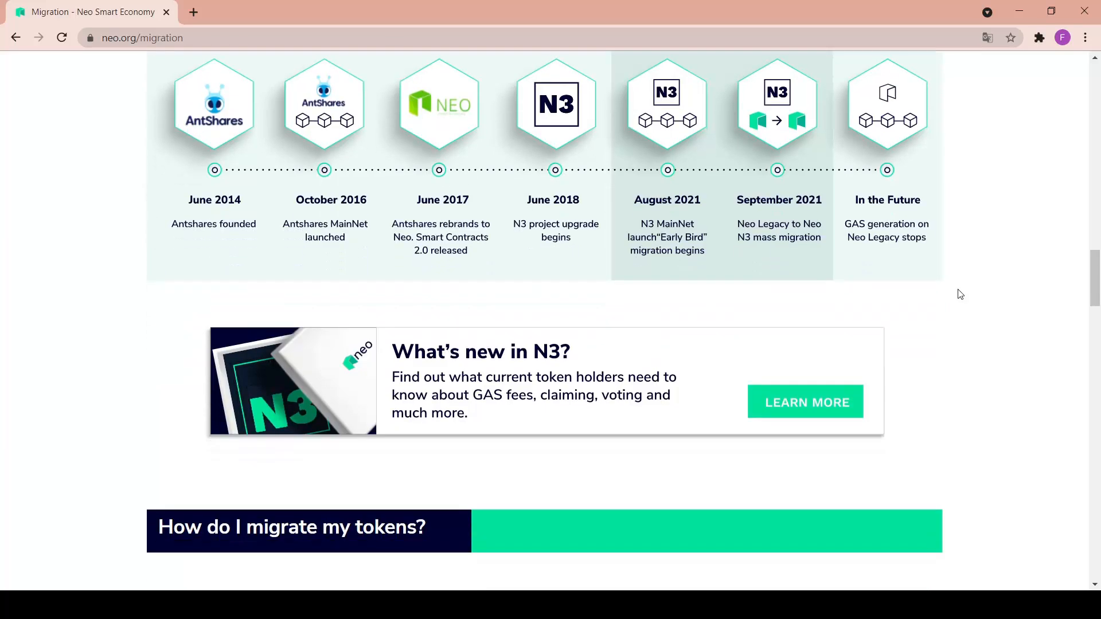
pyautogui.scroll(-3)
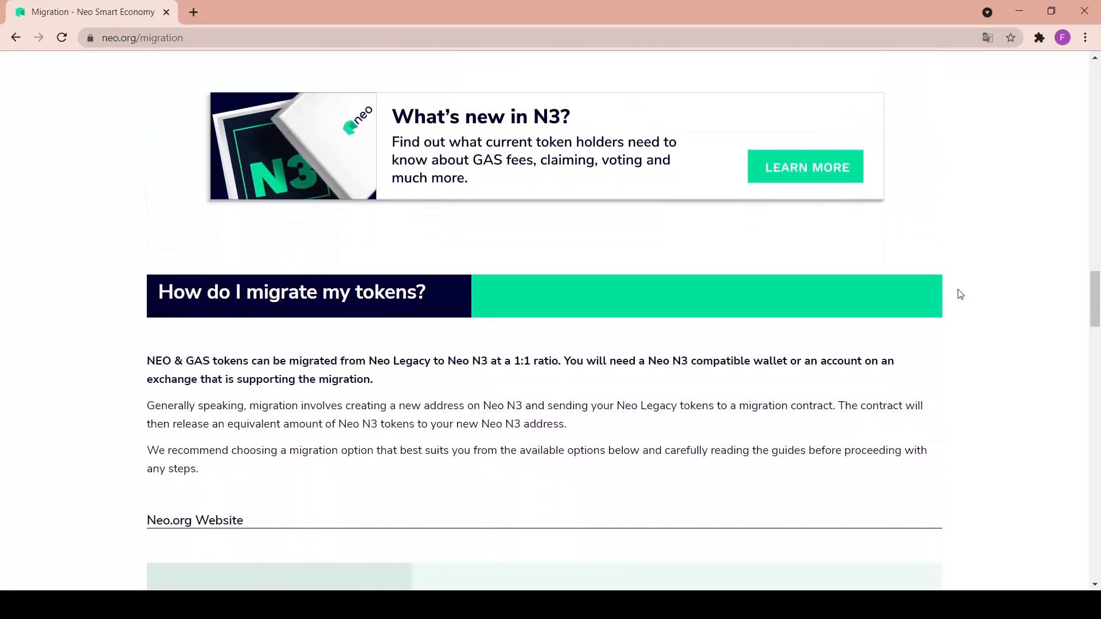
pyautogui.scroll(-3)
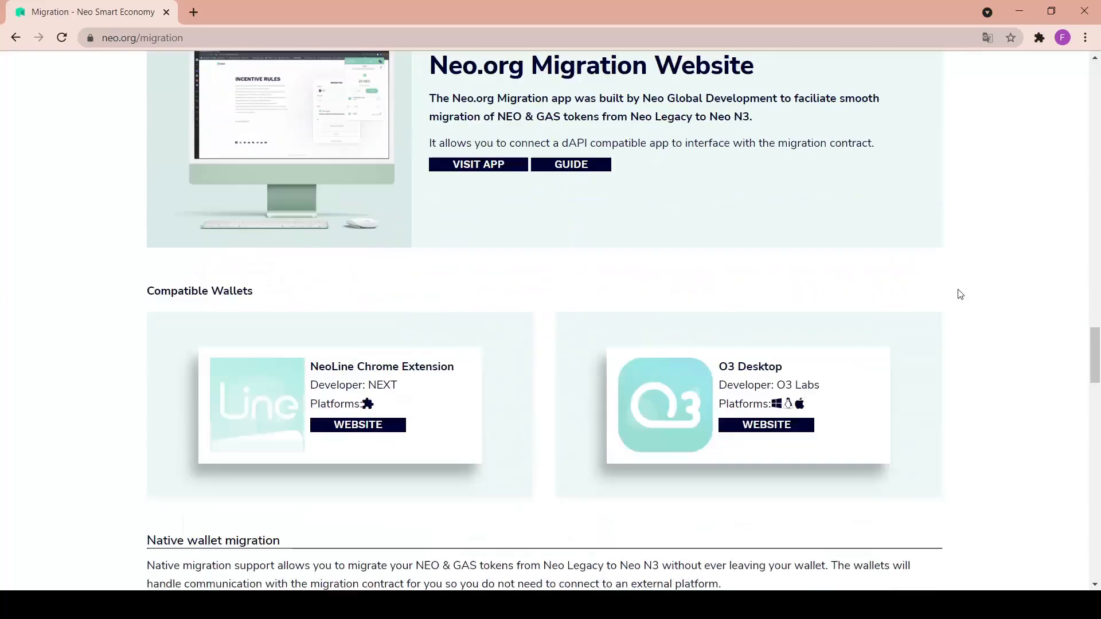
pyautogui.scroll(3)
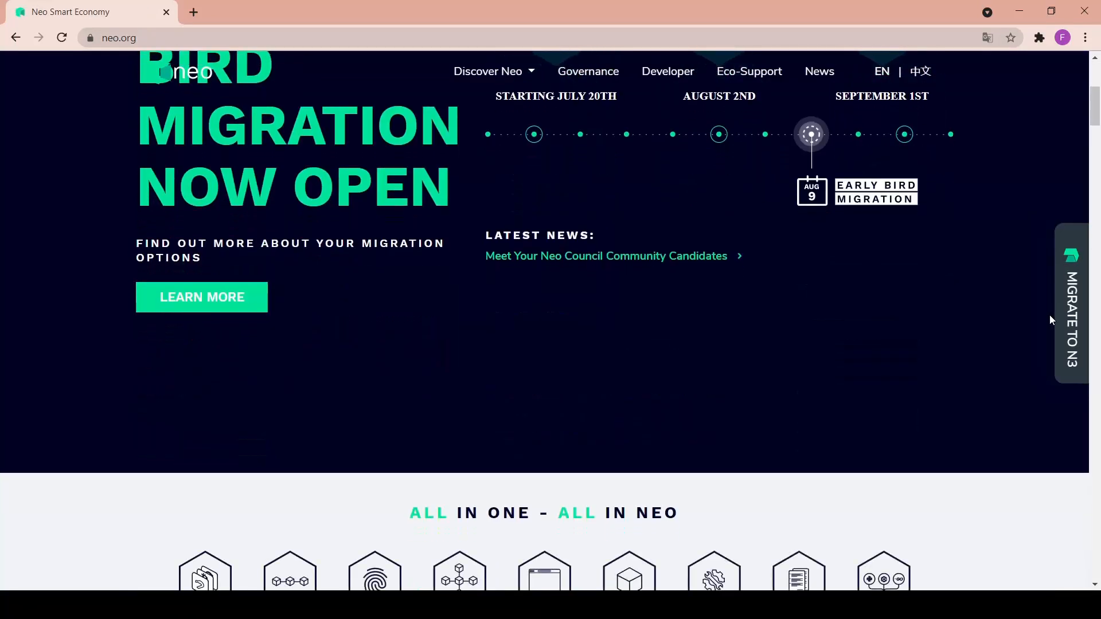
pyautogui.scroll(-3)
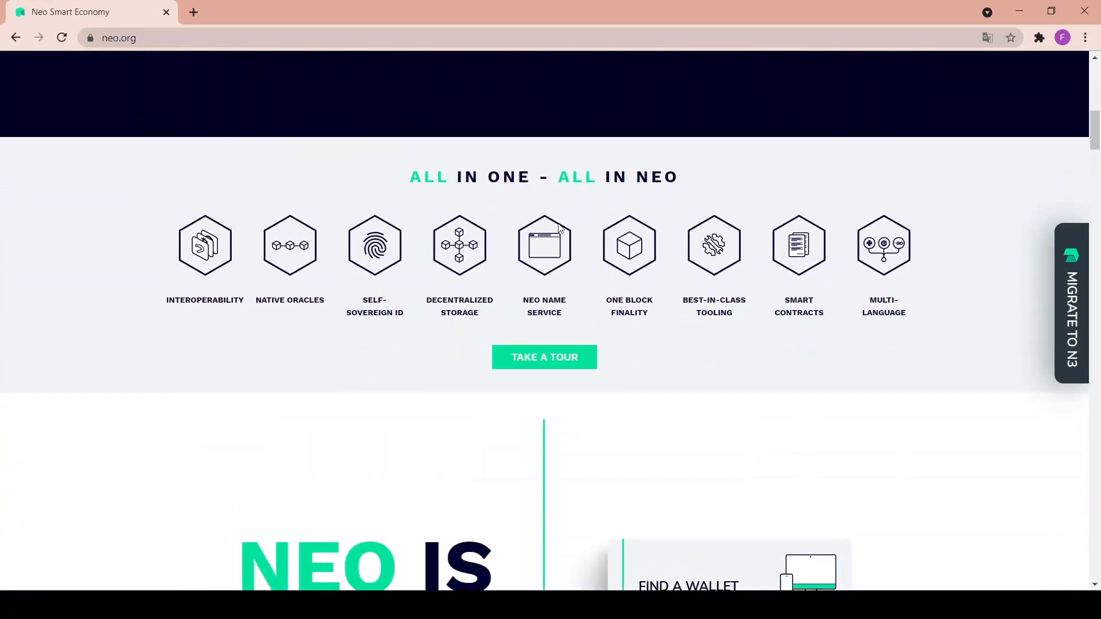
pyautogui.moveTo(410, 187)
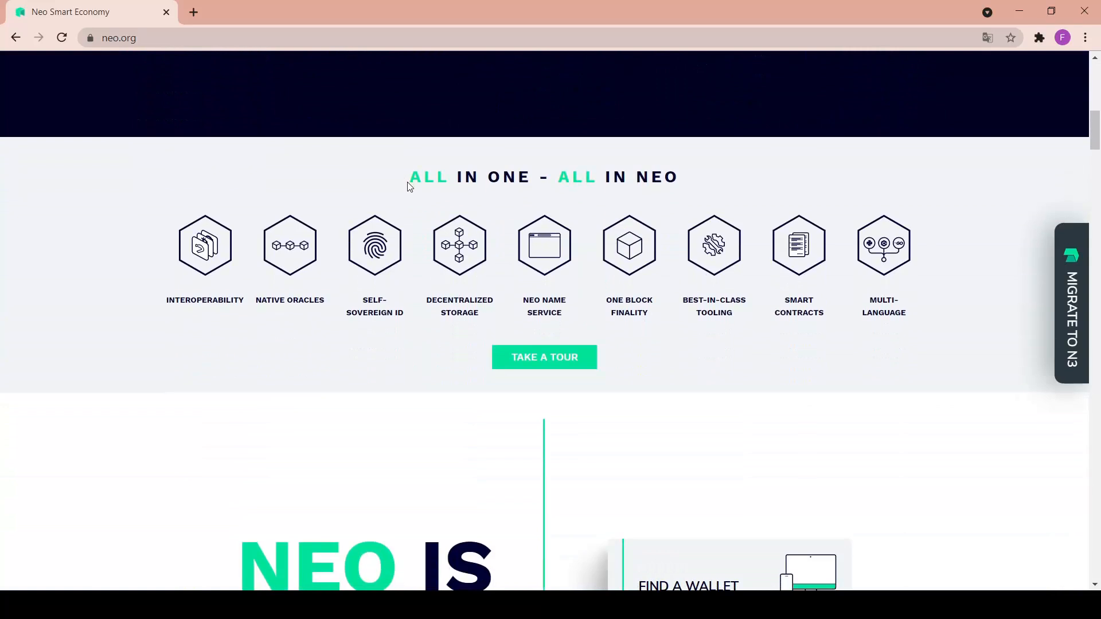
pyautogui.moveTo(187, 248)
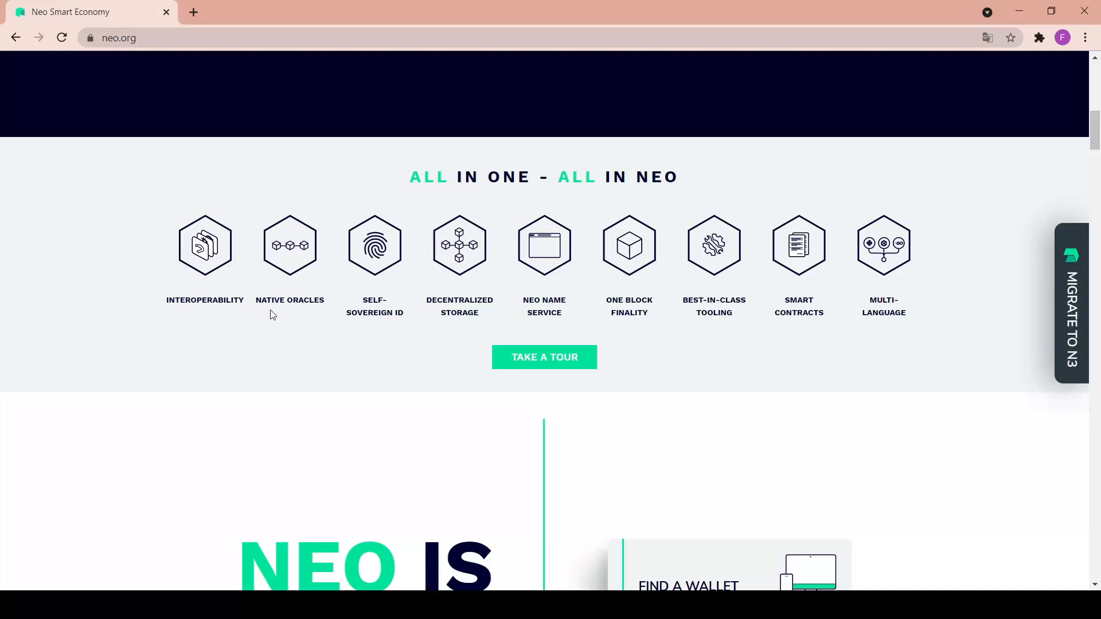
pyautogui.moveTo(392, 332)
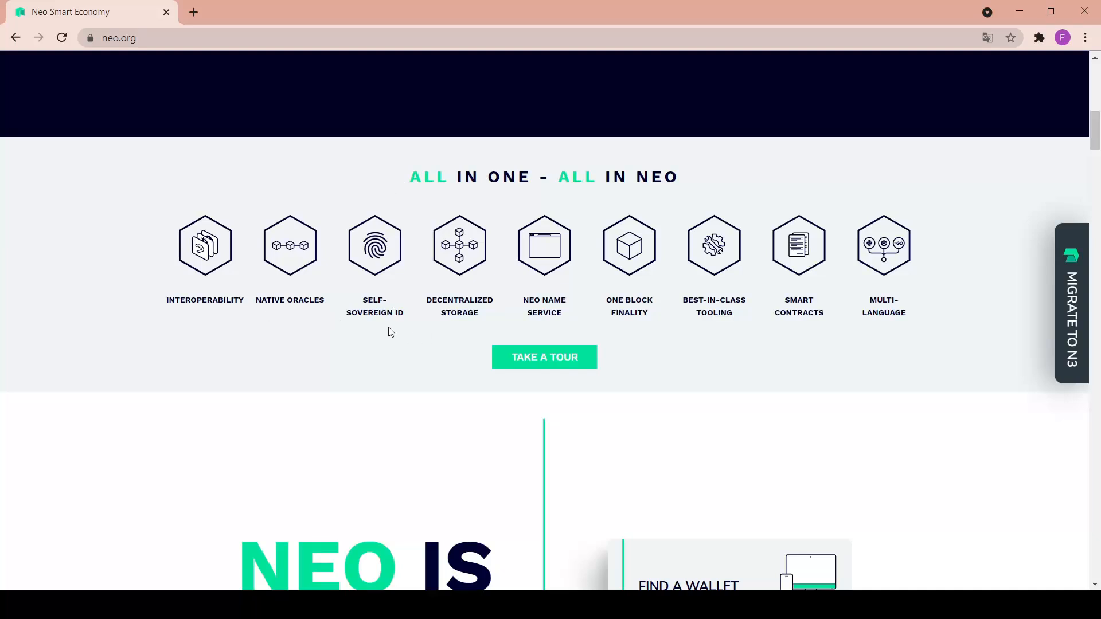
pyautogui.moveTo(406, 329)
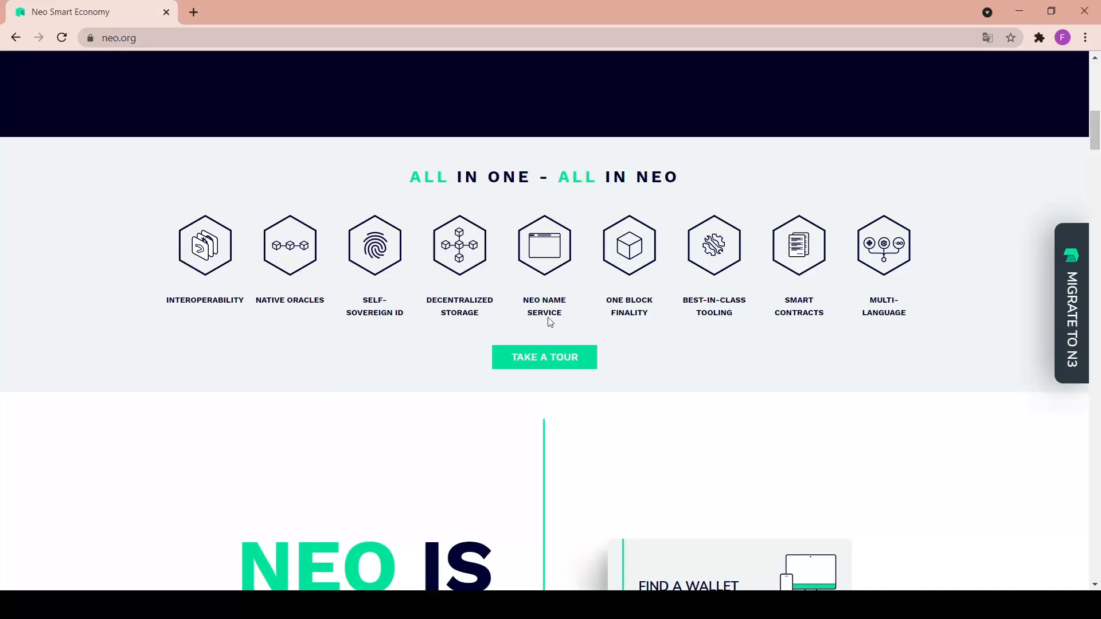
pyautogui.moveTo(811, 377)
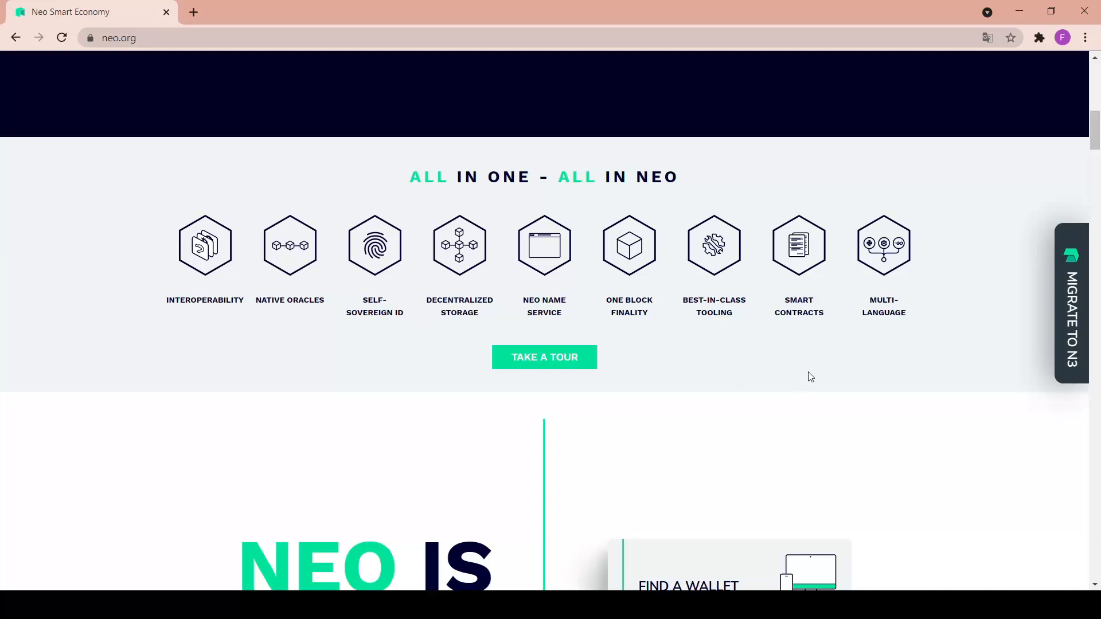
pyautogui.moveTo(827, 313)
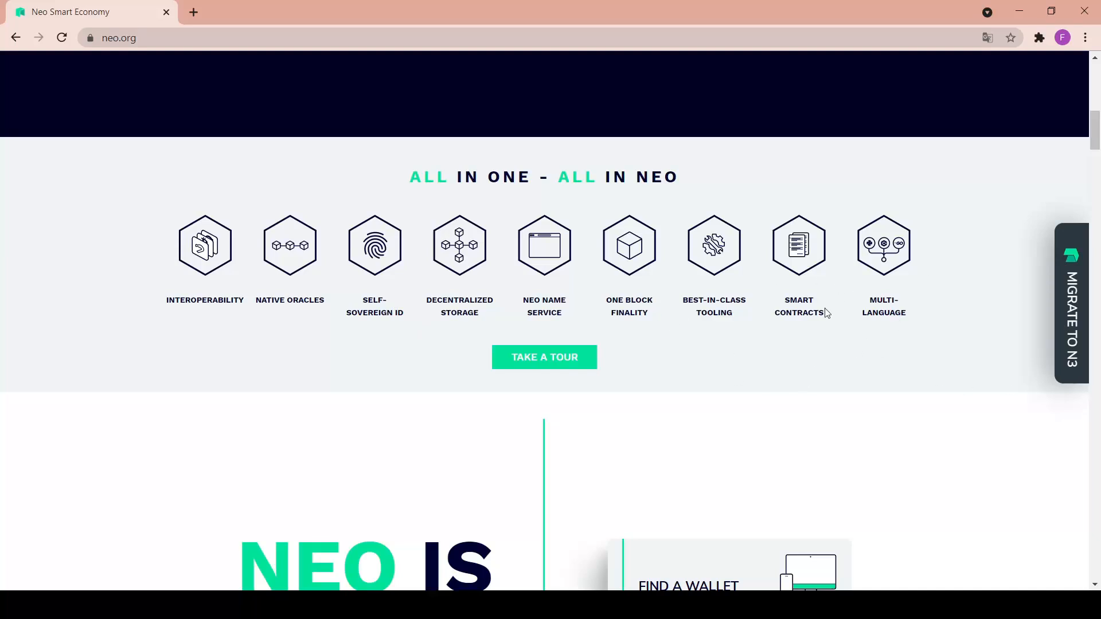
pyautogui.moveTo(609, 415)
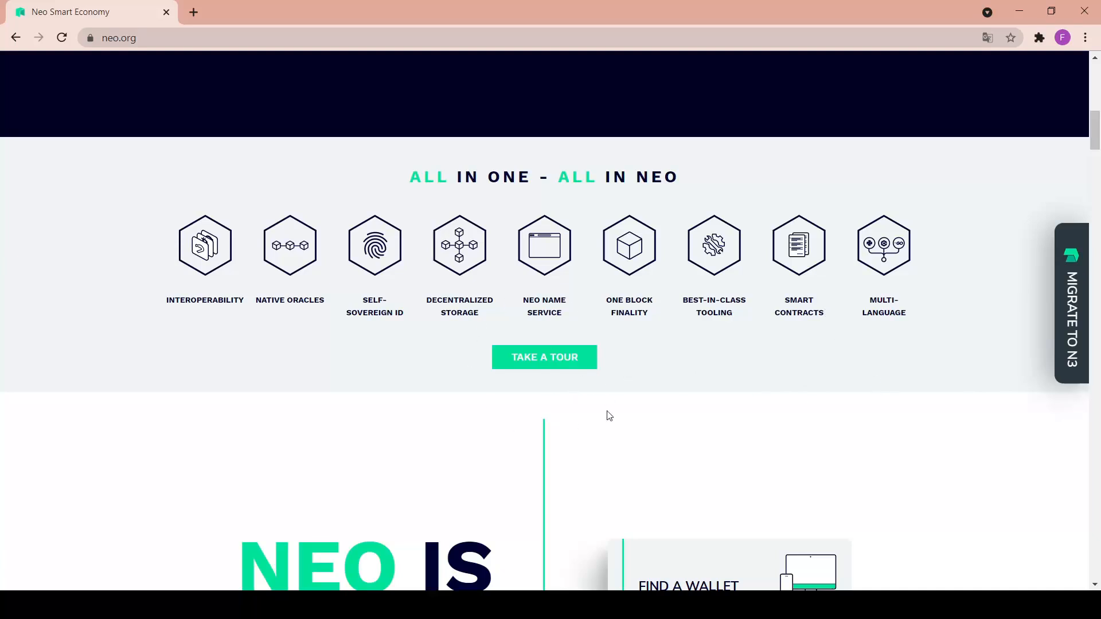
# Reveal the Find a Wallet, NEO & GAS Tokens, Features and Documentation cards of 'Neo Is New Again'
pyautogui.scroll(-3)
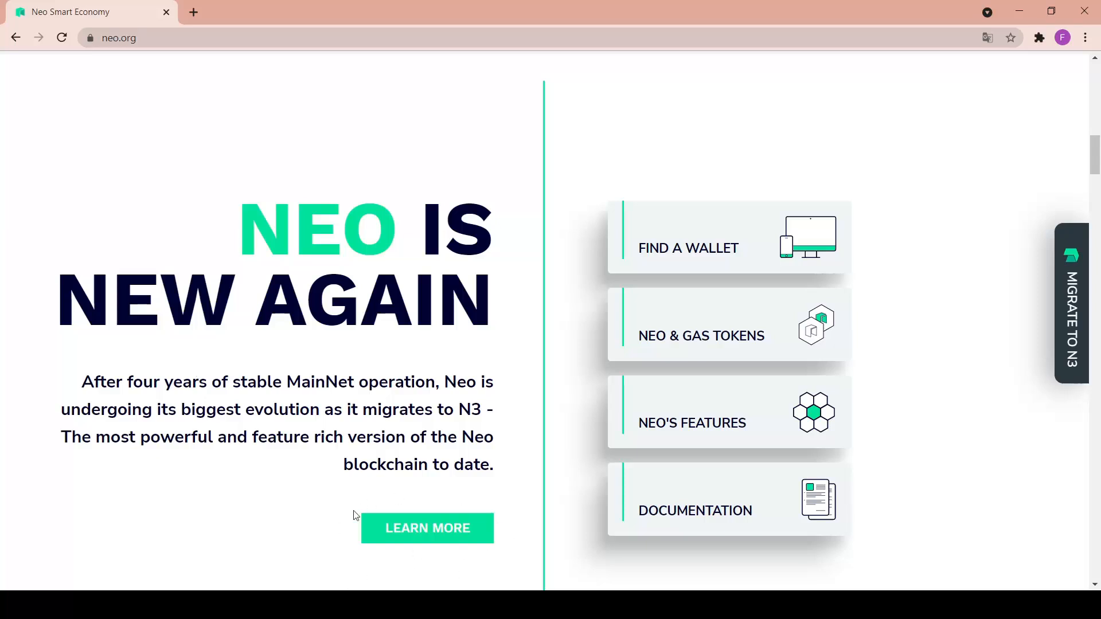
pyautogui.moveTo(760, 214)
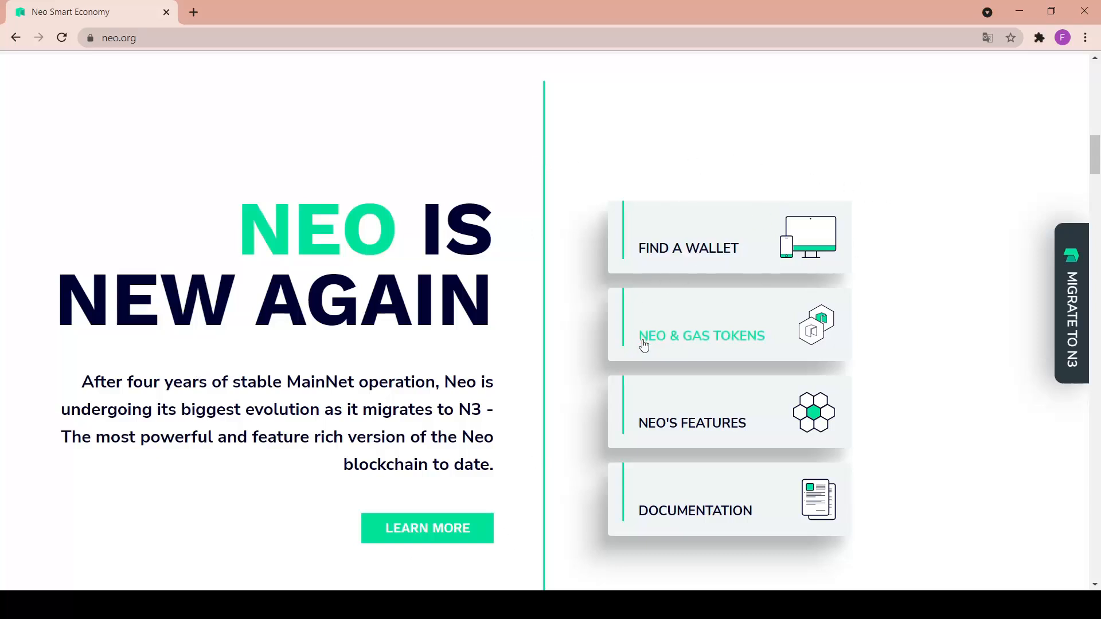
pyautogui.moveTo(837, 490)
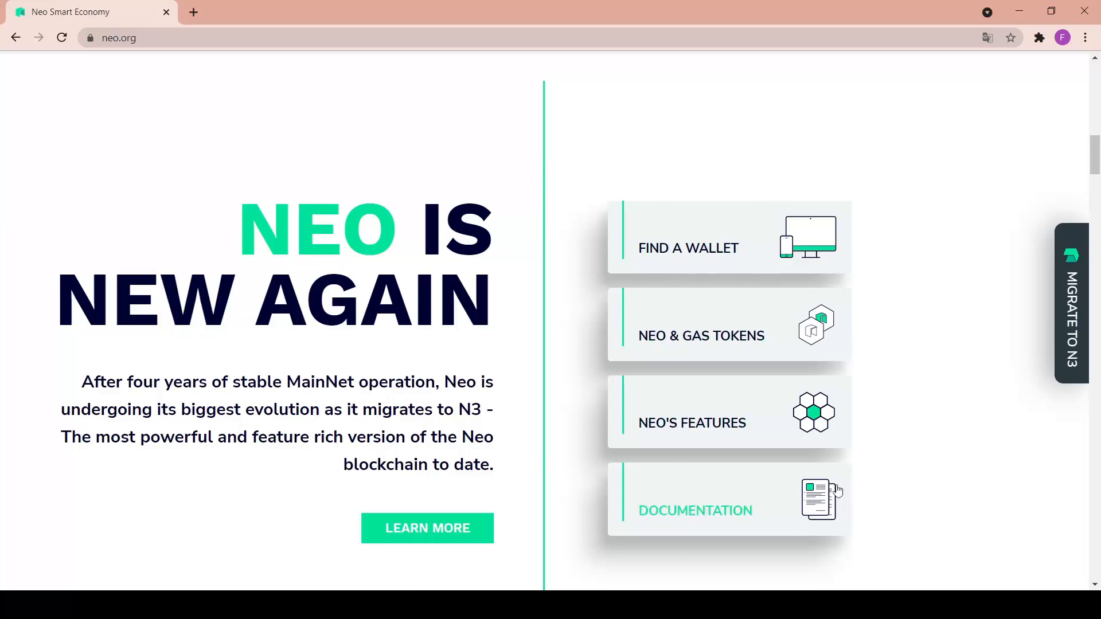
pyautogui.moveTo(787, 587)
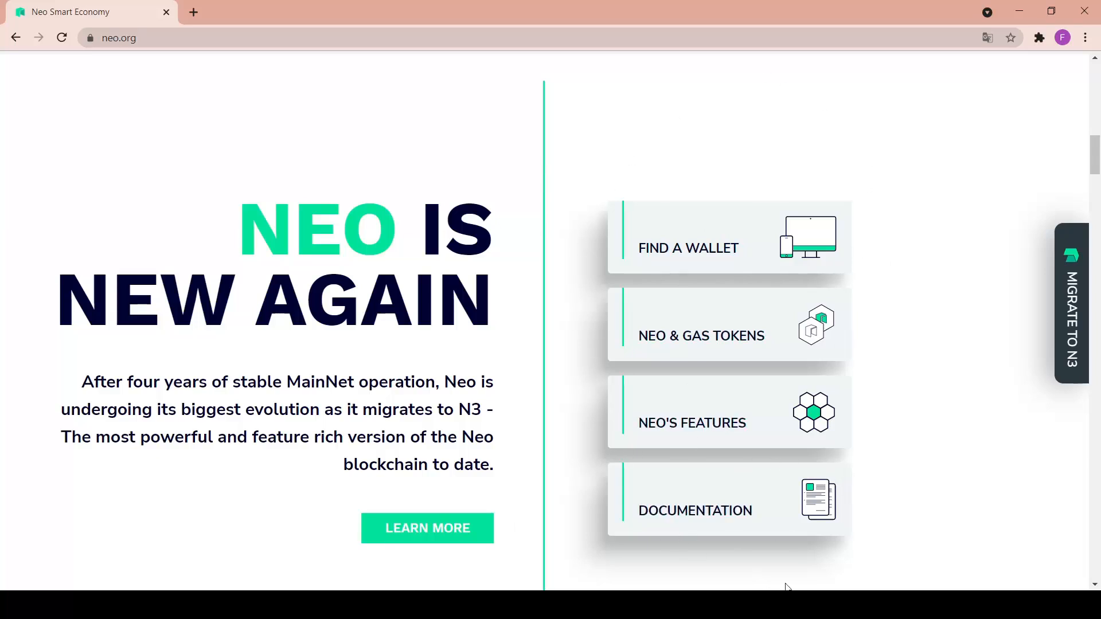
# Scroll down to the One Block Finality, Oracle and NeoFS building blocks
pyautogui.scroll(-3)
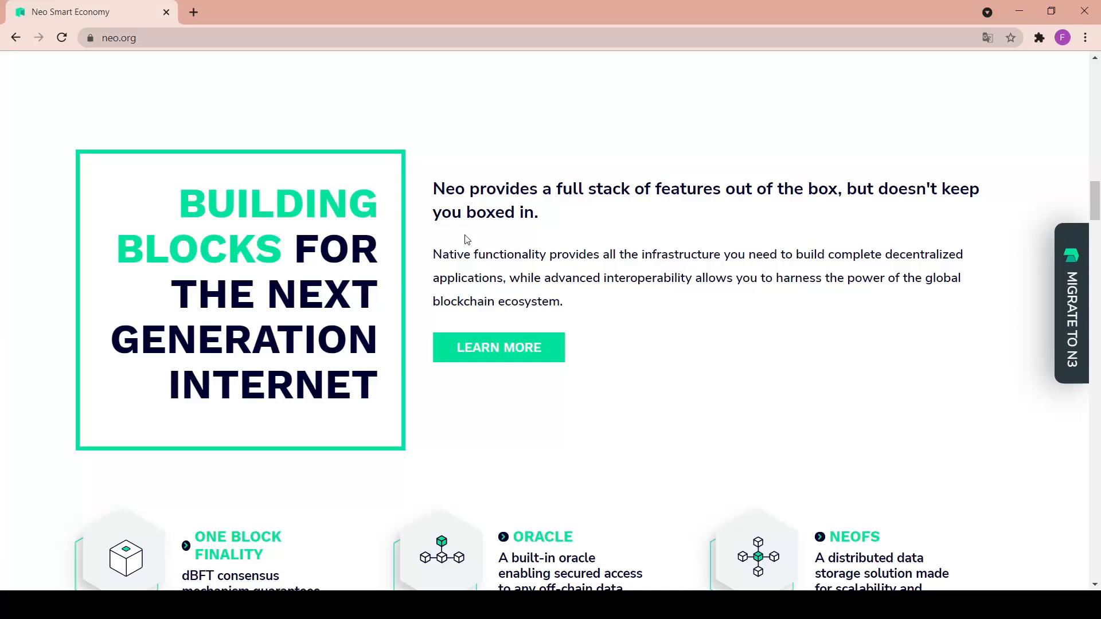
pyautogui.scroll(-3)
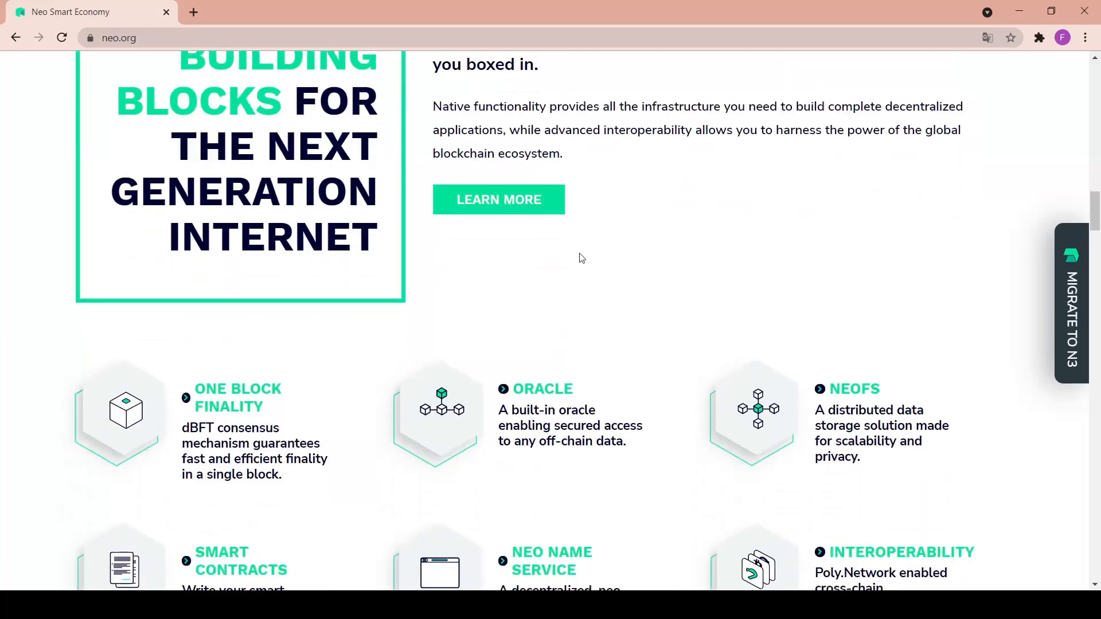
pyautogui.moveTo(530, 248)
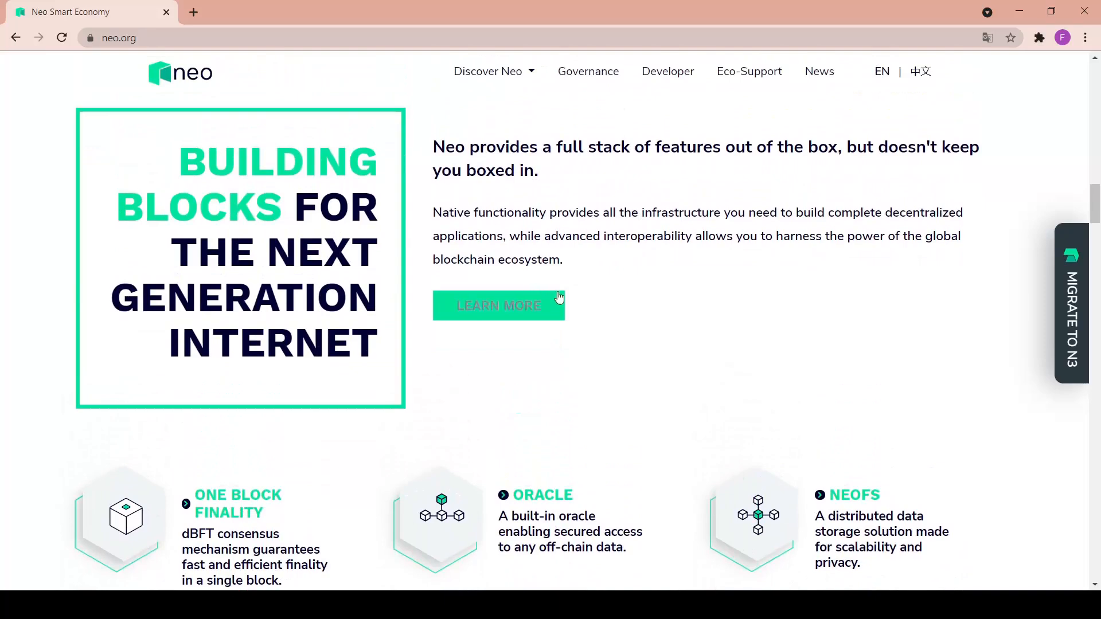
# Scroll the feature grid to reveal Smart Contracts, Neo Name Service, Interoperability and NeoID
pyautogui.scroll(-3)
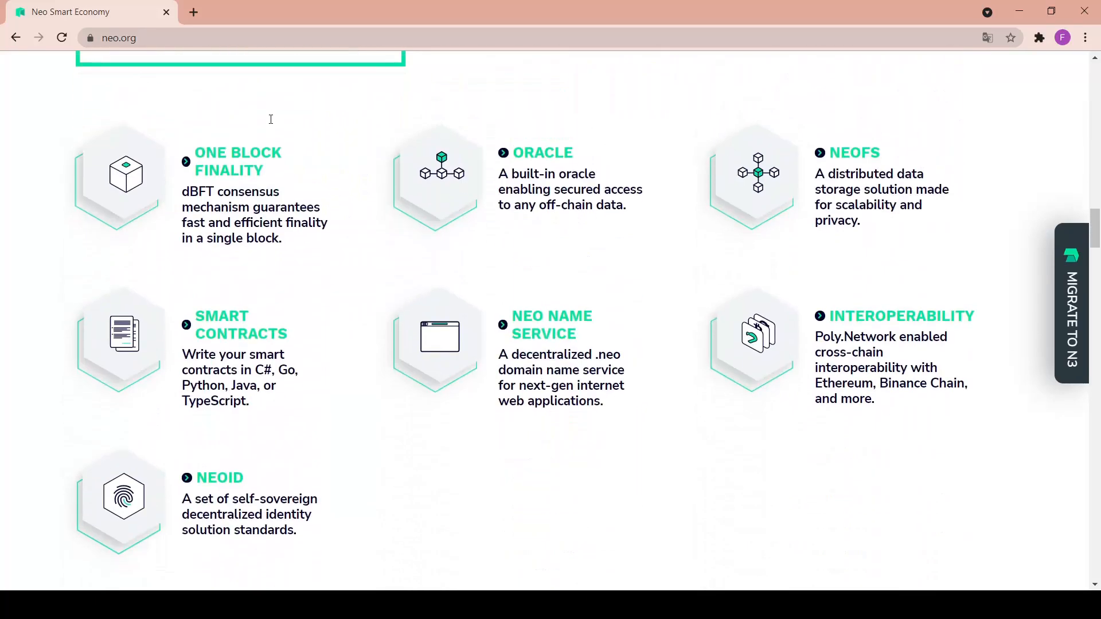
pyautogui.scroll(-3)
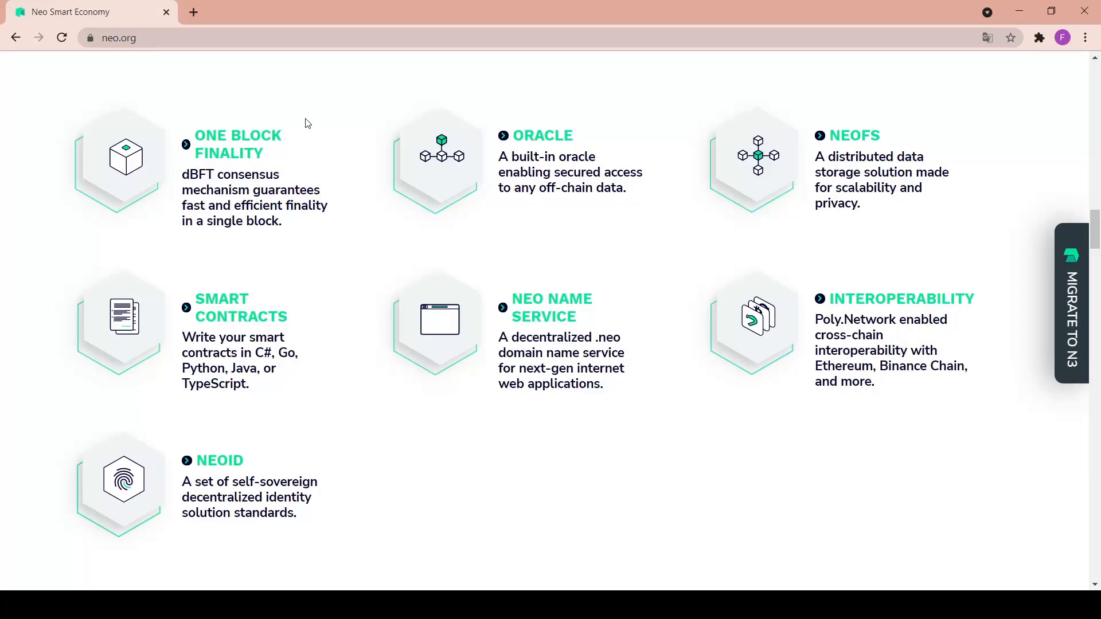
pyautogui.moveTo(602, 107)
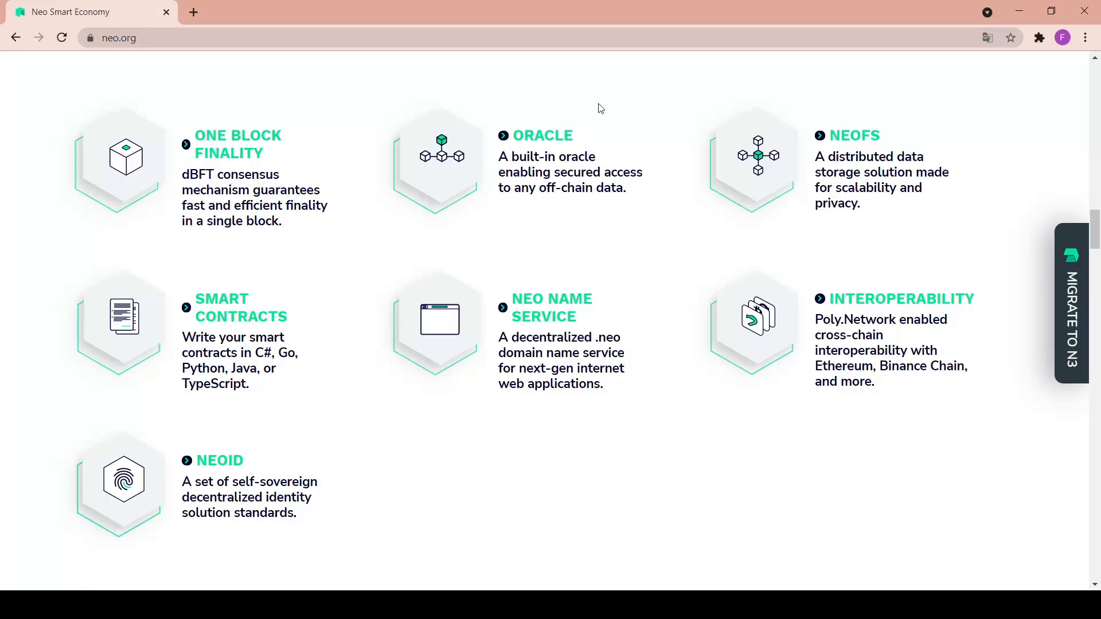
pyautogui.moveTo(994, 101)
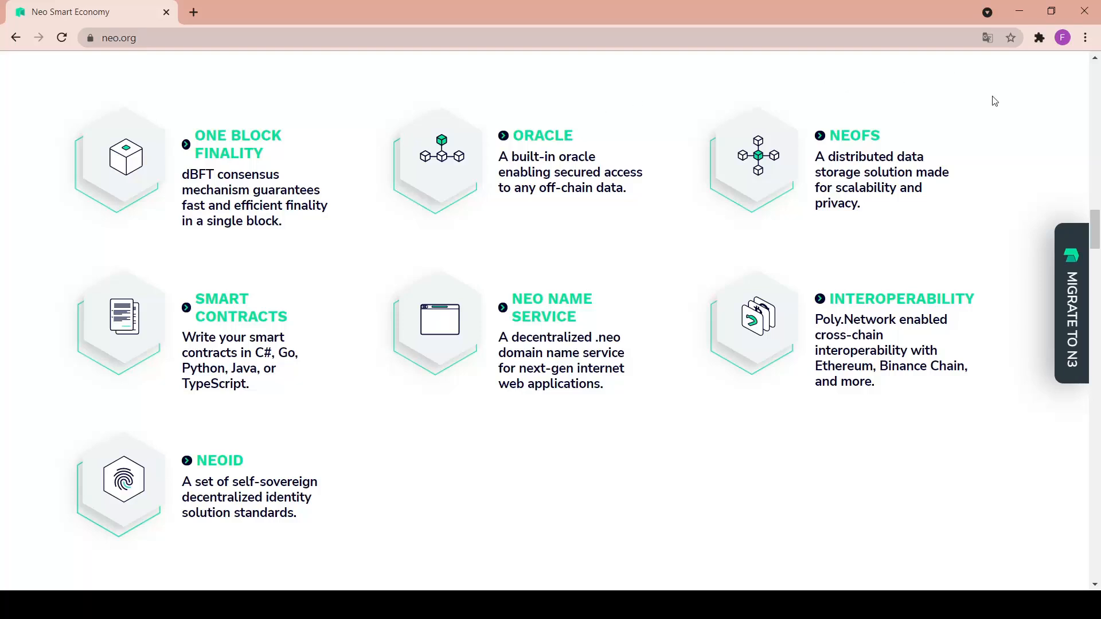
pyautogui.moveTo(950, 147)
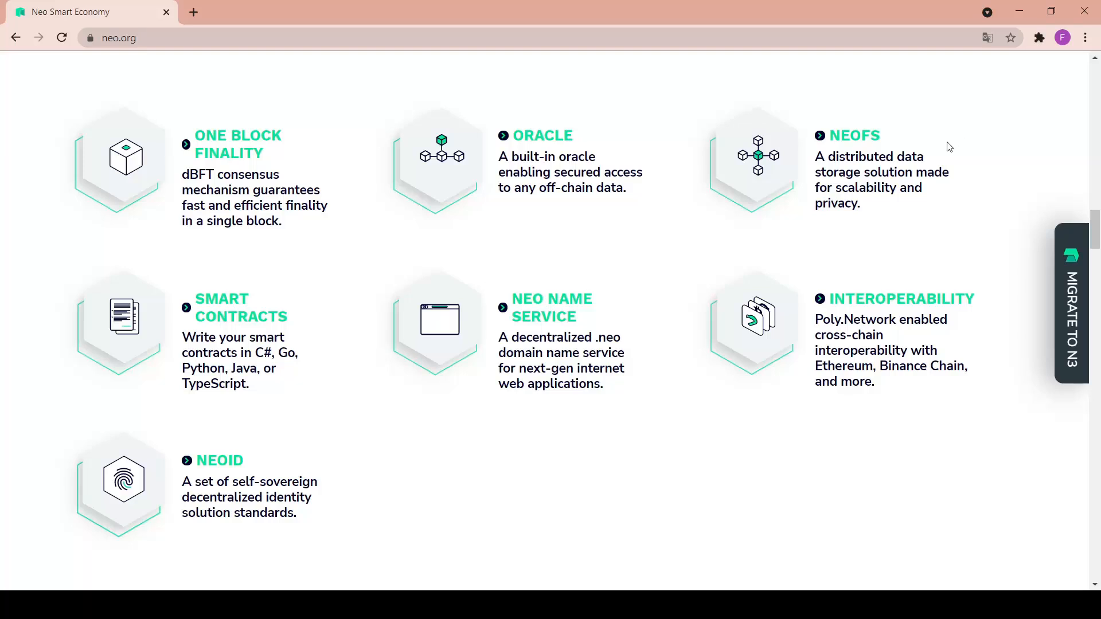
pyautogui.moveTo(527, 259)
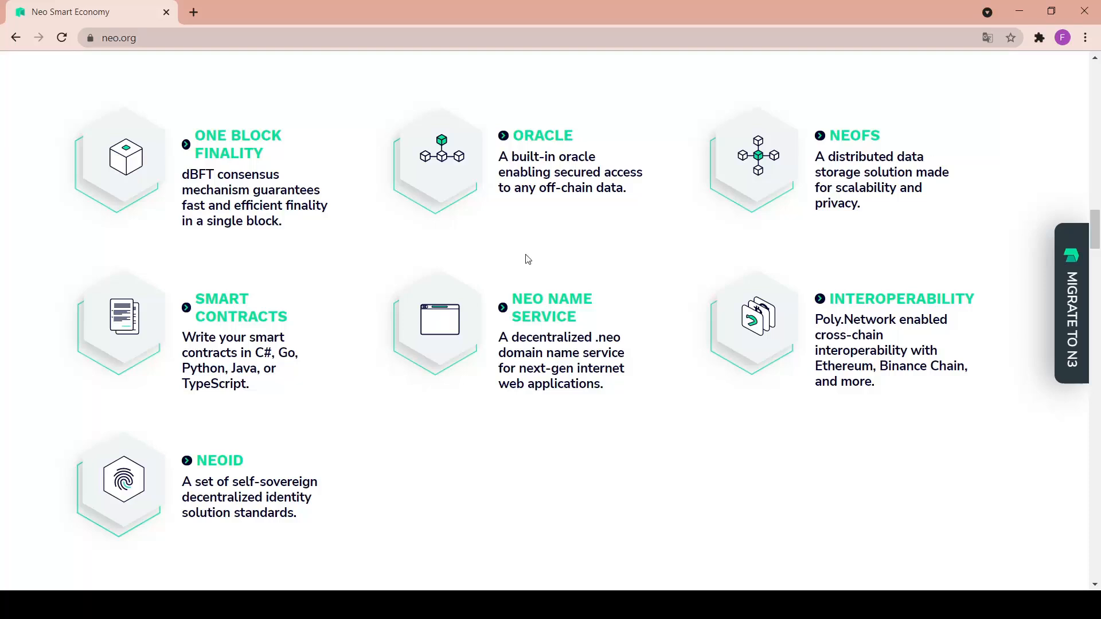
pyautogui.moveTo(241, 254)
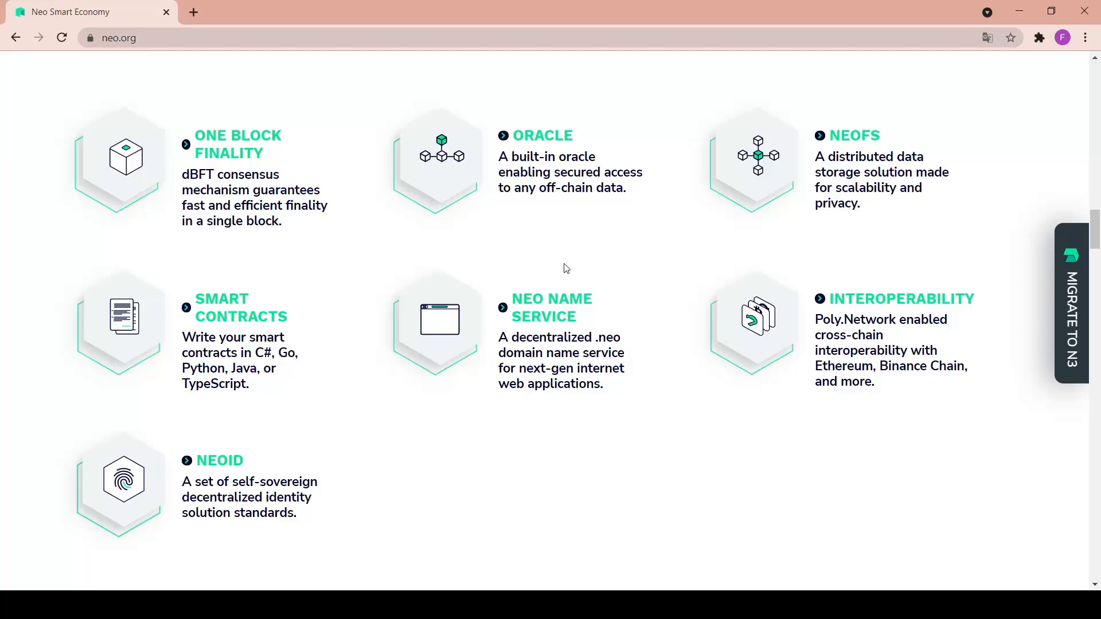
pyautogui.moveTo(825, 288)
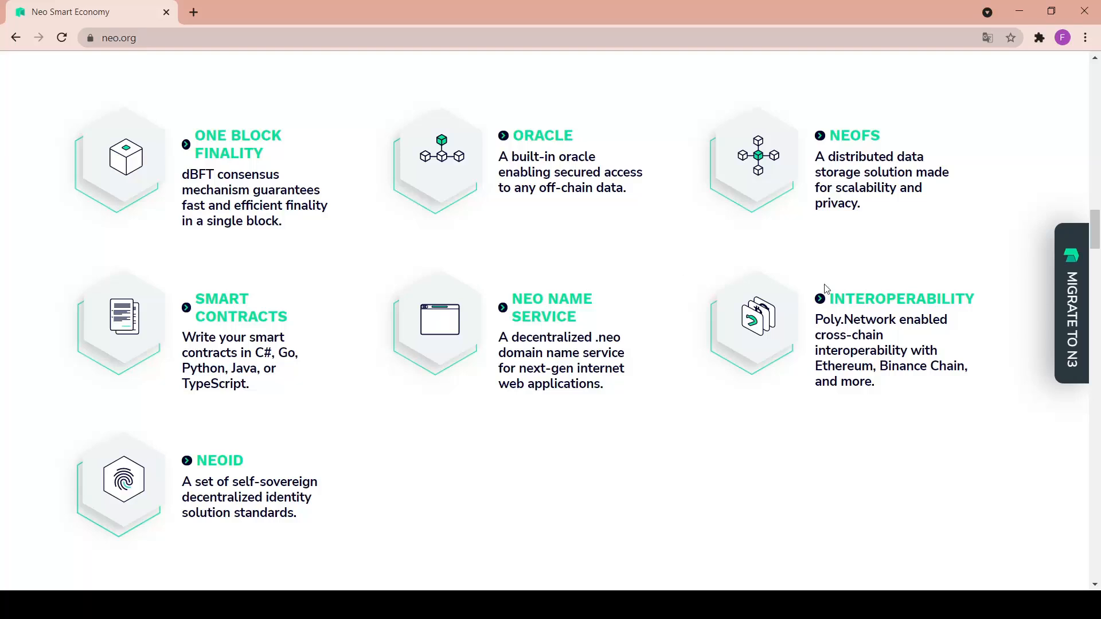
pyautogui.moveTo(962, 291)
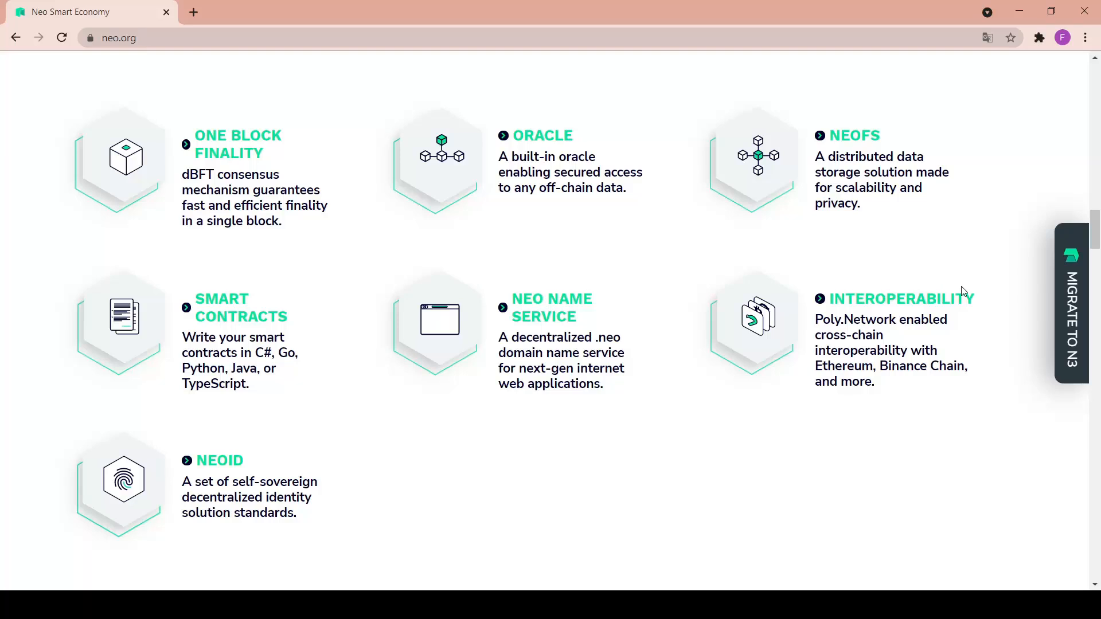
pyautogui.moveTo(981, 301)
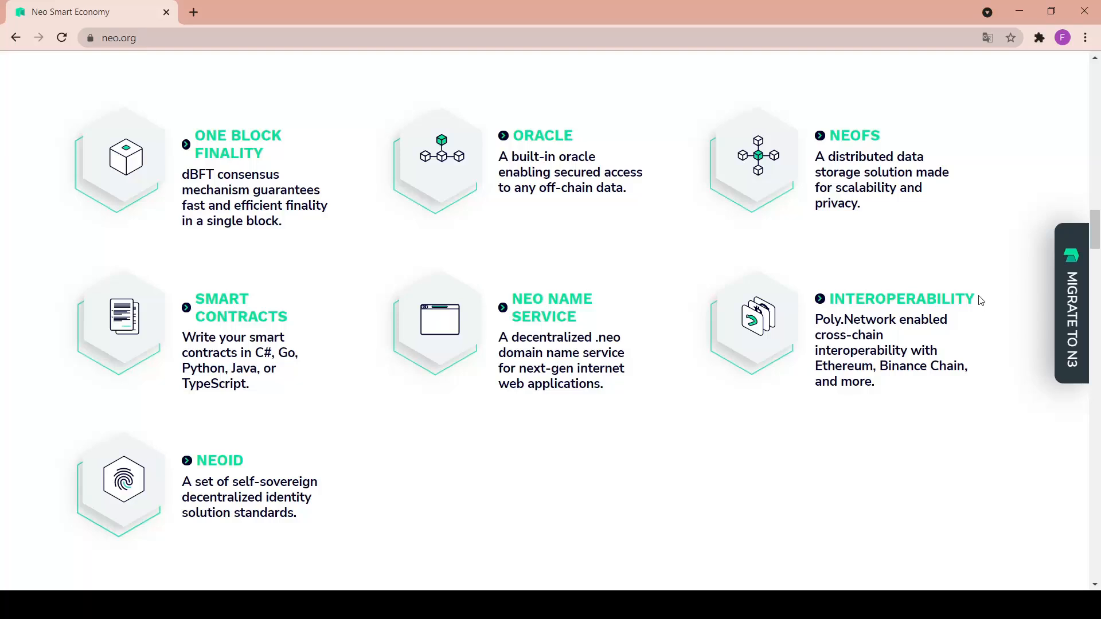
pyautogui.moveTo(254, 482)
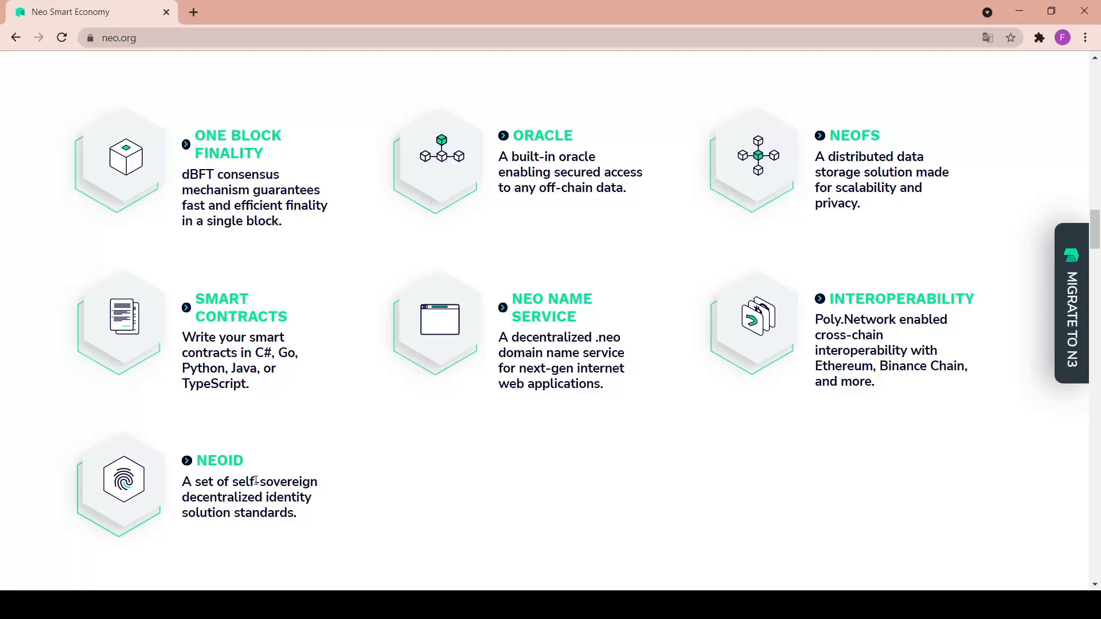
pyautogui.scroll(-3)
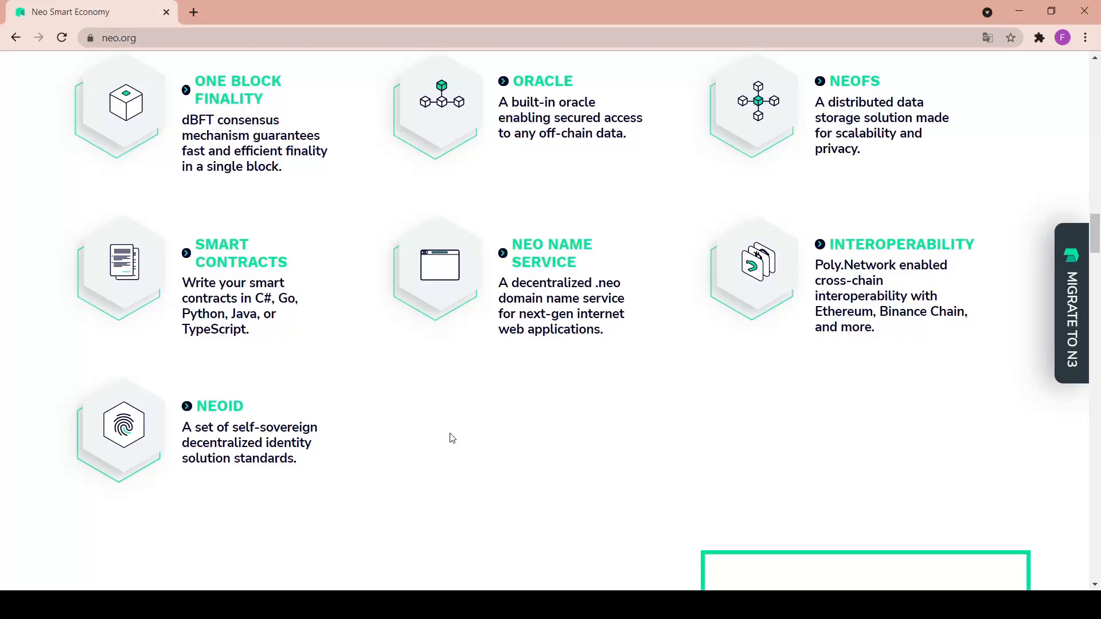
# Scroll to the Python, C#, Go, TypeScript and Java language tiles of 'Blockchain You Know'
pyautogui.scroll(-3)
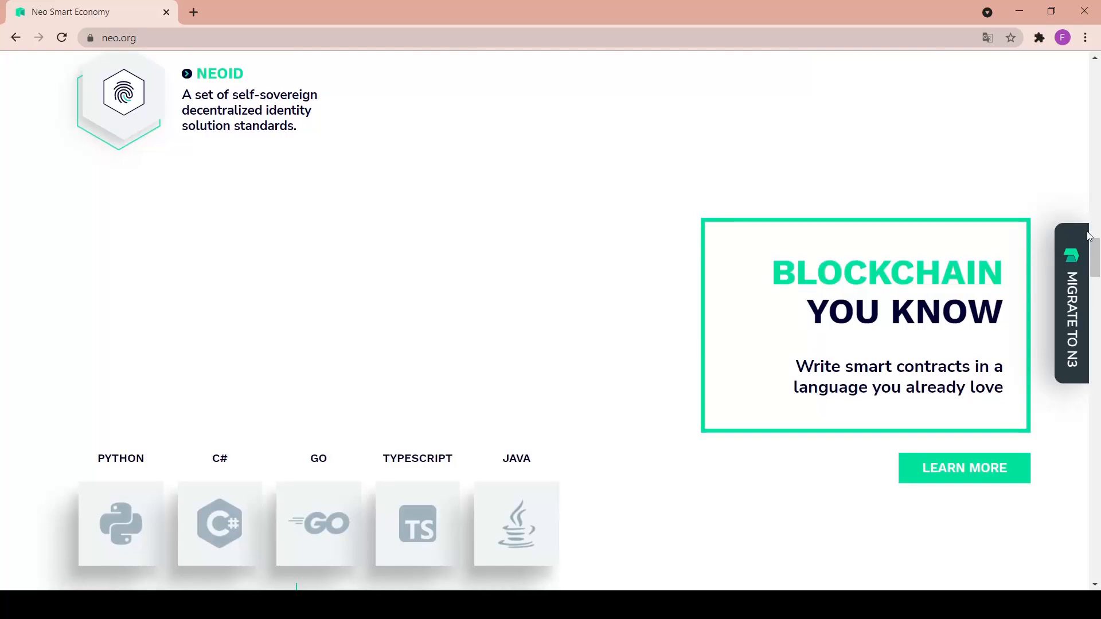
pyautogui.moveTo(1008, 356)
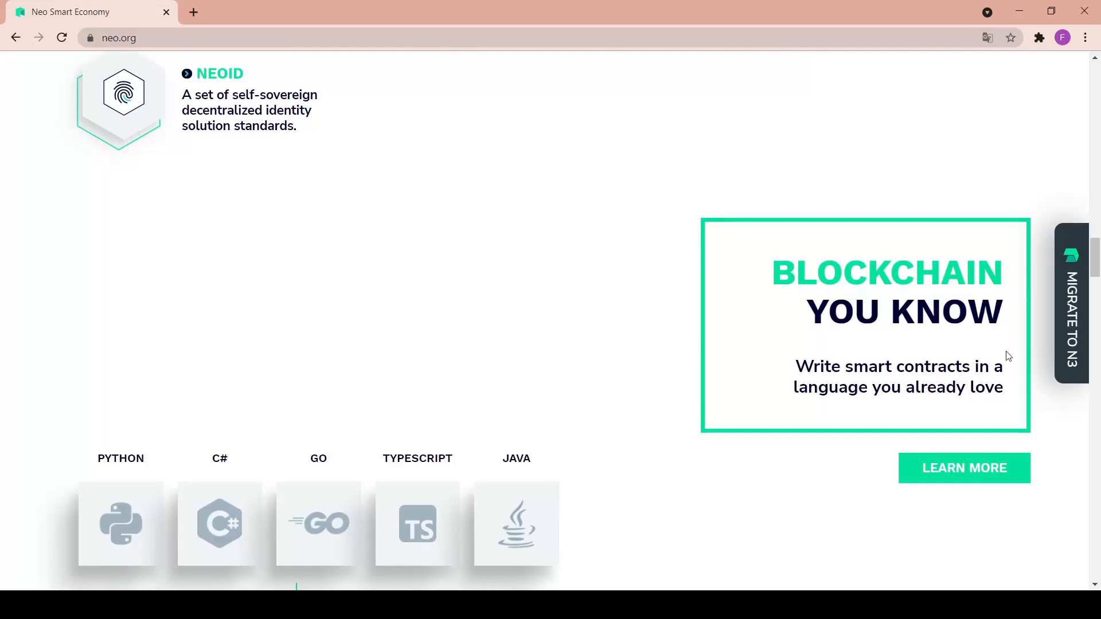
pyautogui.scroll(-3)
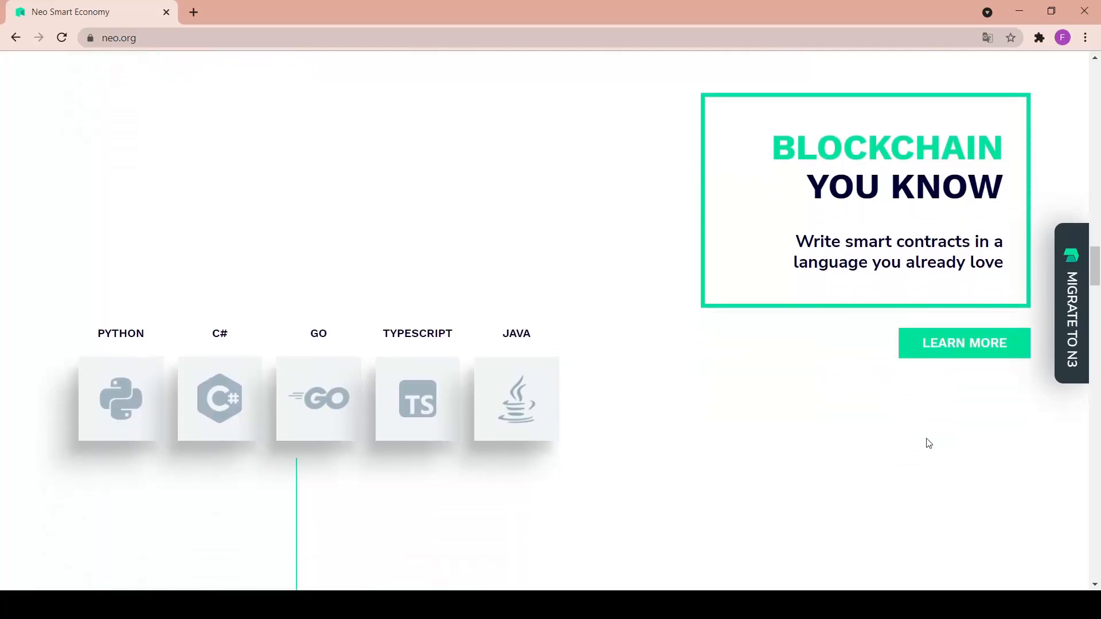
pyautogui.moveTo(65, 257)
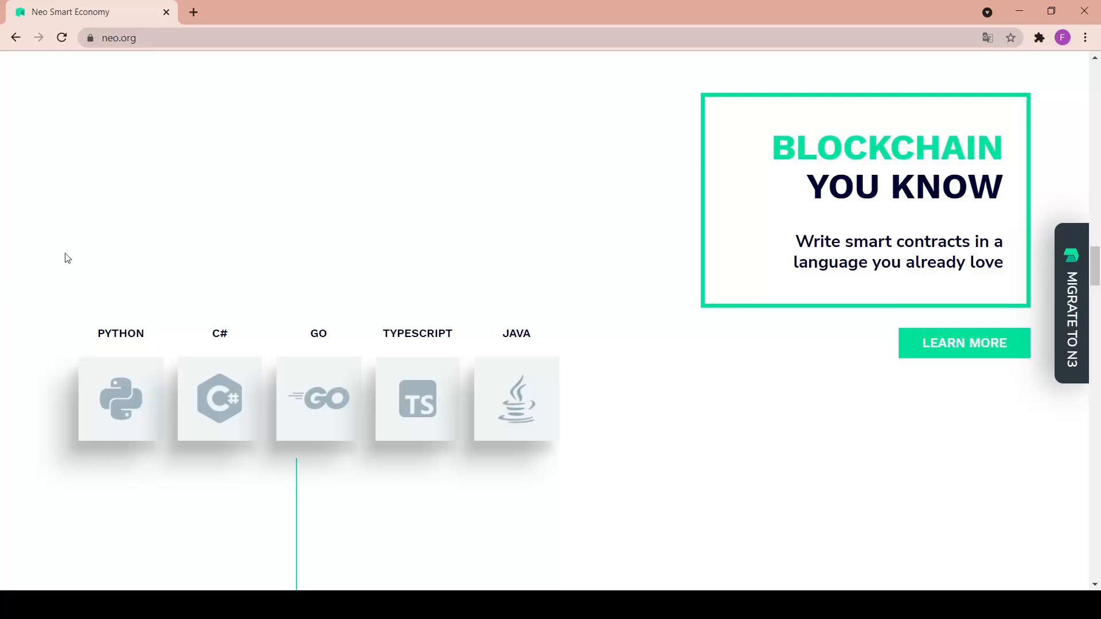
pyautogui.moveTo(339, 266)
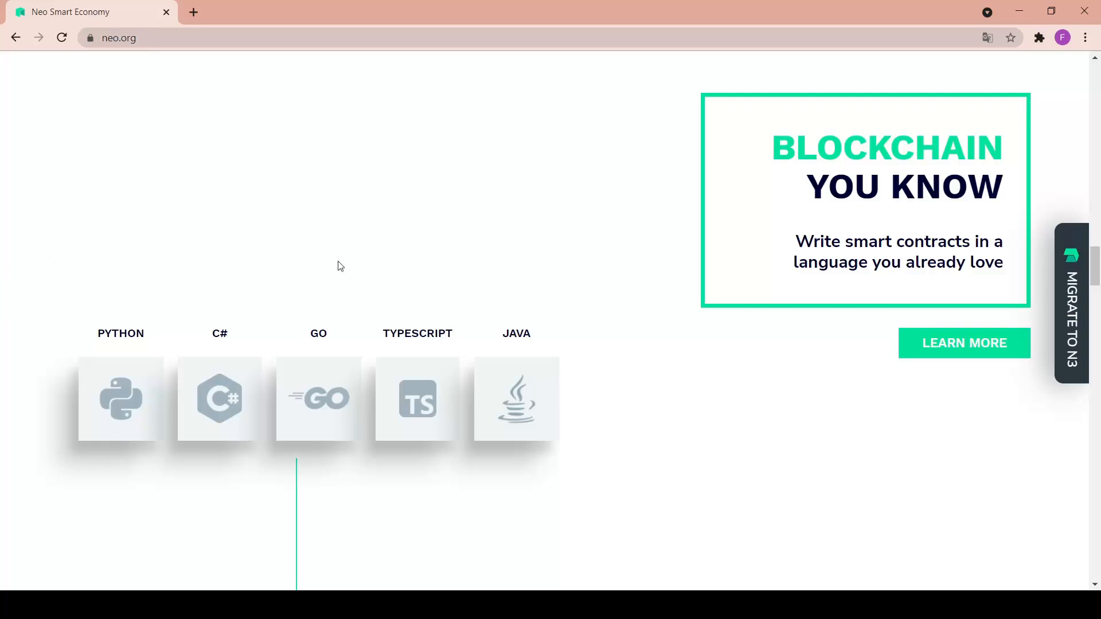
pyautogui.moveTo(344, 266)
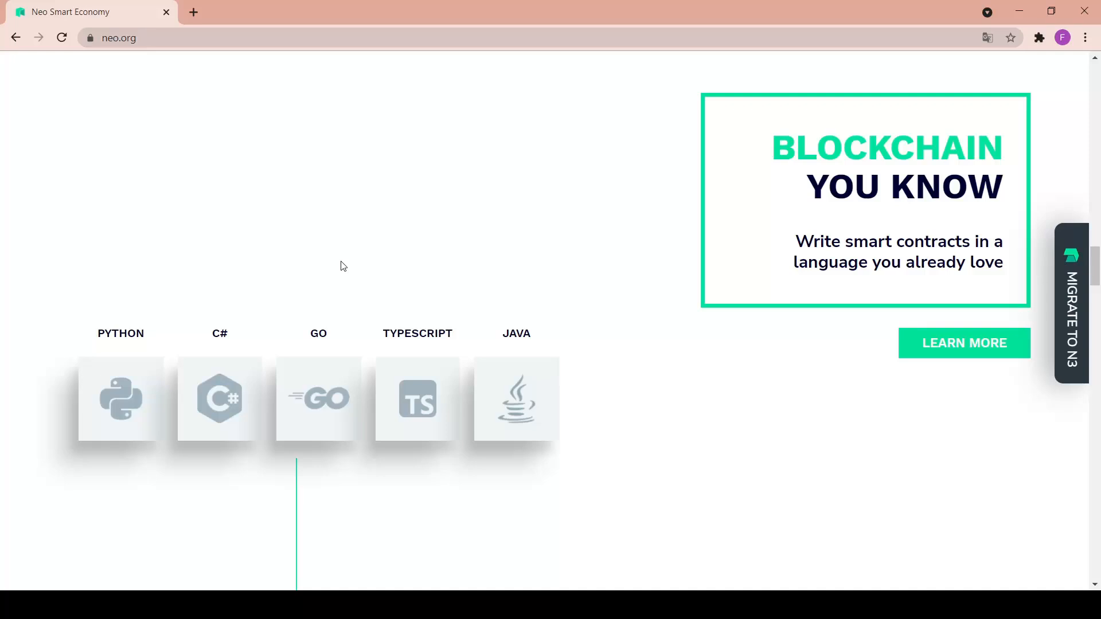
pyautogui.moveTo(495, 286)
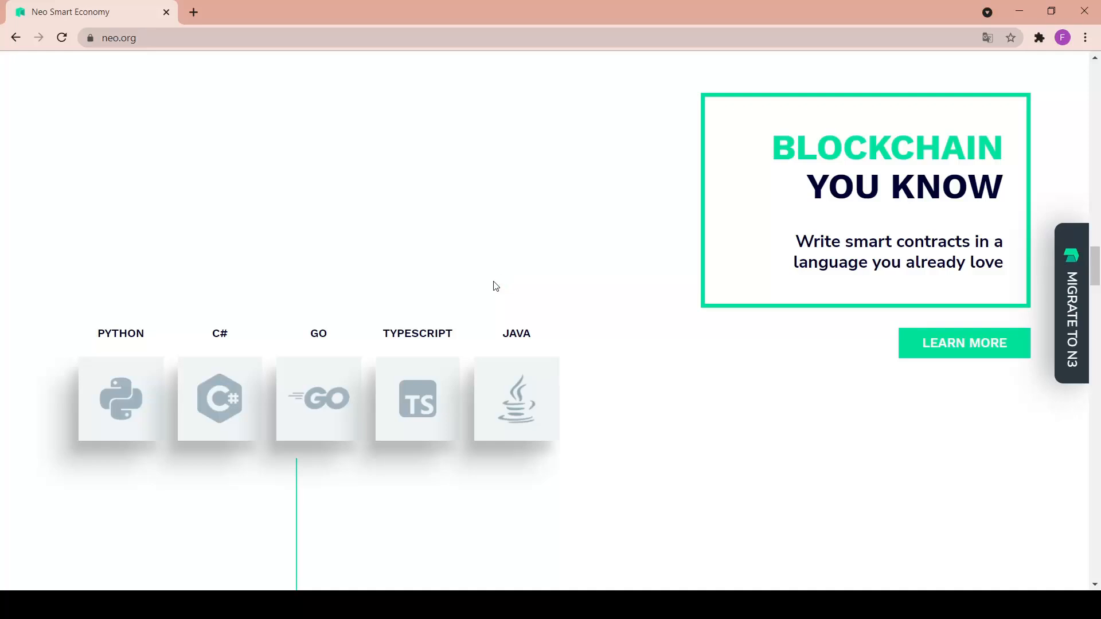
# Scroll past Dual Tokens until the calculator shows GAS rewards for 500 NEO
pyautogui.scroll(-3)
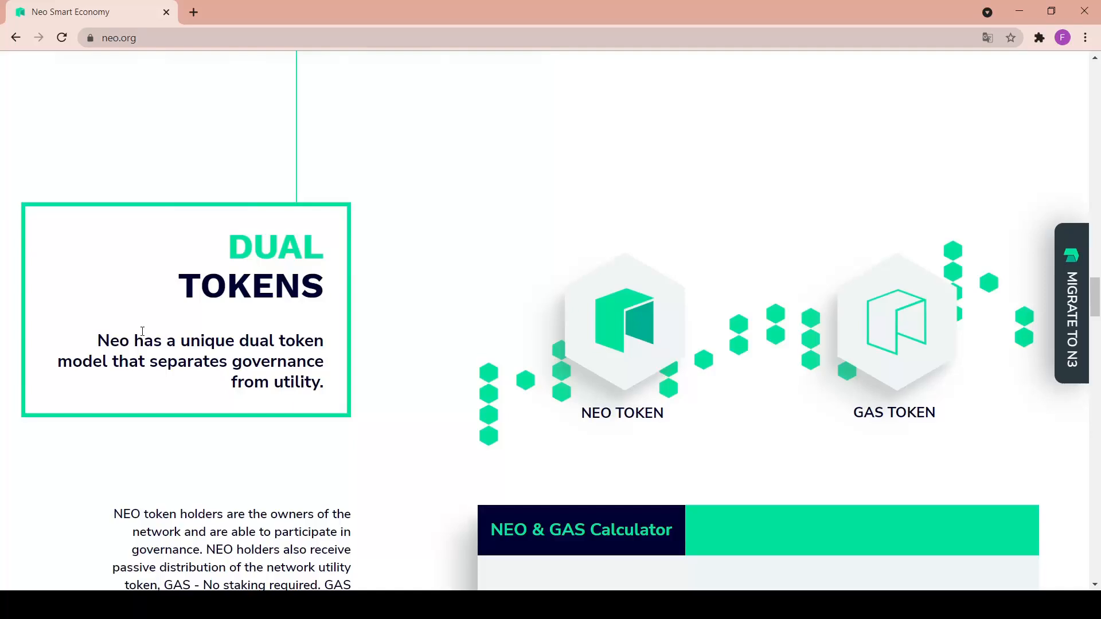
pyautogui.moveTo(360, 384)
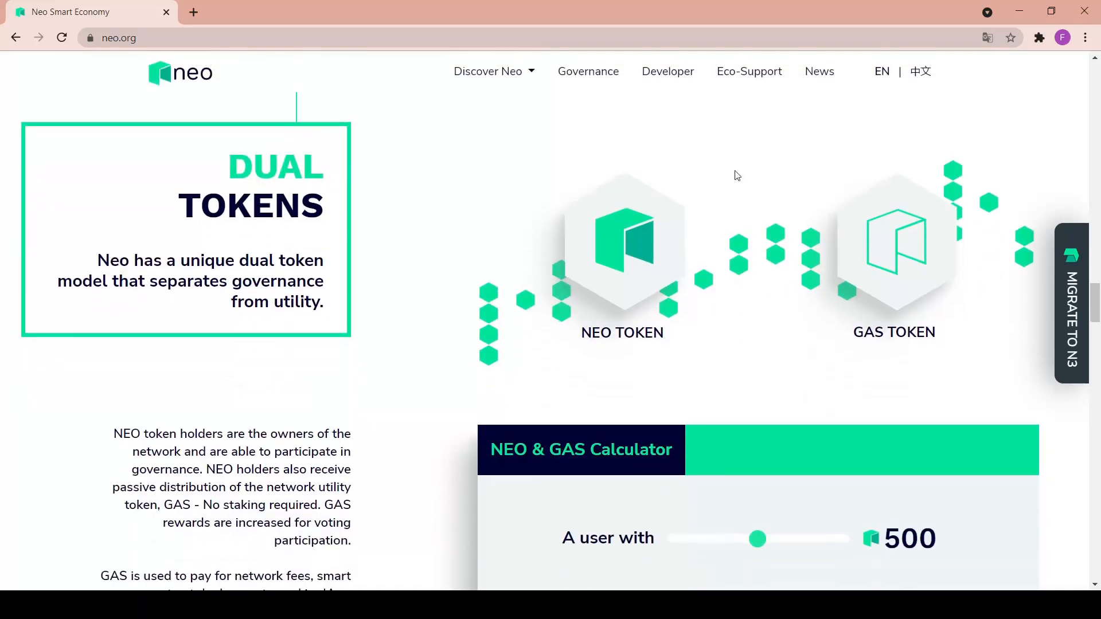
pyautogui.moveTo(690, 342)
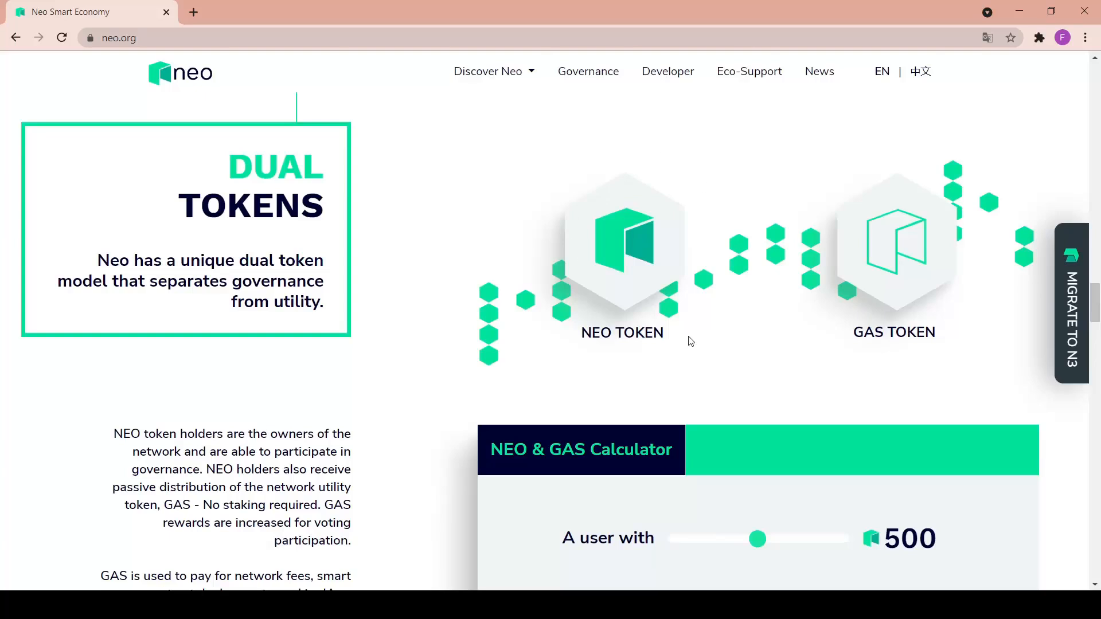
pyautogui.scroll(-3)
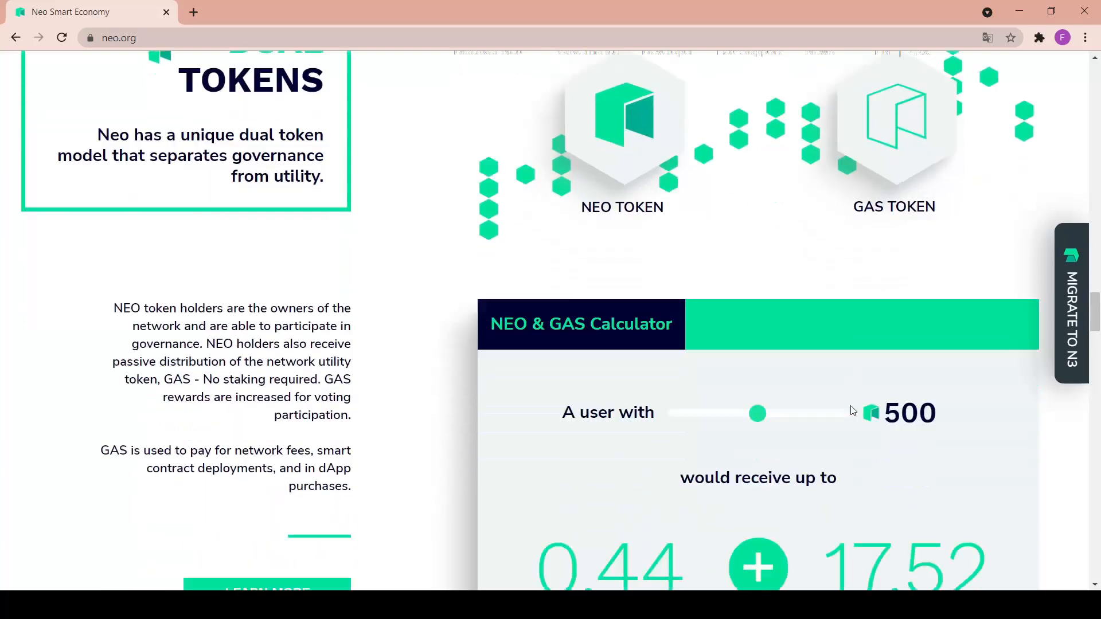
pyautogui.scroll(-3)
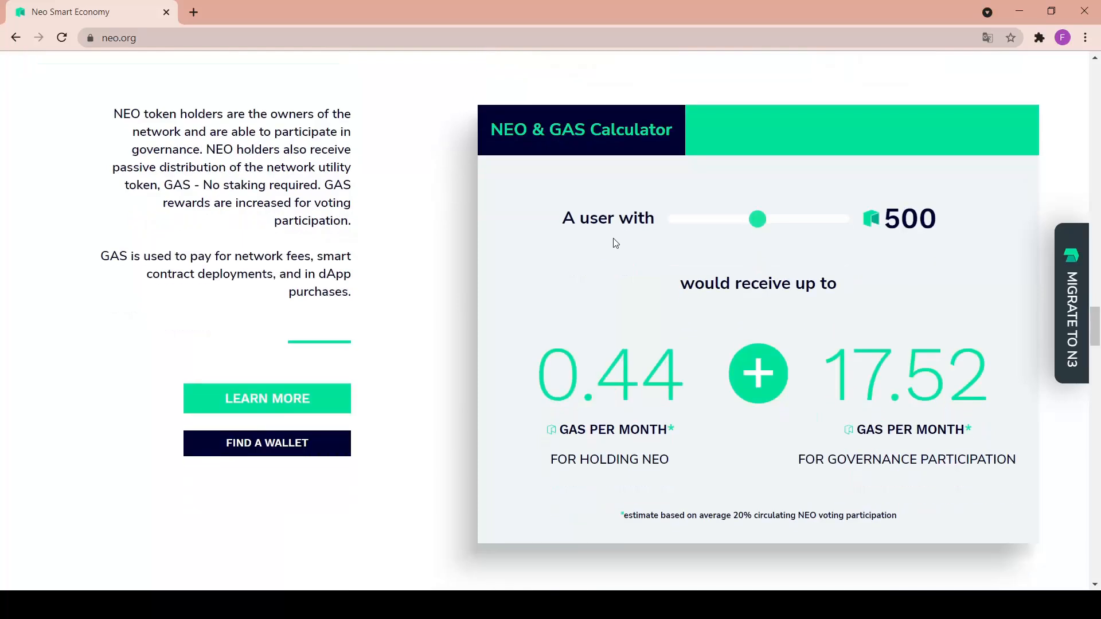
pyautogui.scroll(-3)
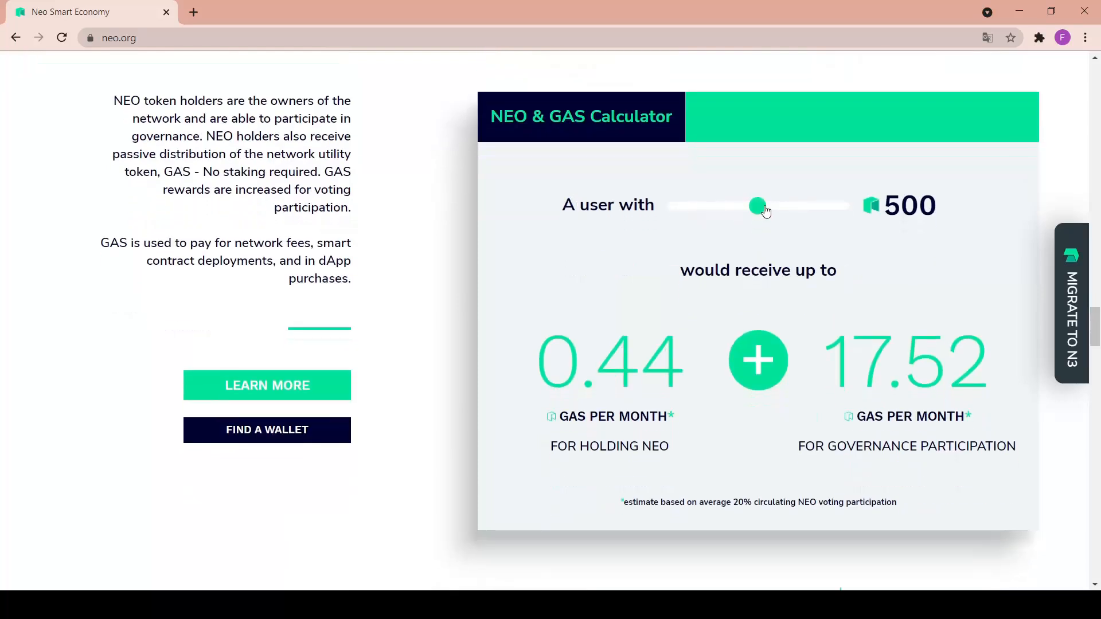
pyautogui.moveTo(880, 201)
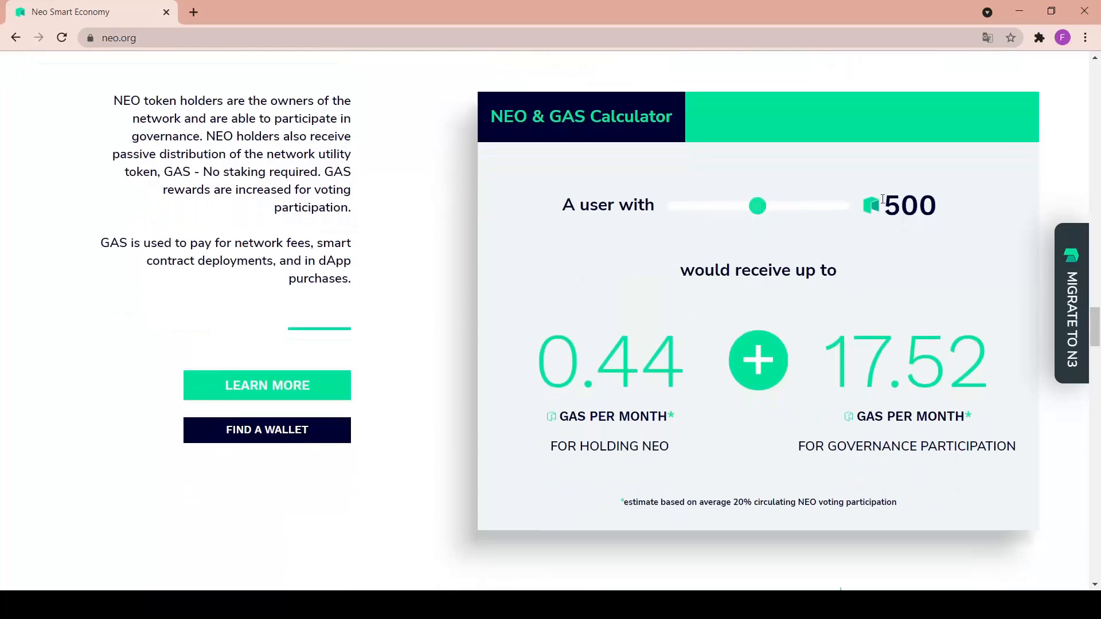
pyautogui.moveTo(731, 301)
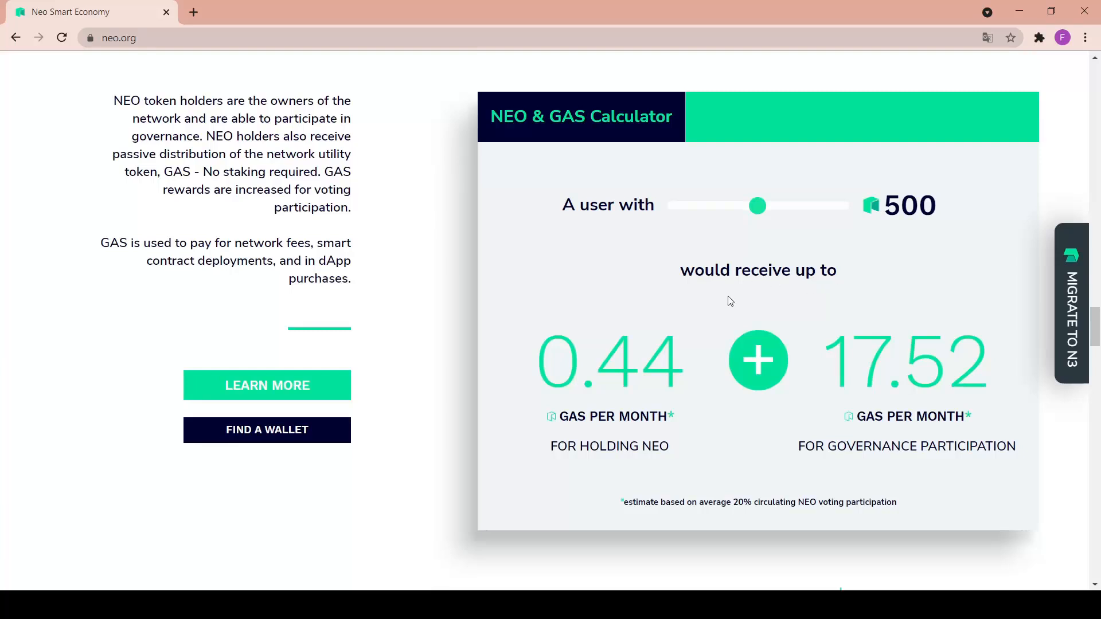
pyautogui.moveTo(629, 411)
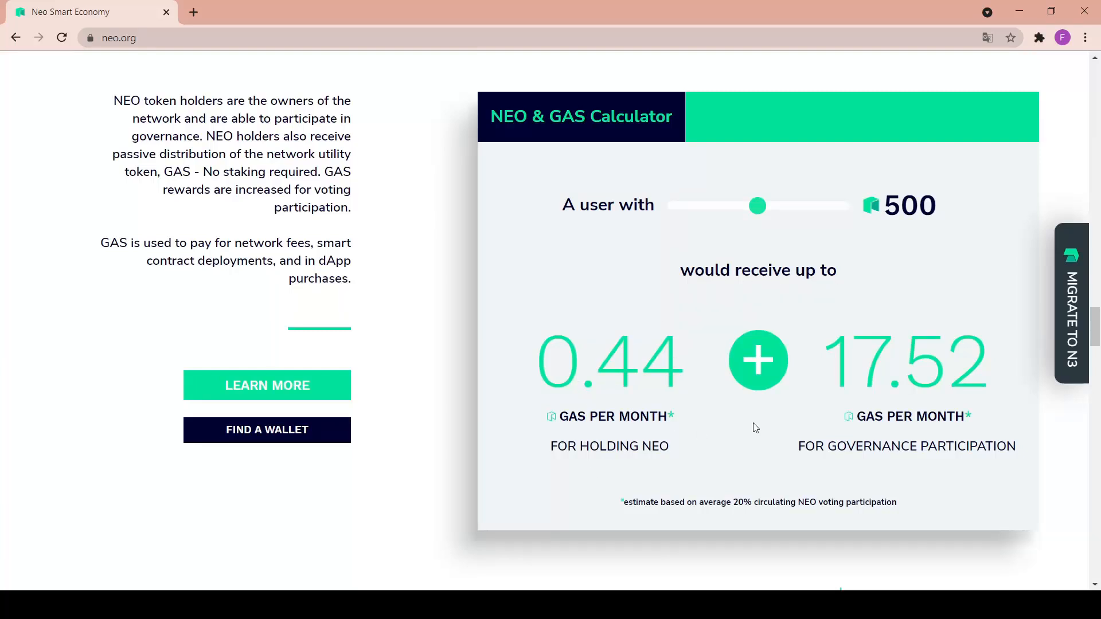
pyautogui.moveTo(1008, 366)
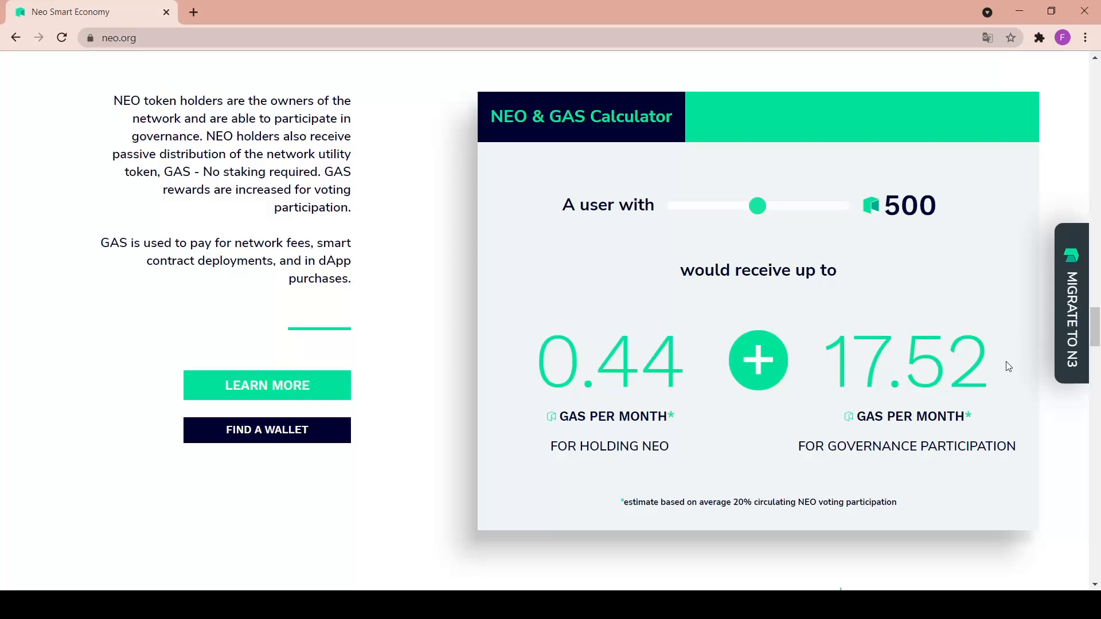
pyautogui.moveTo(851, 437)
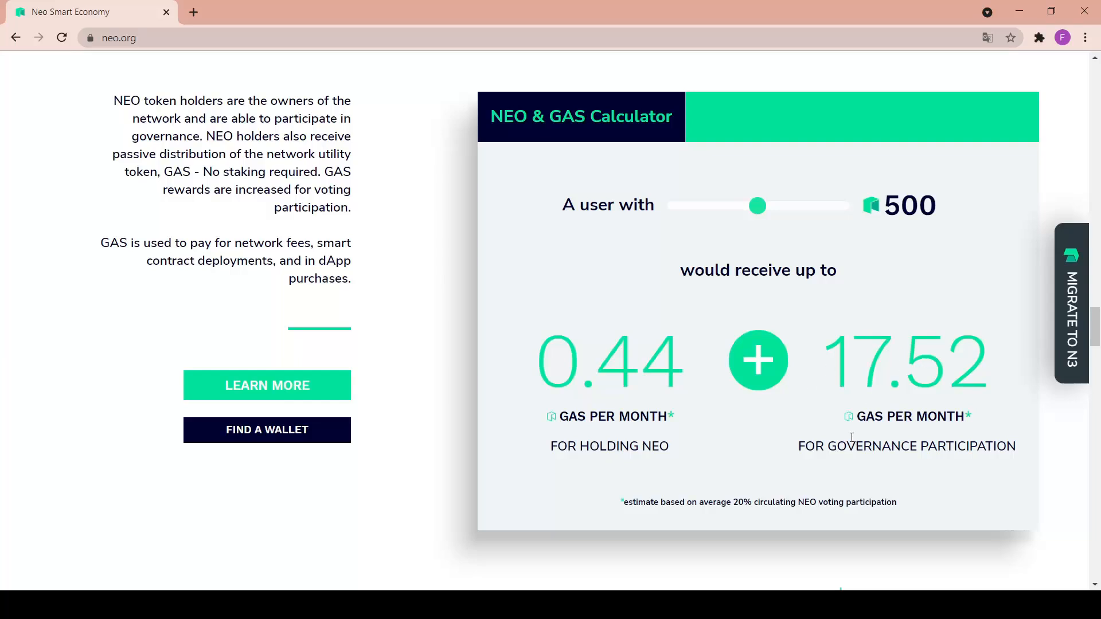
pyautogui.moveTo(972, 455)
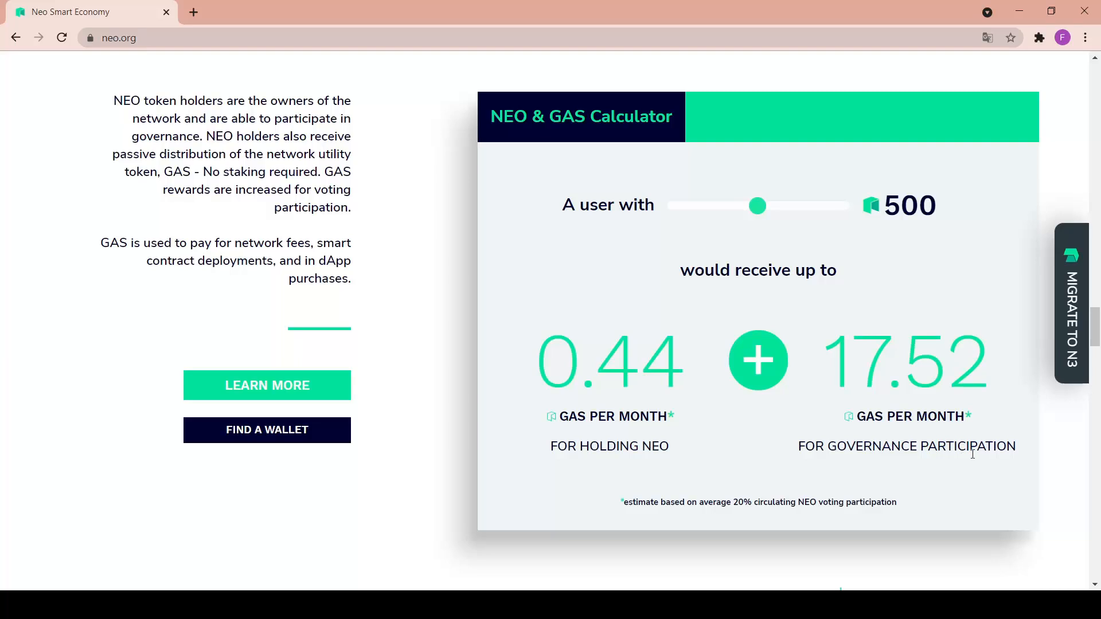
pyautogui.moveTo(708, 303)
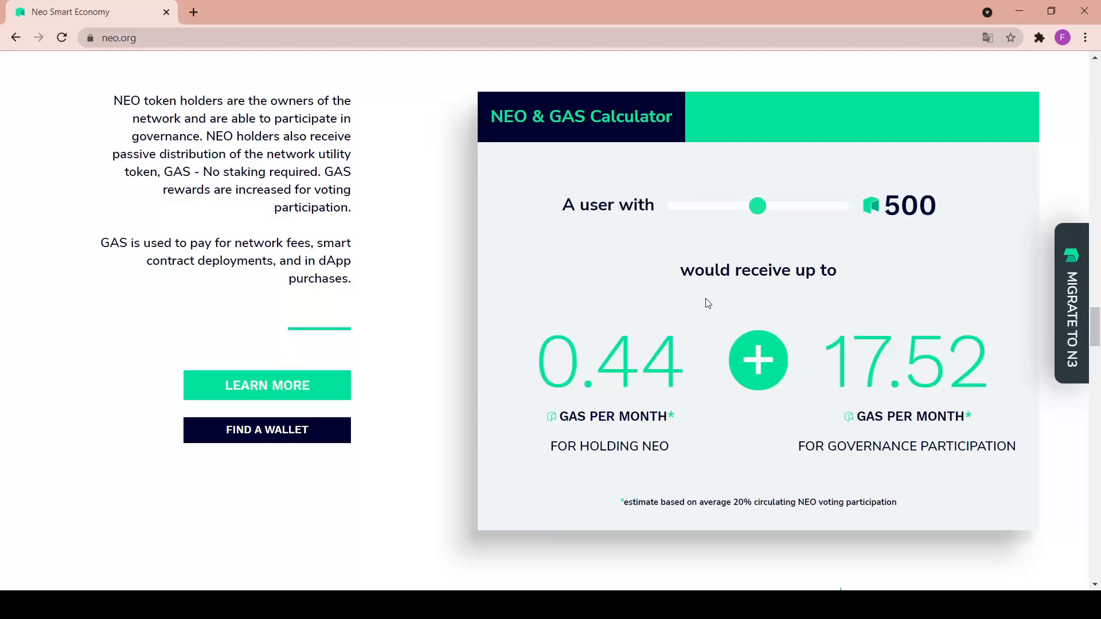
pyautogui.moveTo(711, 468)
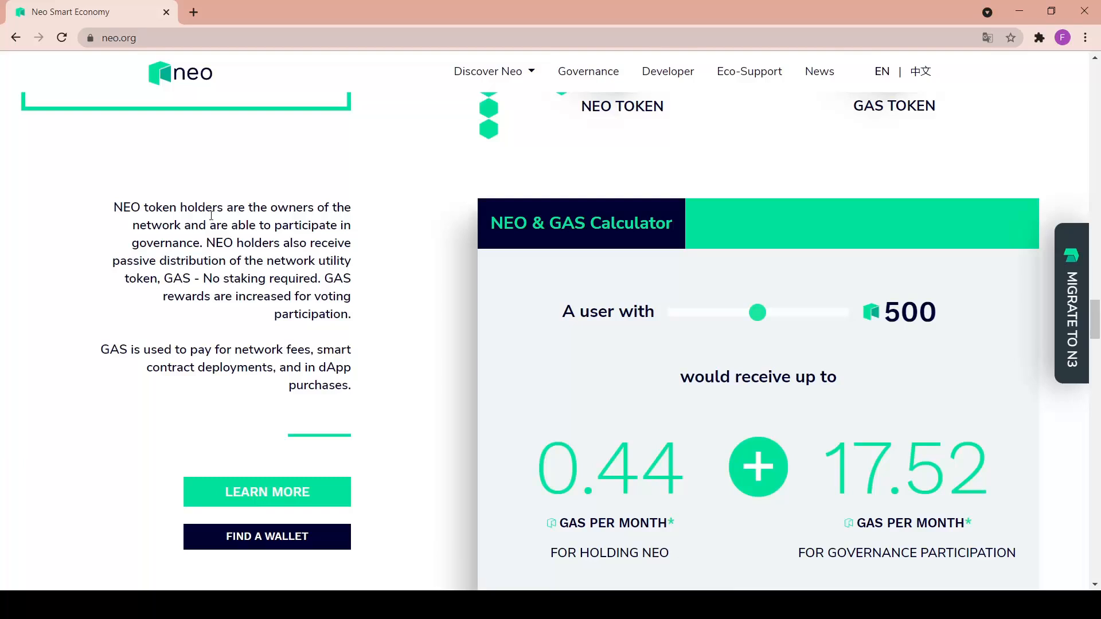
pyautogui.moveTo(275, 225)
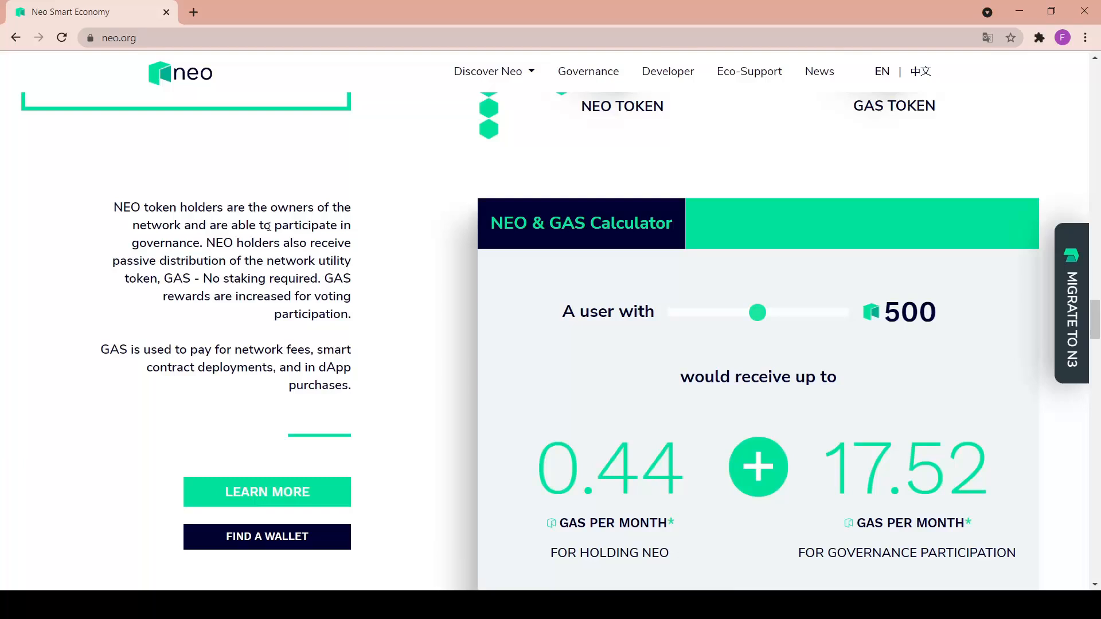
pyautogui.moveTo(369, 234)
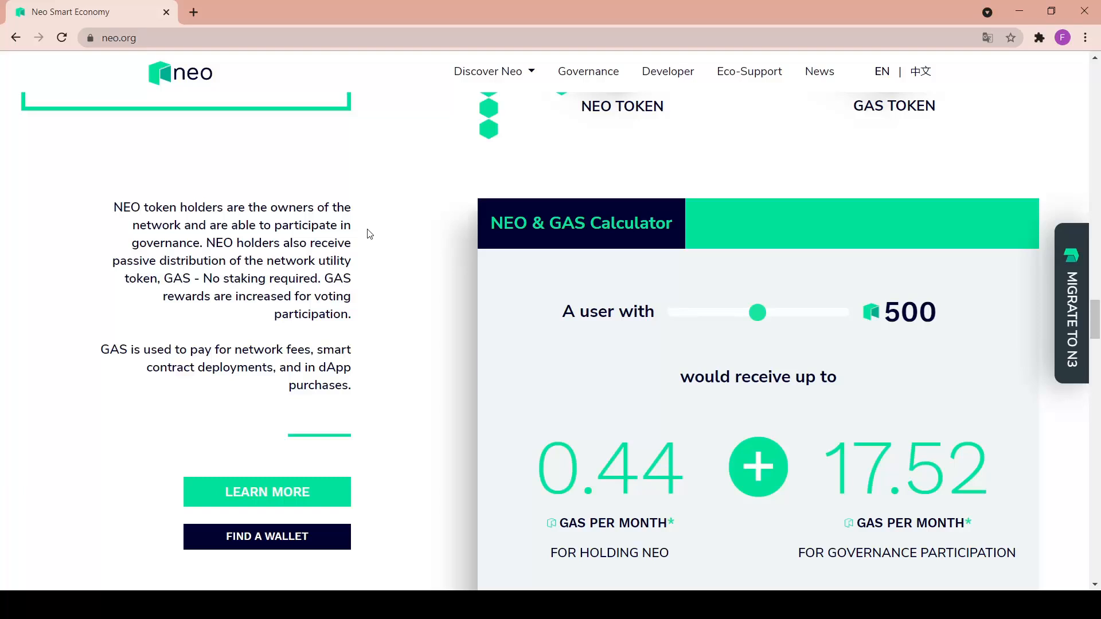
pyautogui.scroll(-3)
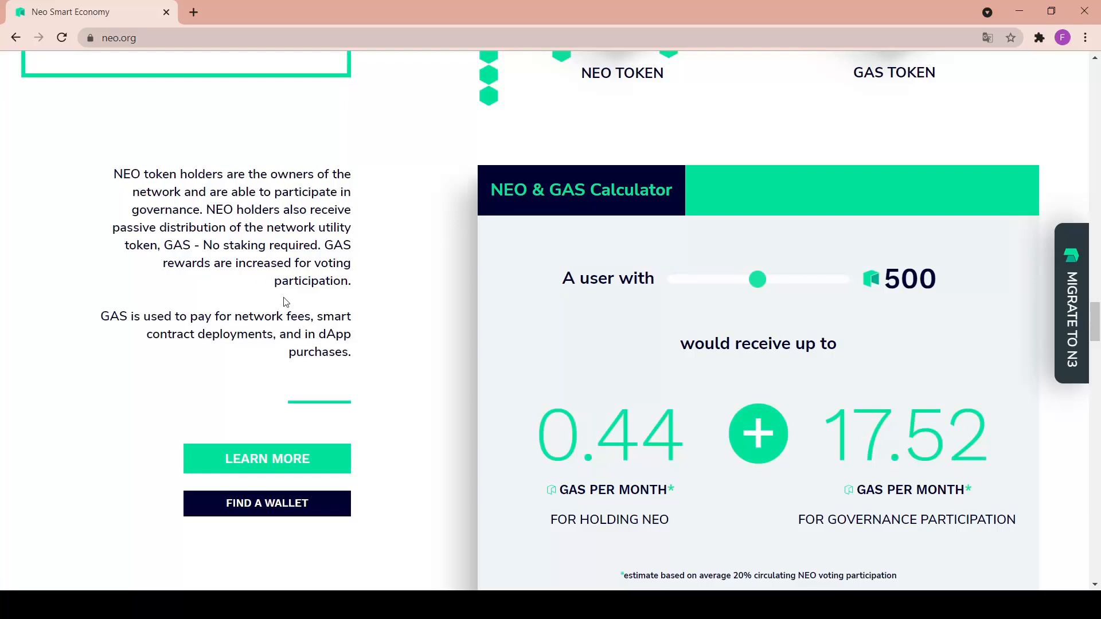
pyautogui.moveTo(454, 353)
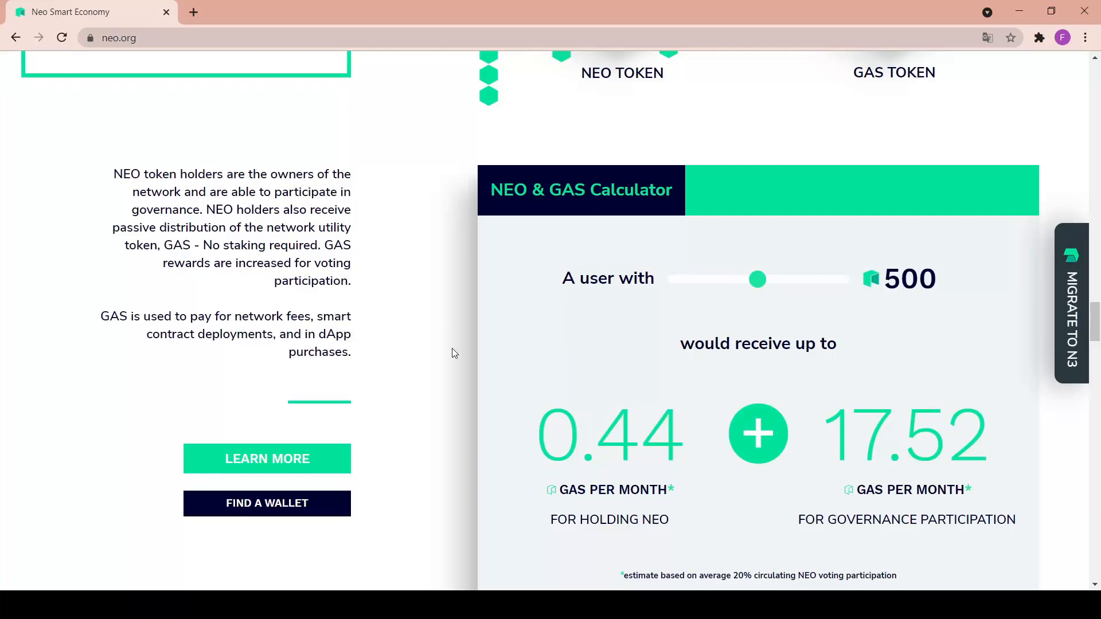
# Drag the calculator slider from 500 NEO to the 1000 NEO maximum
pyautogui.scroll(-3)
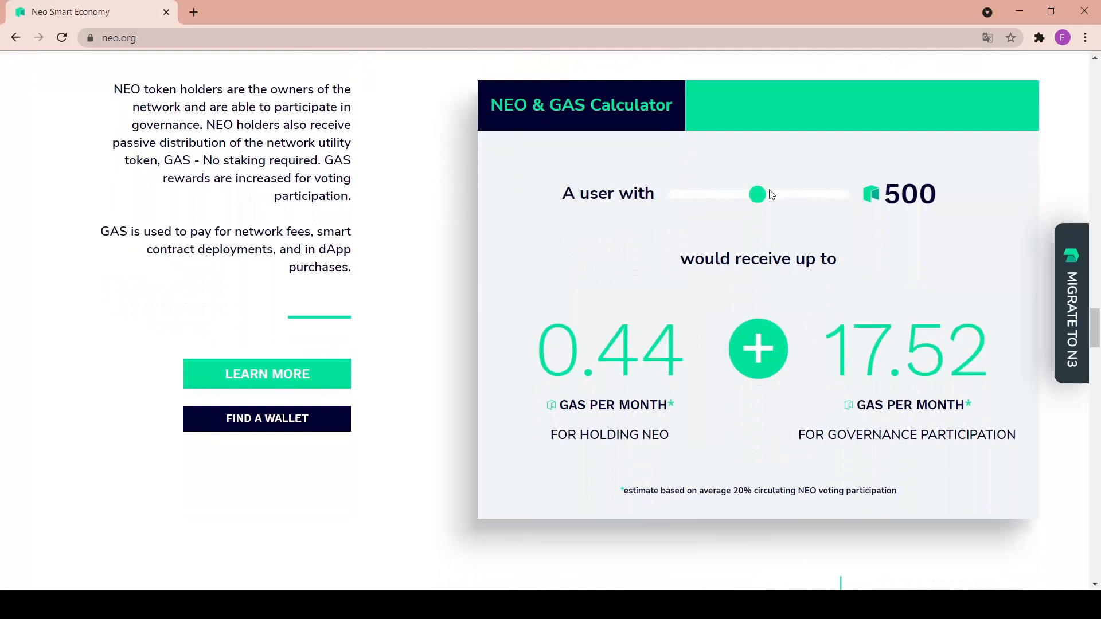
pyautogui.moveTo(757, 194); pyautogui.dragTo(804, 195)
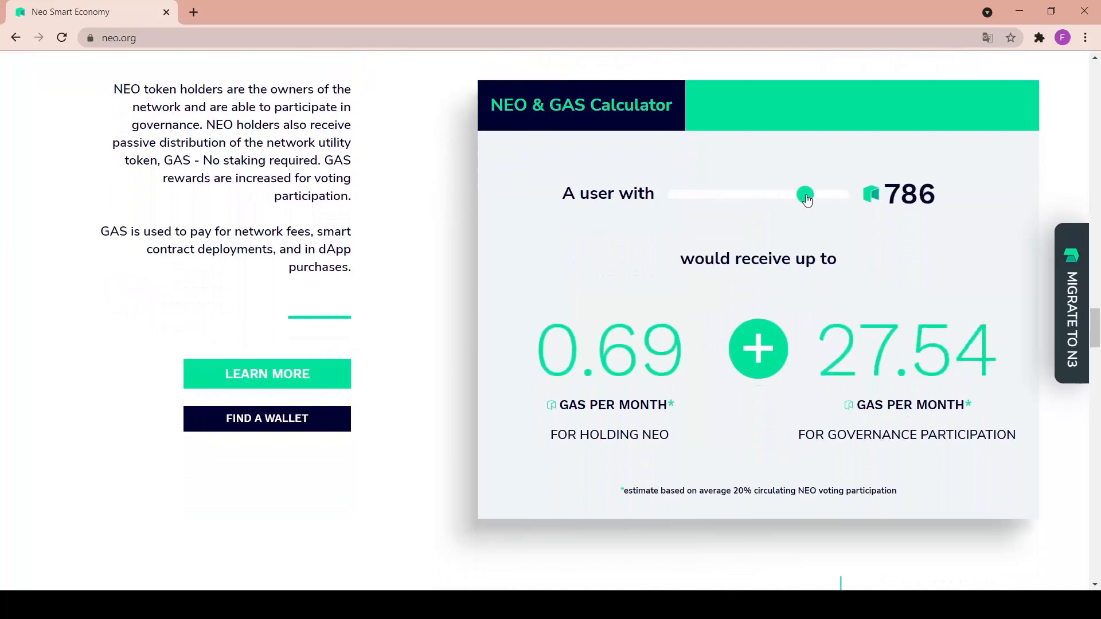
pyautogui.moveTo(806, 194); pyautogui.dragTo(841, 194)
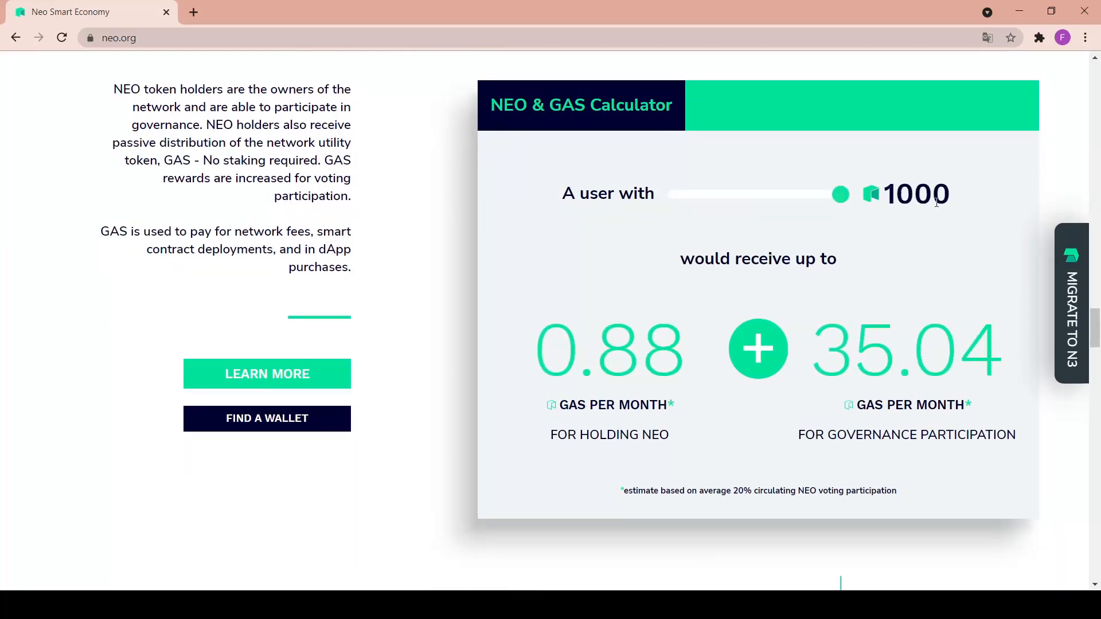
pyautogui.moveTo(849, 221)
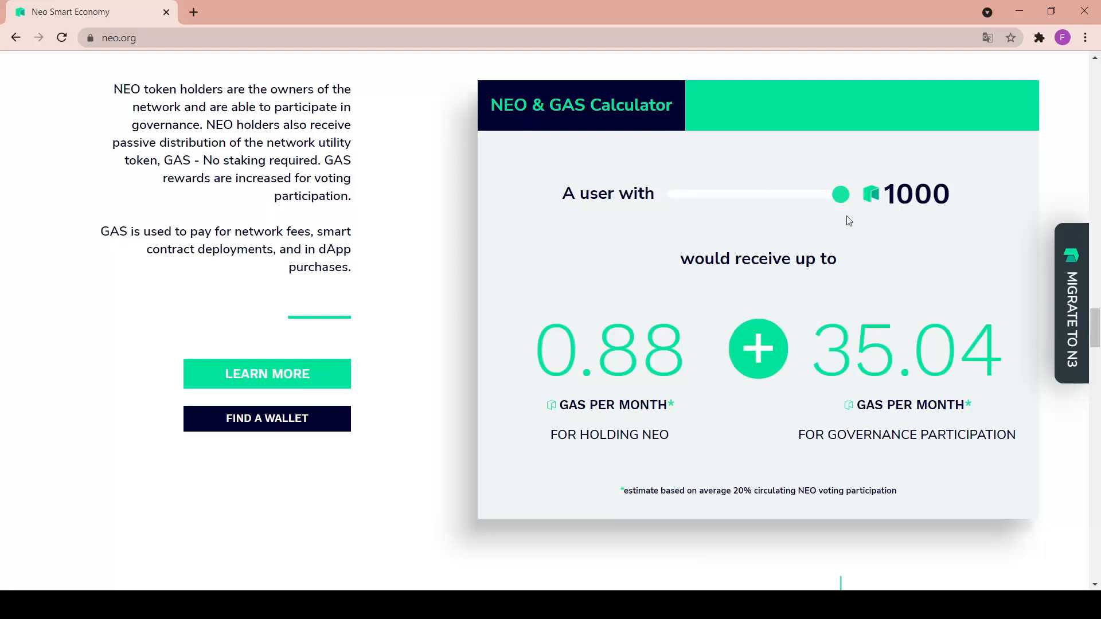
pyautogui.moveTo(993, 429)
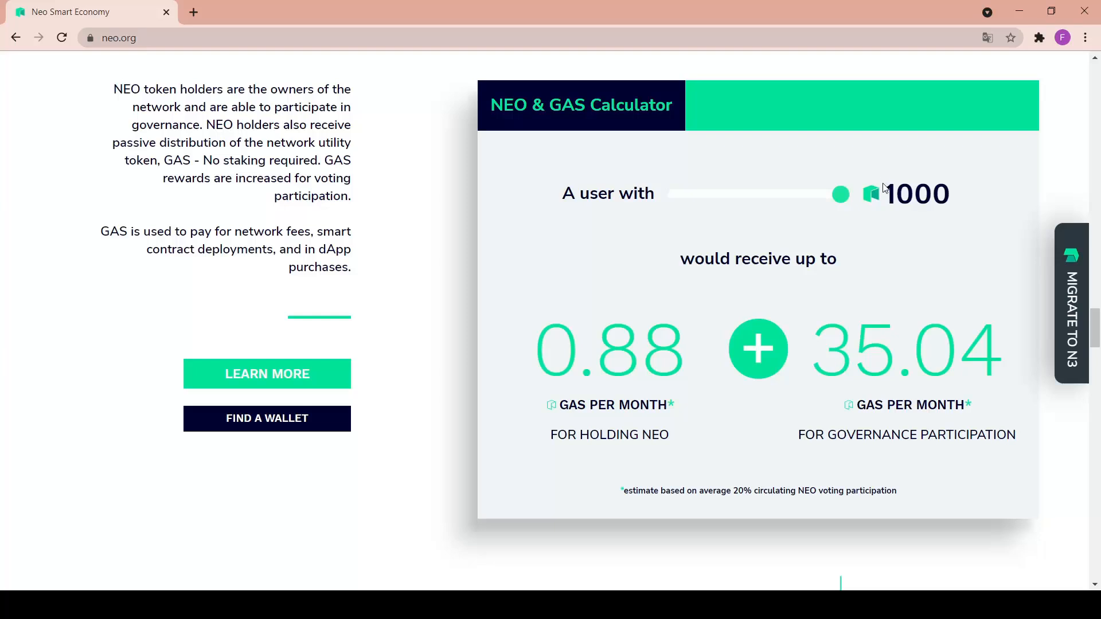
pyautogui.moveTo(910, 328)
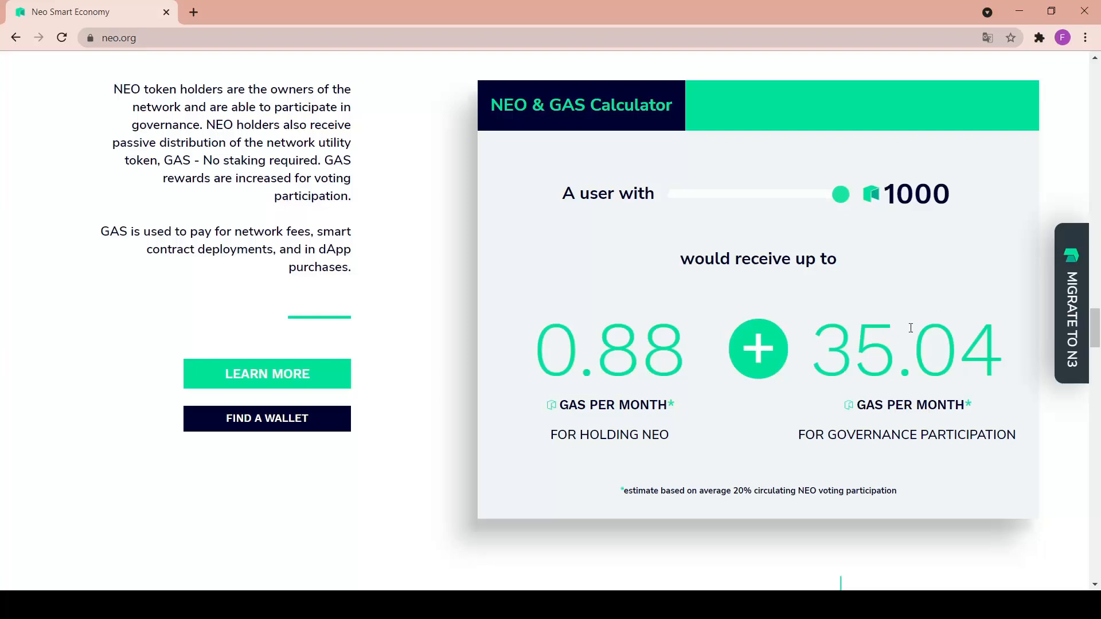
pyautogui.moveTo(802, 410)
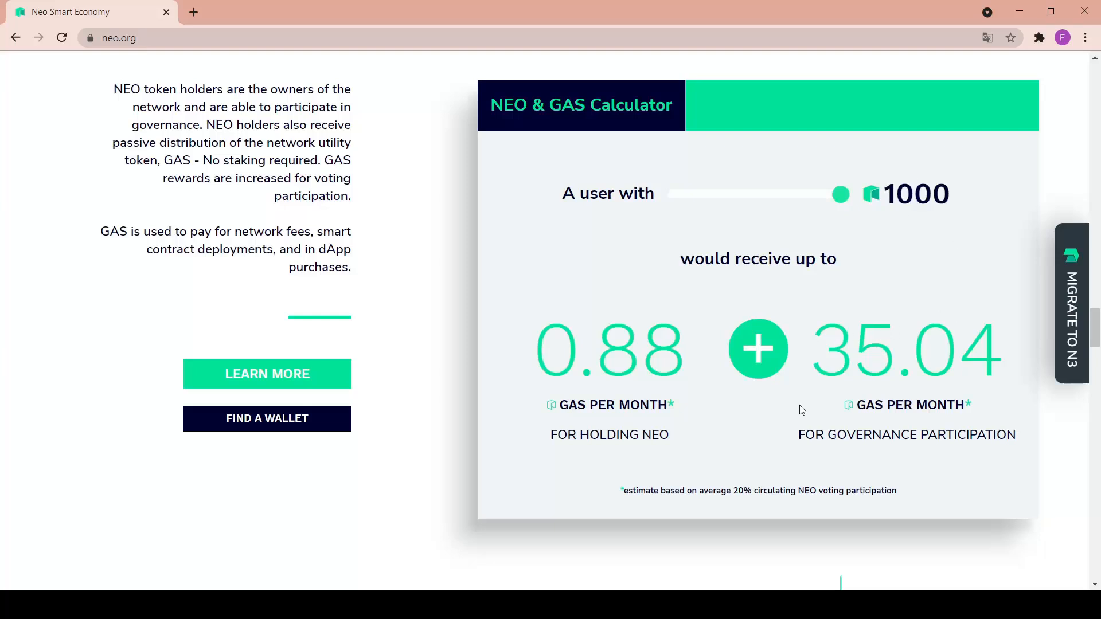
pyautogui.scroll(-3)
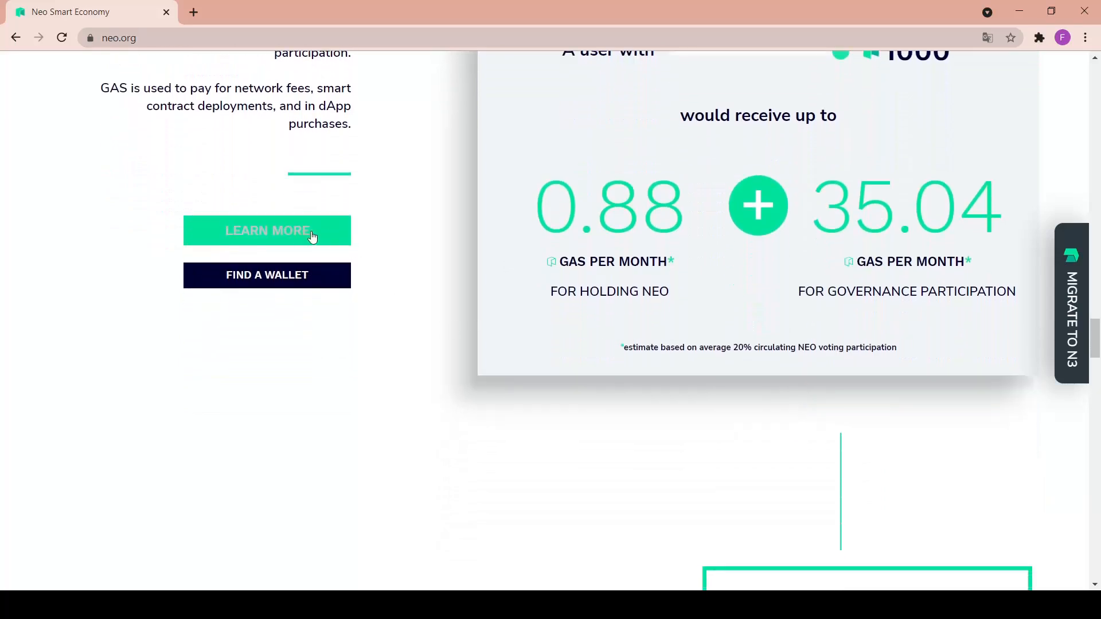
pyautogui.moveTo(264, 289)
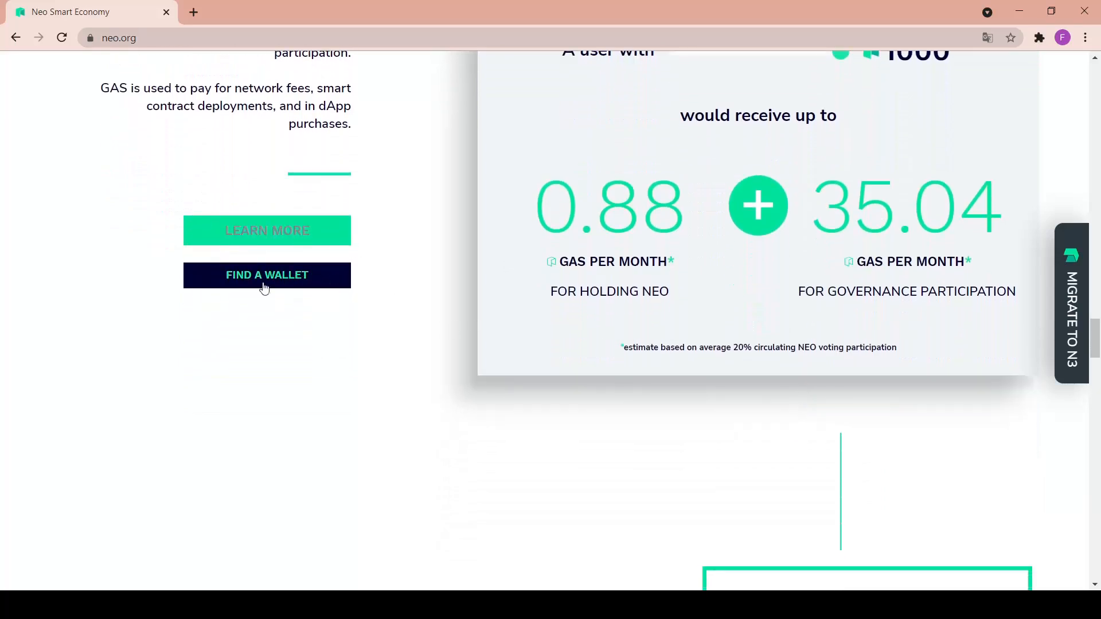
# Scroll down to the On-Chain Governance guides: general guide, voting, committee candidate registration
pyautogui.scroll(-3)
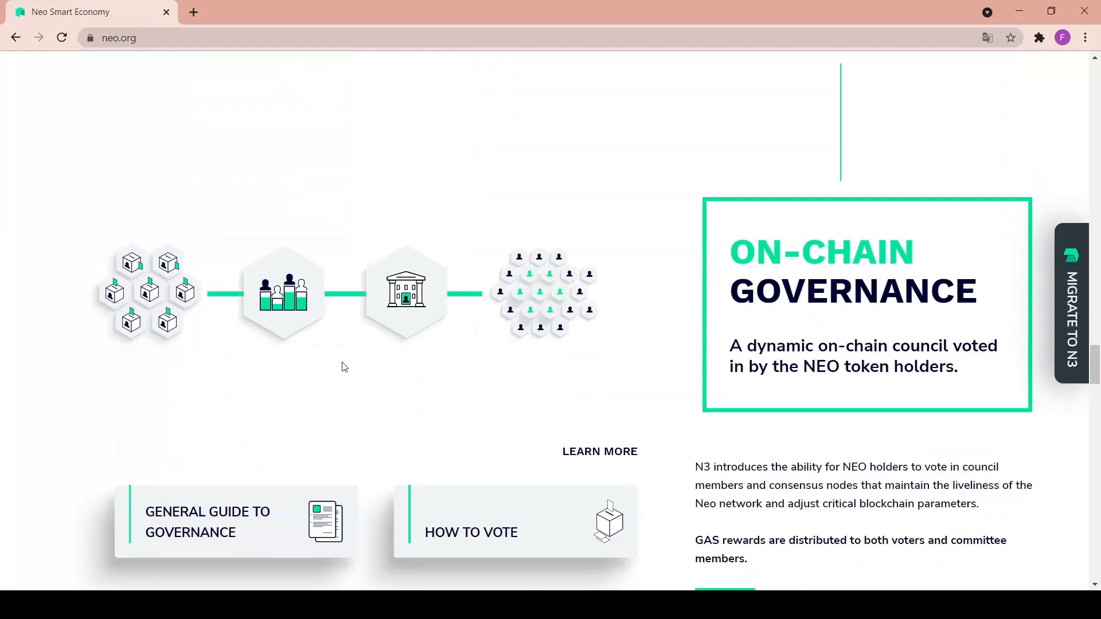
pyautogui.scroll(-3)
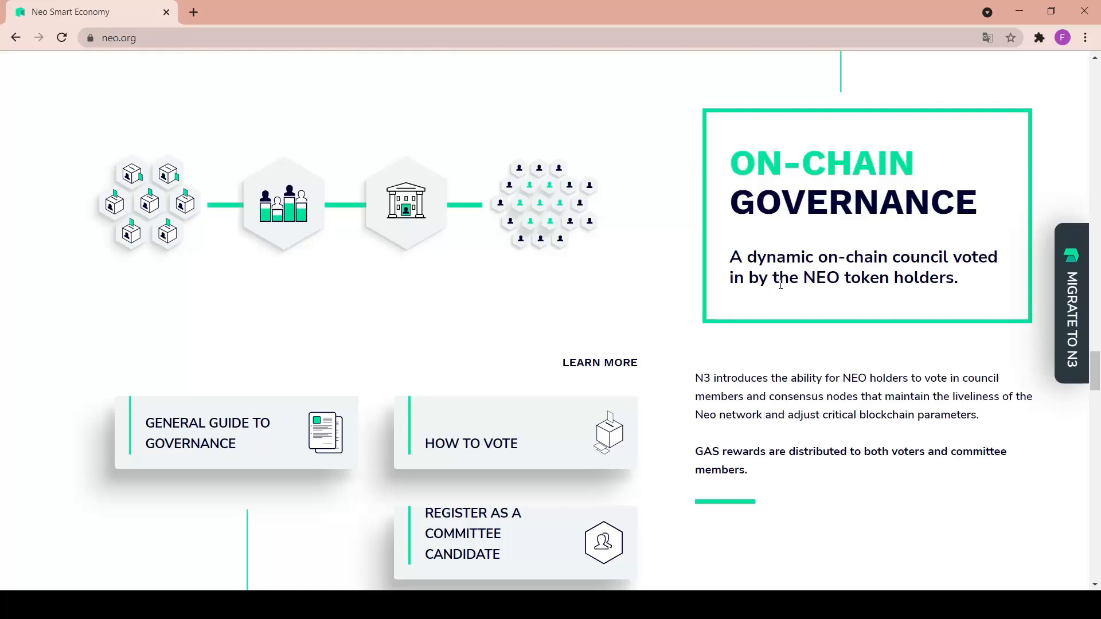
pyautogui.moveTo(750, 365)
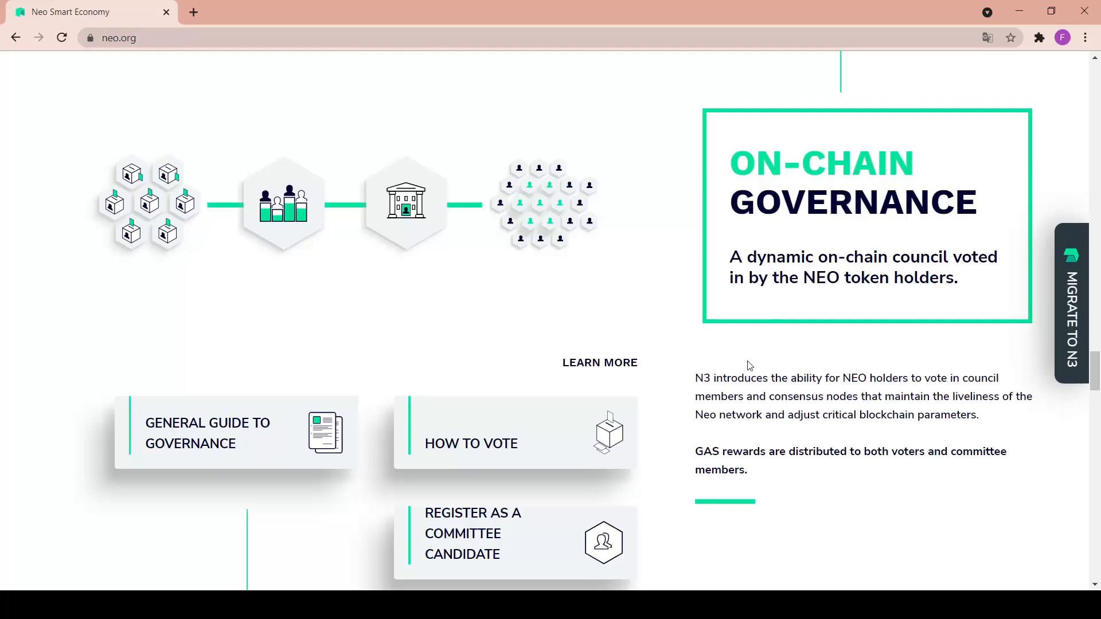
pyautogui.scroll(-3)
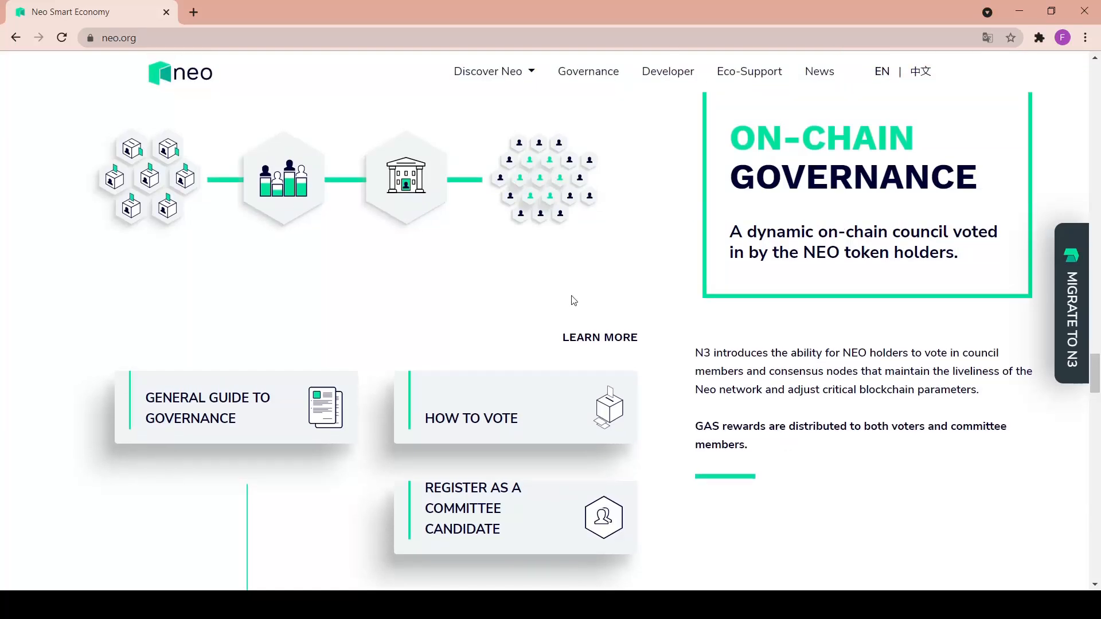
pyautogui.scroll(-3)
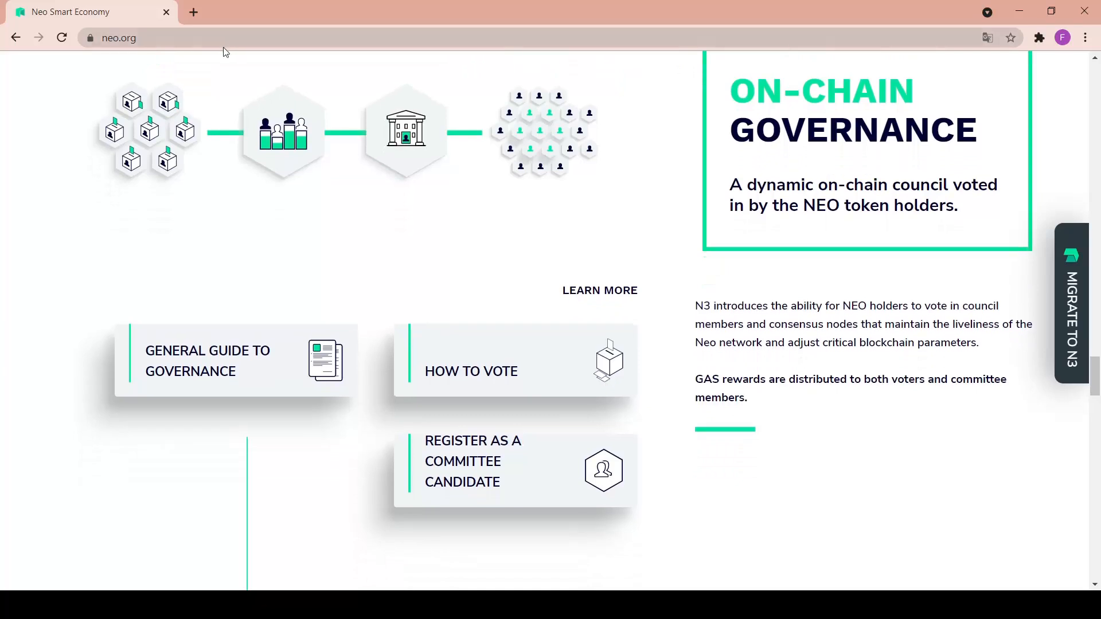
pyautogui.scroll(-3)
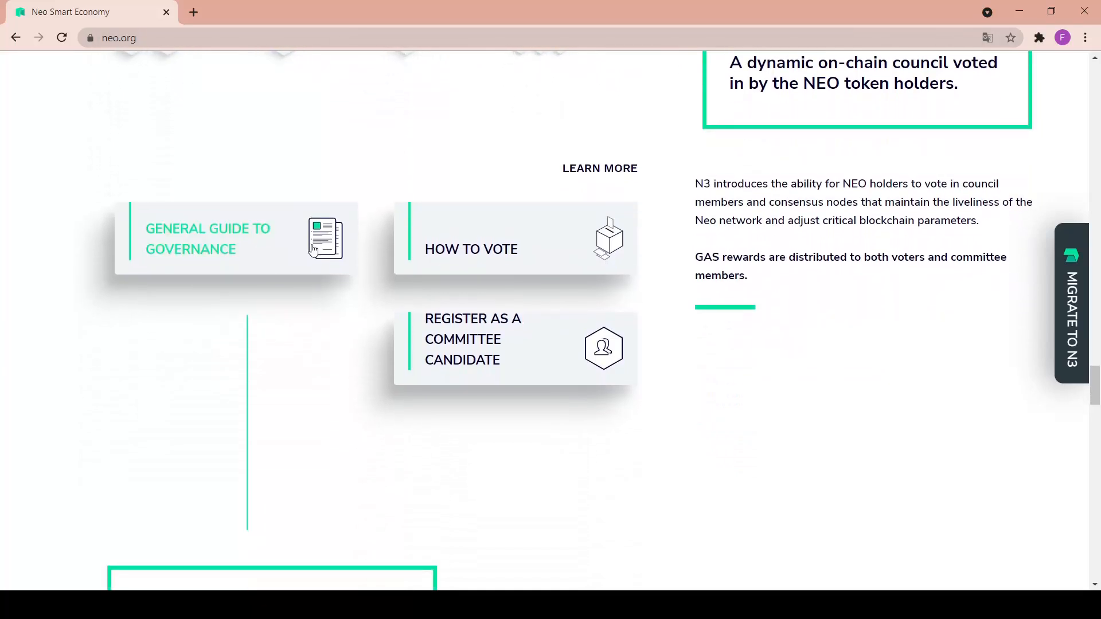
pyautogui.moveTo(739, 335)
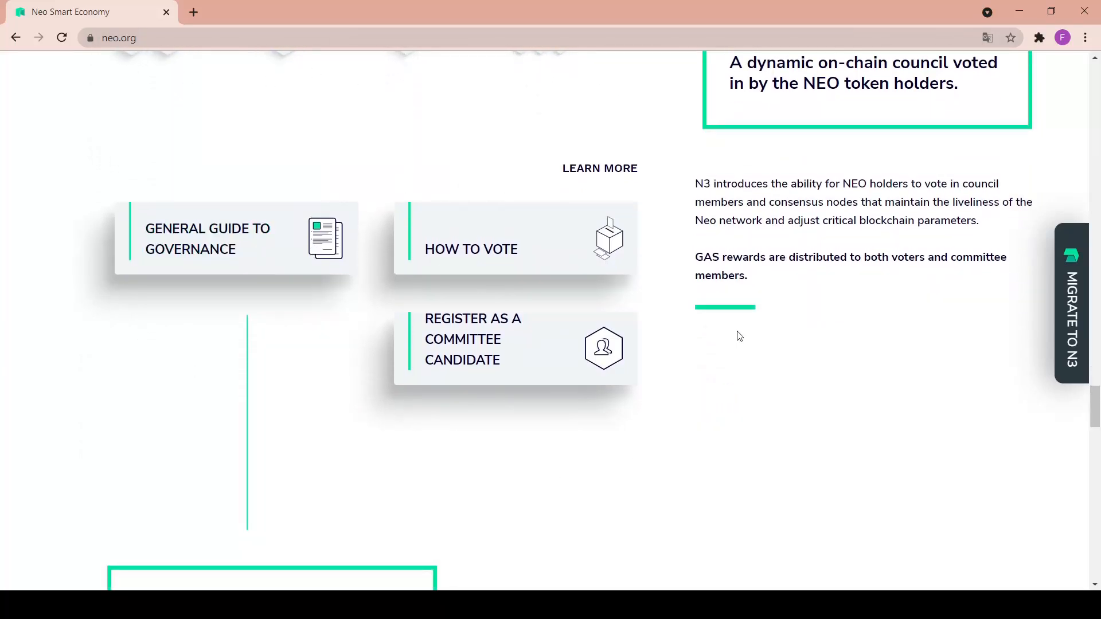
pyautogui.moveTo(265, 279)
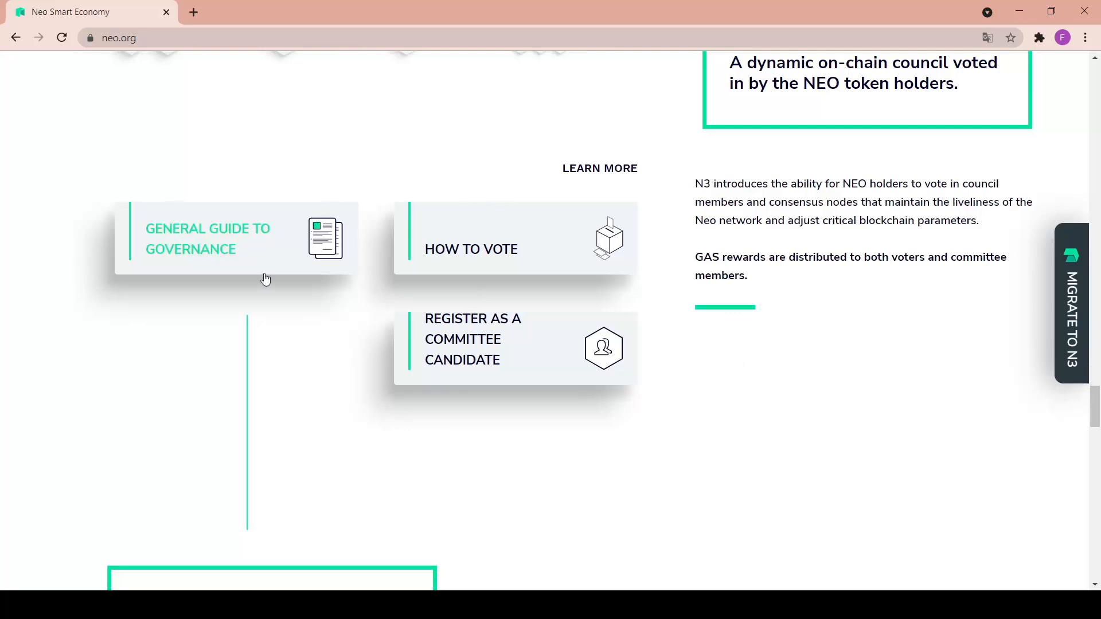
pyautogui.moveTo(554, 331)
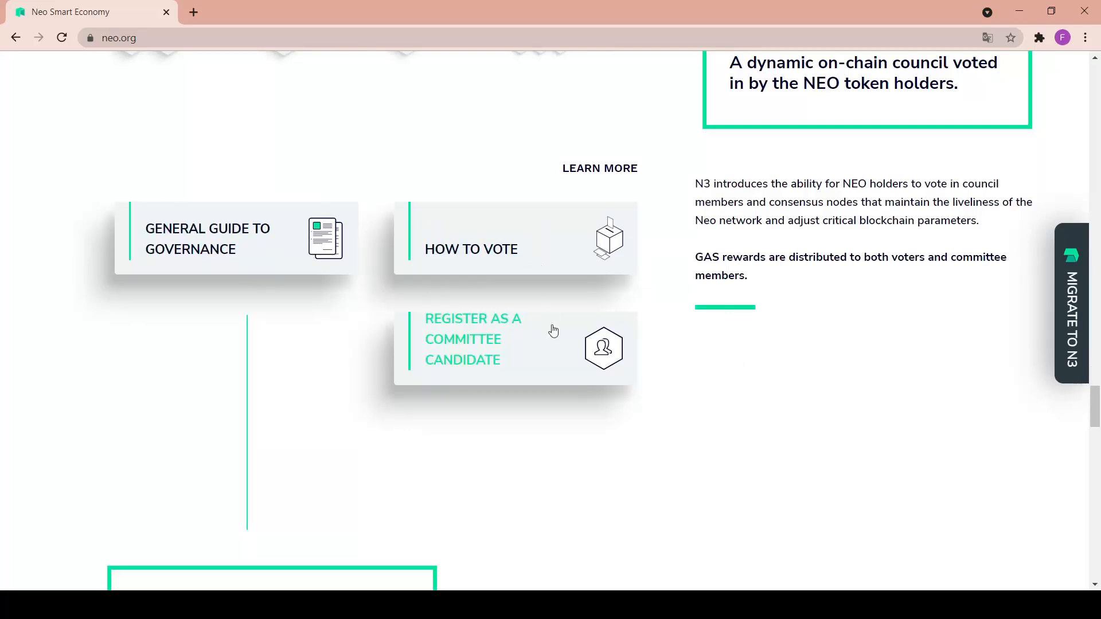
# Scroll to Global Contributors with GitHub stats of 3.2K stars, 927 forks, 386 subscribers
pyautogui.scroll(-3)
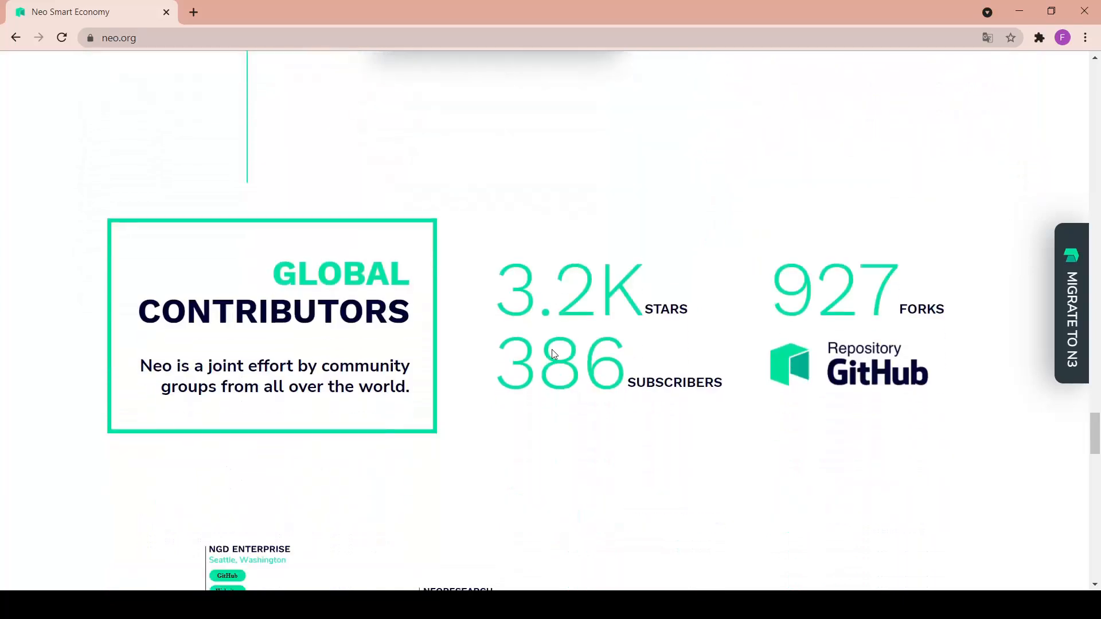
pyautogui.scroll(-3)
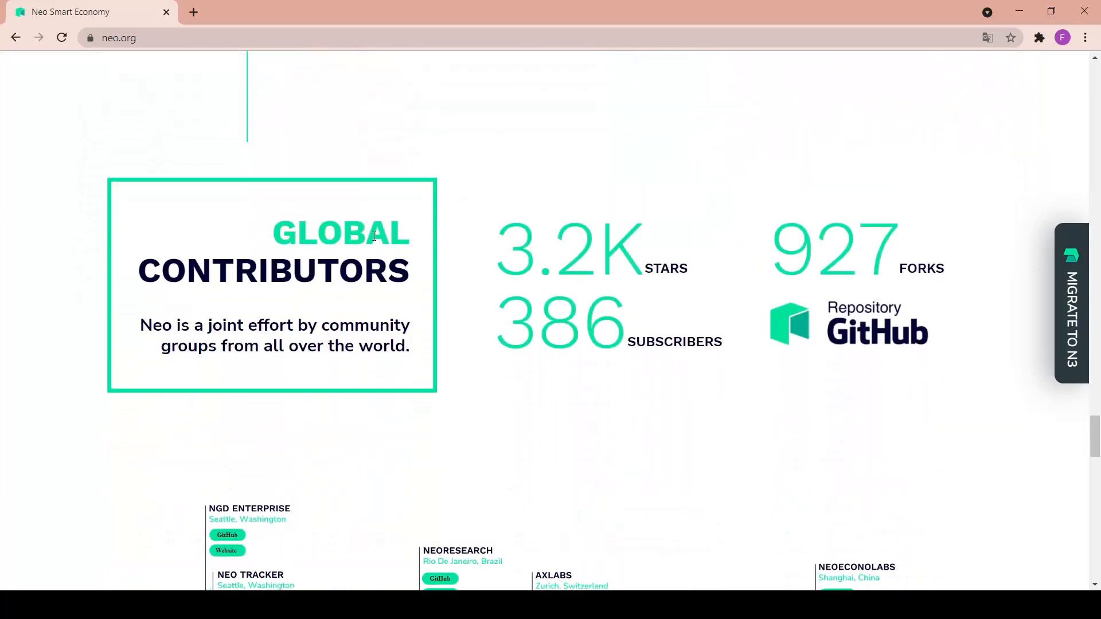
pyautogui.moveTo(204, 294)
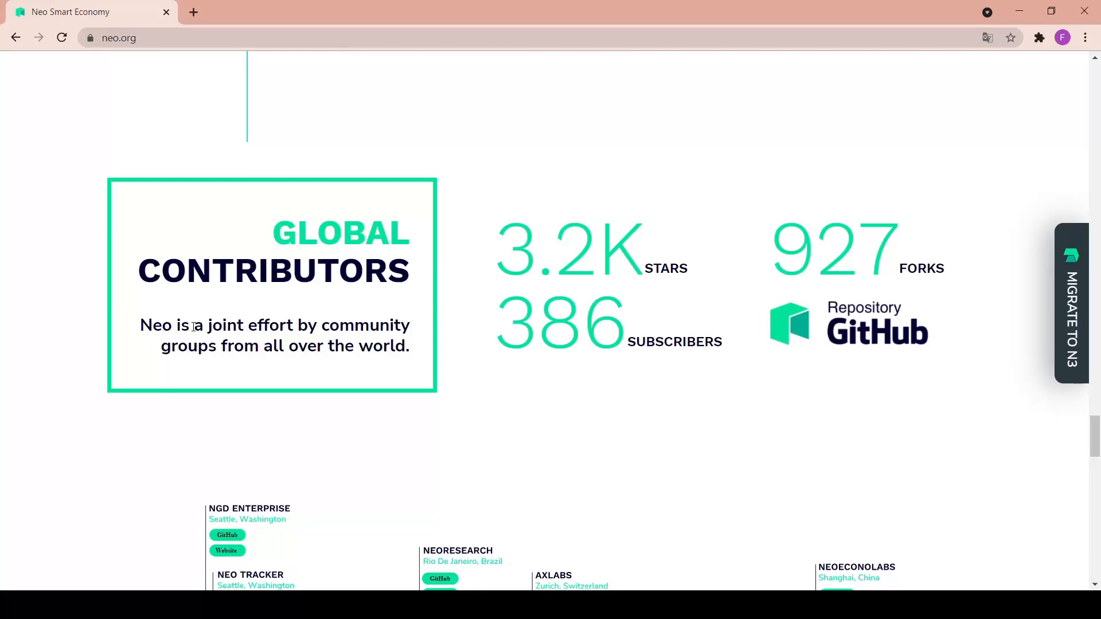
pyautogui.moveTo(326, 305)
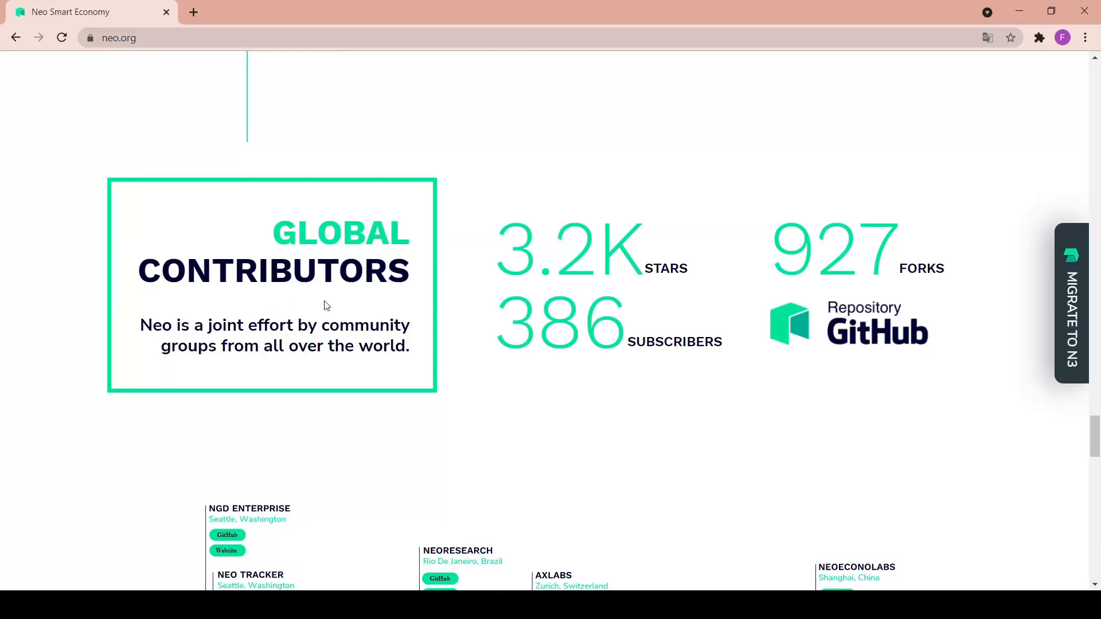
pyautogui.moveTo(654, 236)
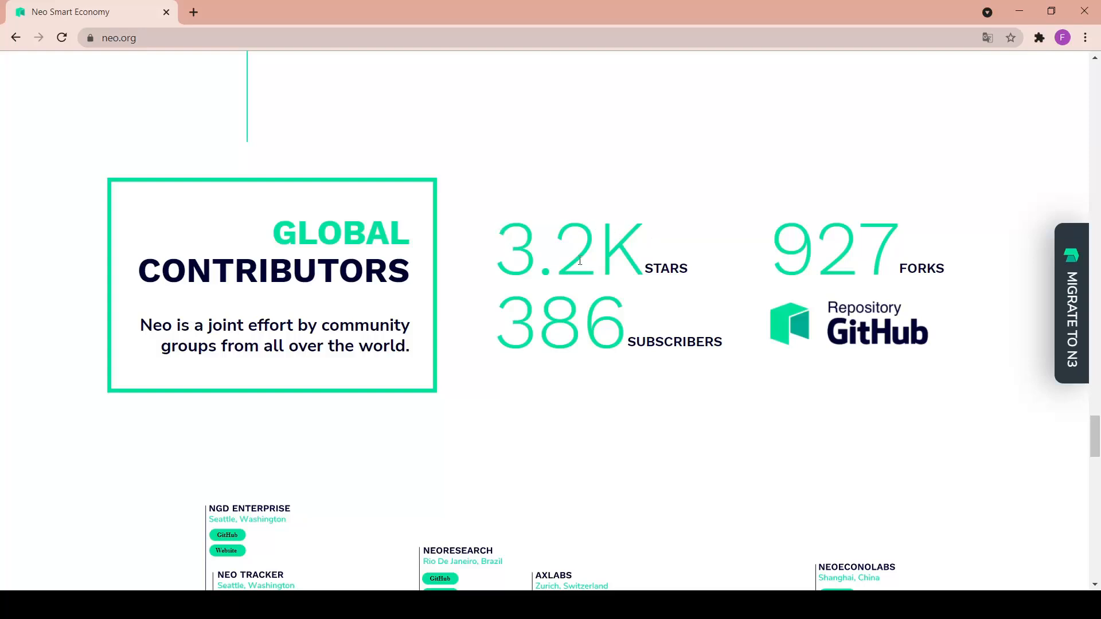
pyautogui.moveTo(881, 247)
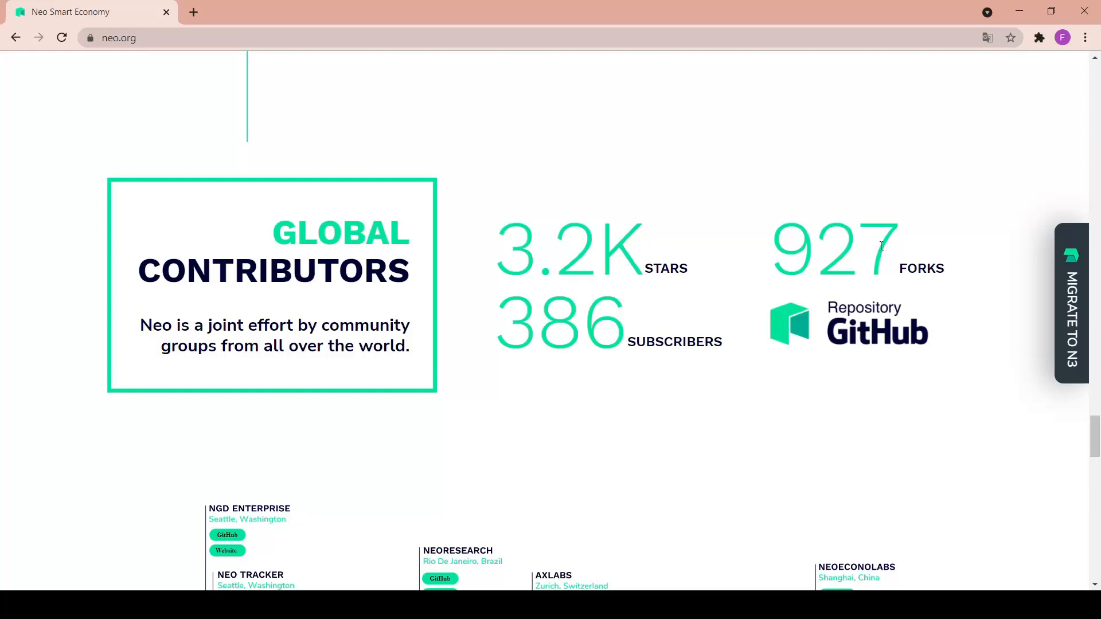
pyautogui.moveTo(570, 334)
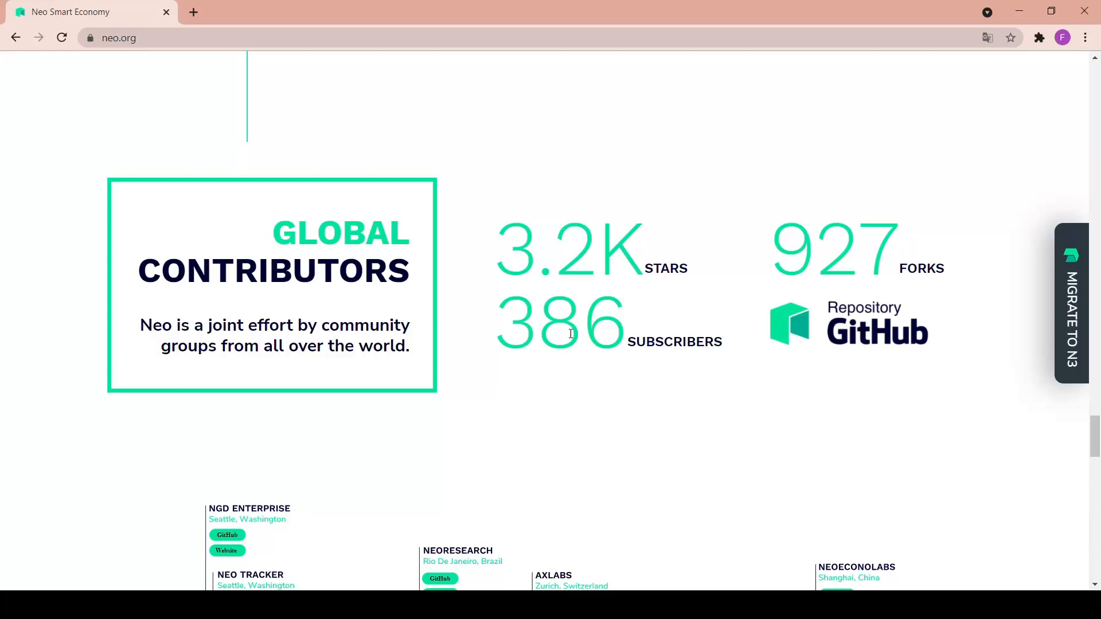
pyautogui.scroll(-3)
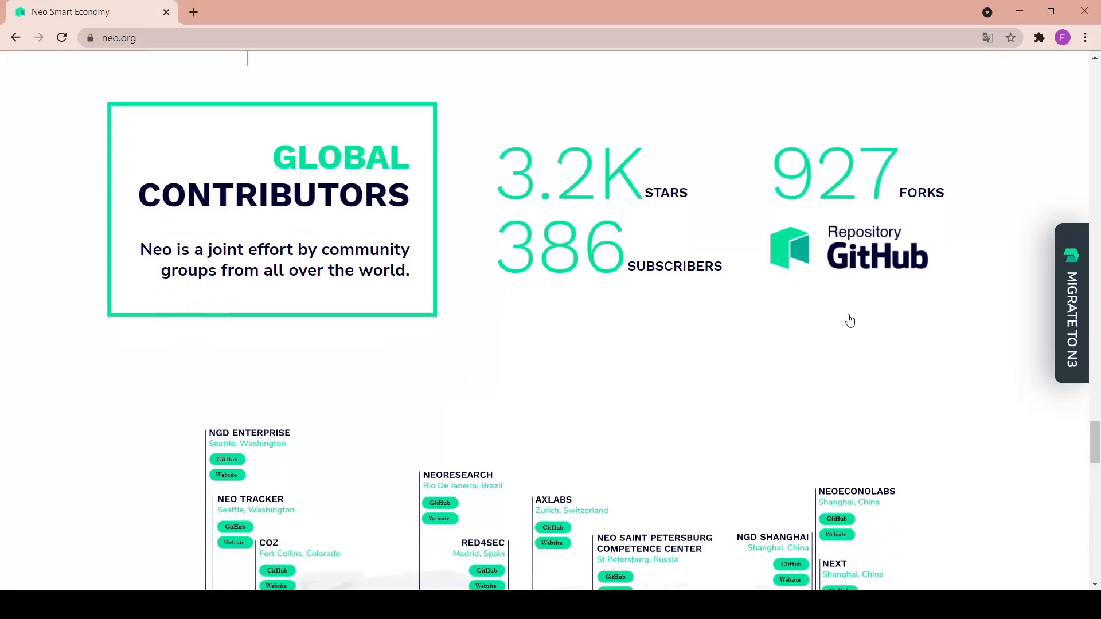
# Scroll through the contributors world map to the Community, Ecosystem and Industry Partners links
pyautogui.scroll(-3)
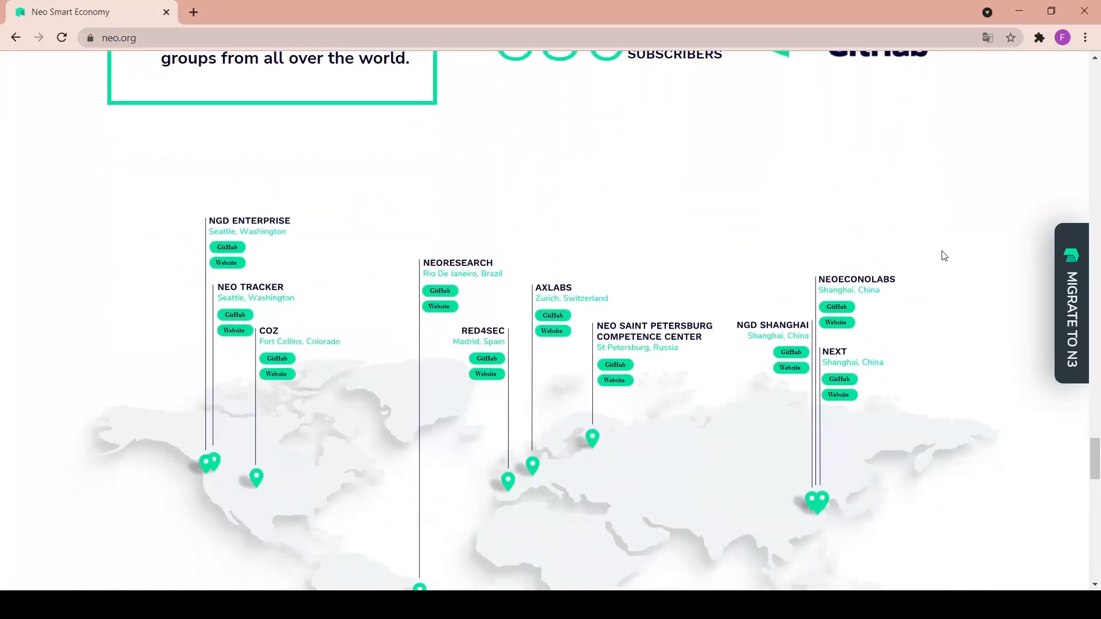
pyautogui.scroll(-3)
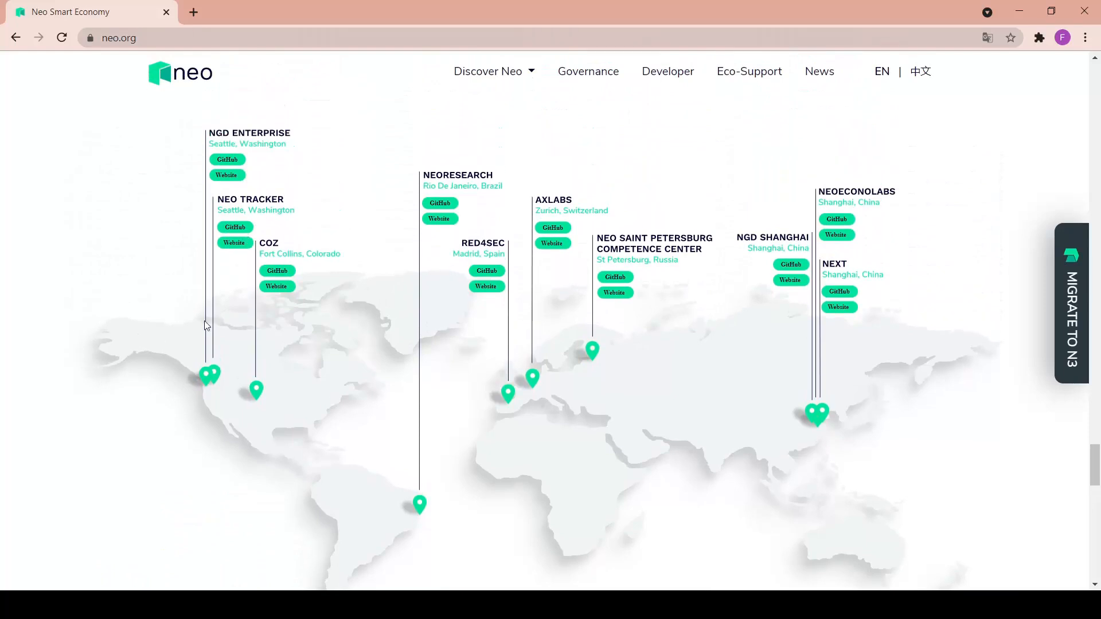
pyautogui.moveTo(162, 360)
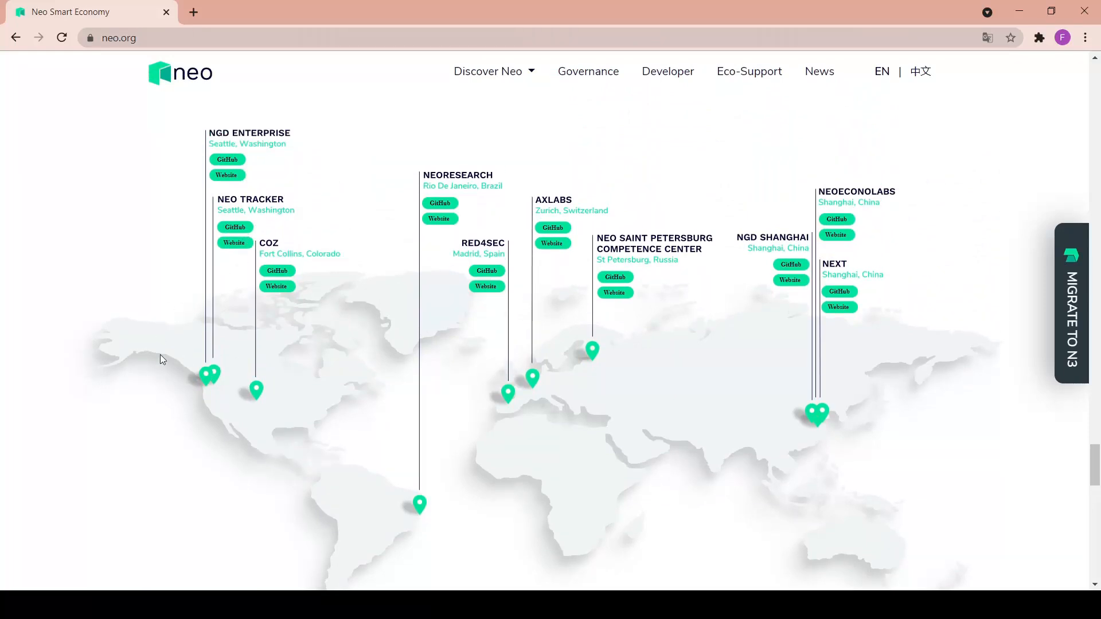
pyautogui.scroll(-3)
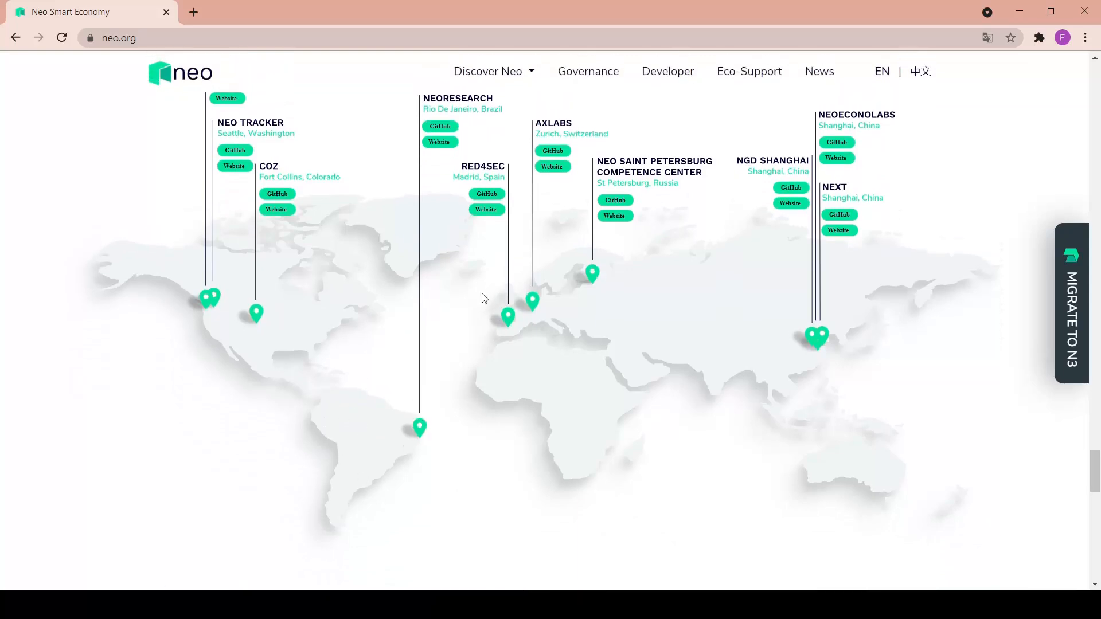
pyautogui.moveTo(740, 293)
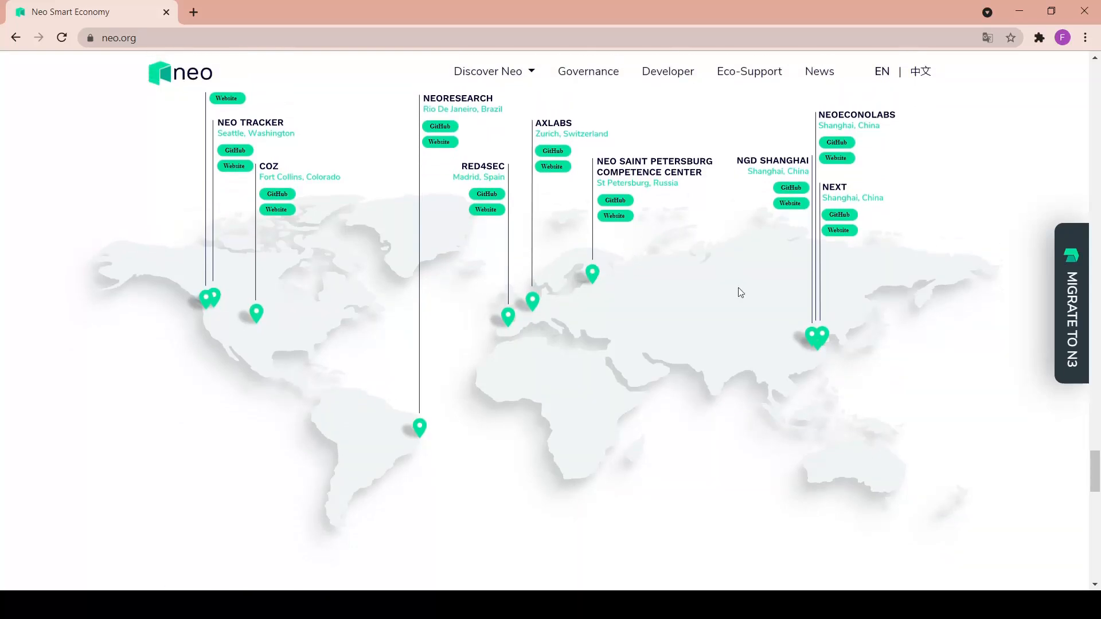
pyautogui.scroll(-3)
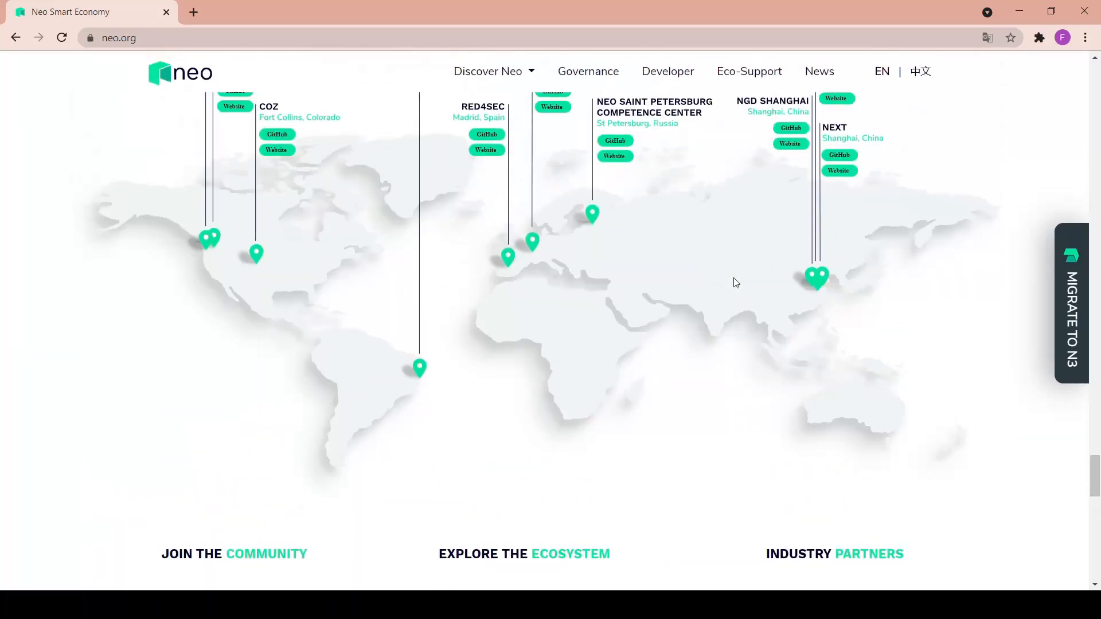
pyautogui.scroll(3)
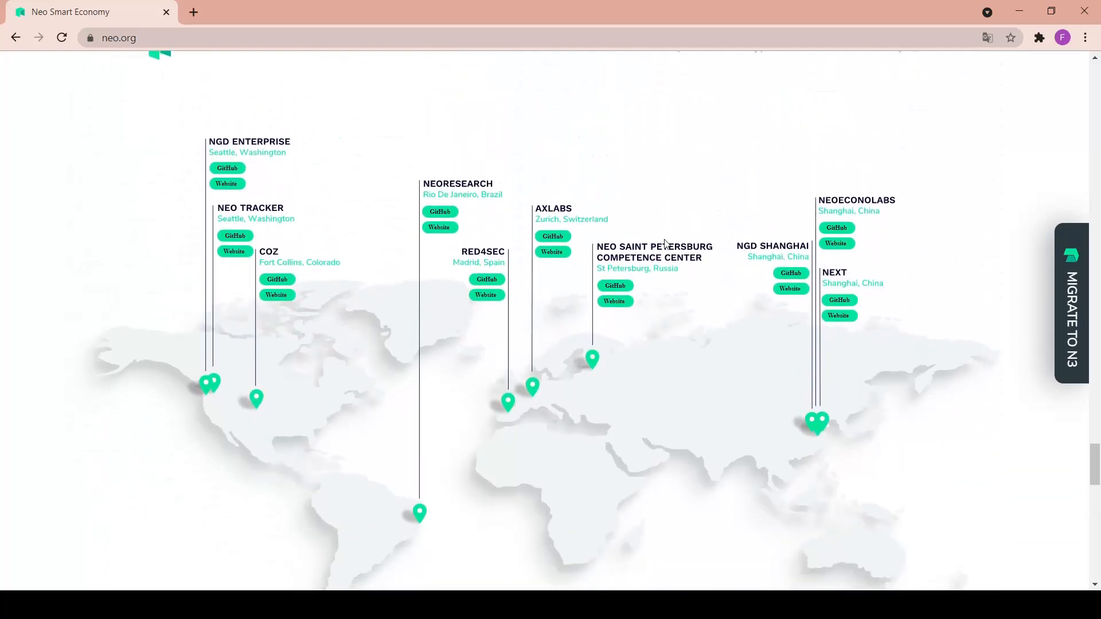
pyautogui.scroll(-3)
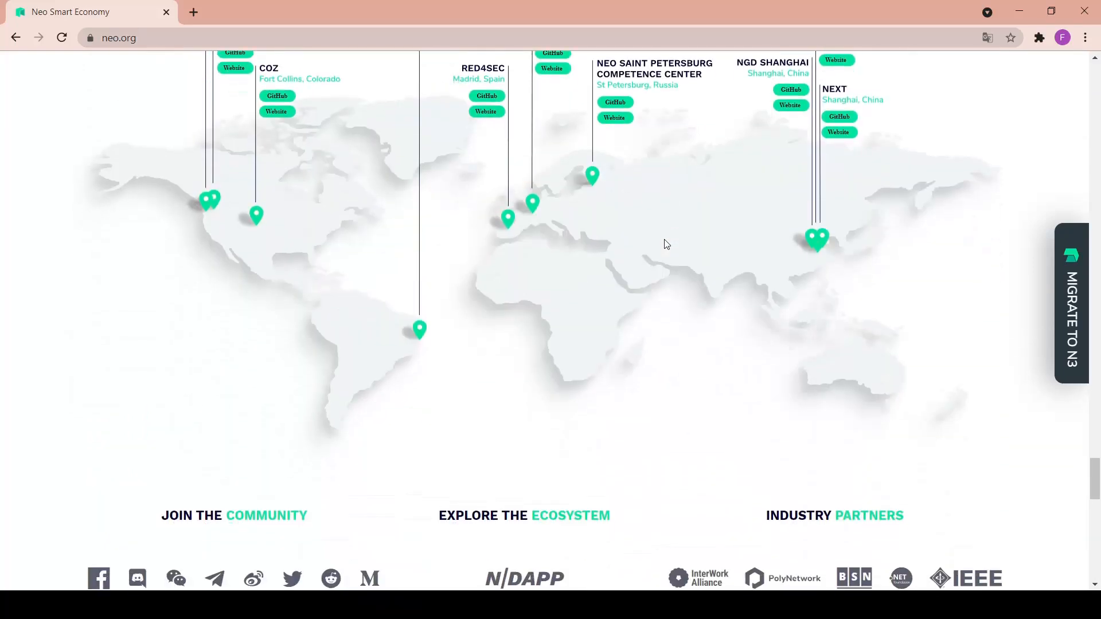
pyautogui.scroll(3)
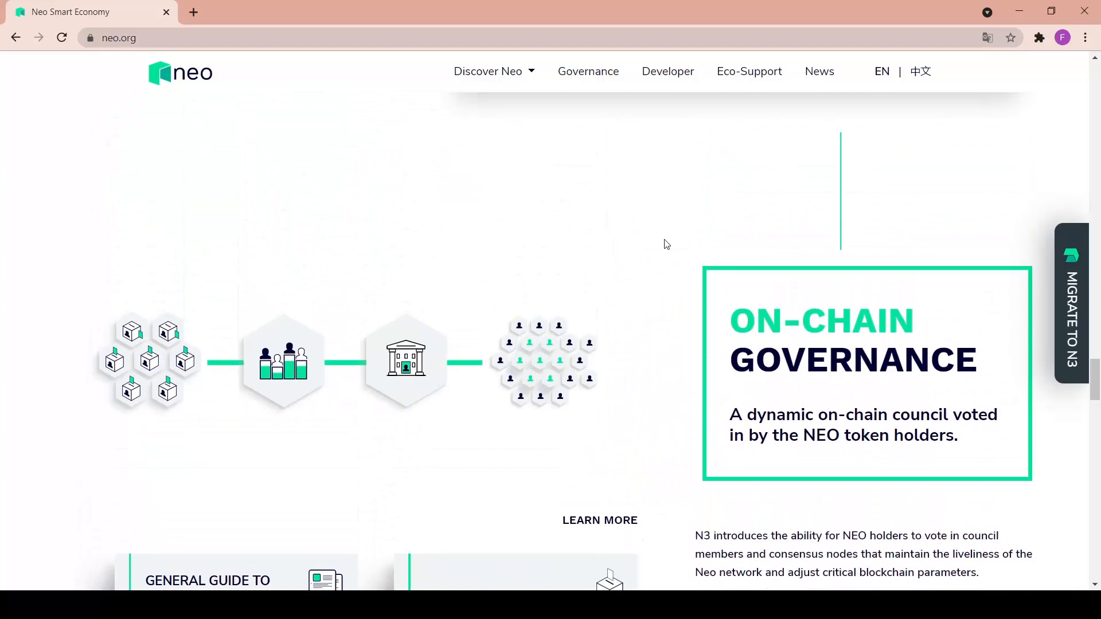
# Scroll back to the page top showing the N3 Early Bird Migration banner
pyautogui.scroll(-3)
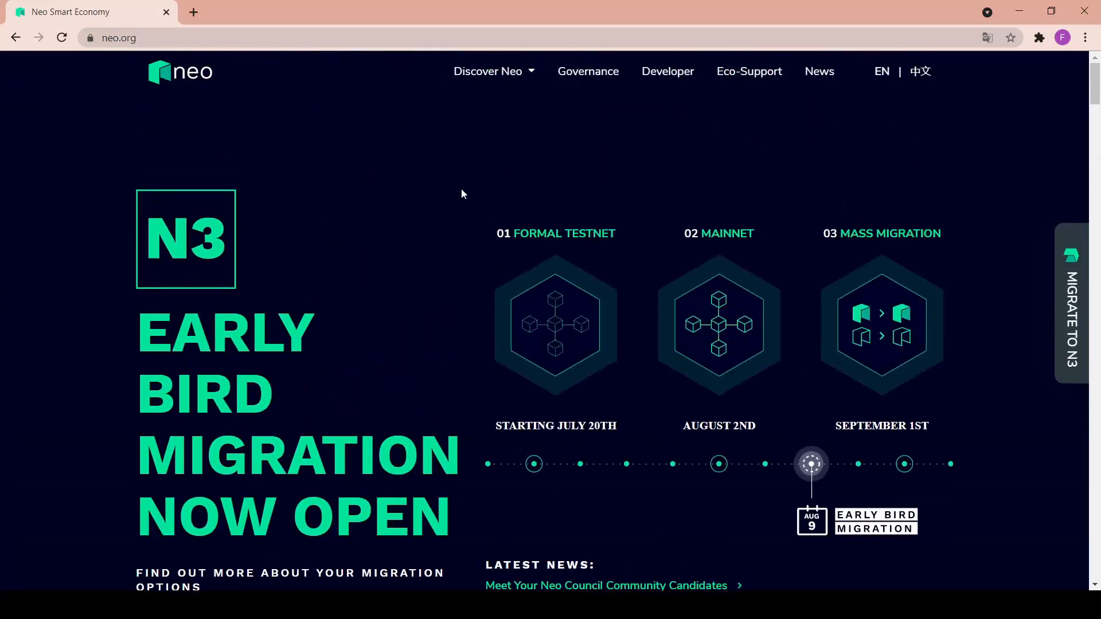
pyautogui.moveTo(458, 212)
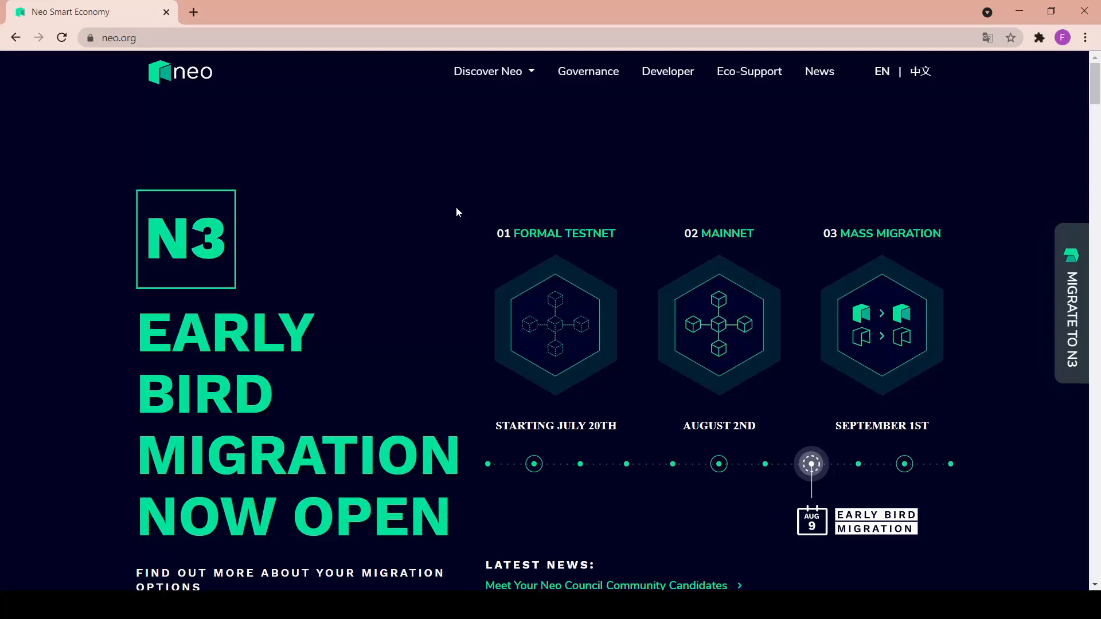
# Scroll to Building Blocks for the Next Generation Internet with One Block, Oracle and NeoFS
pyautogui.scroll(-3)
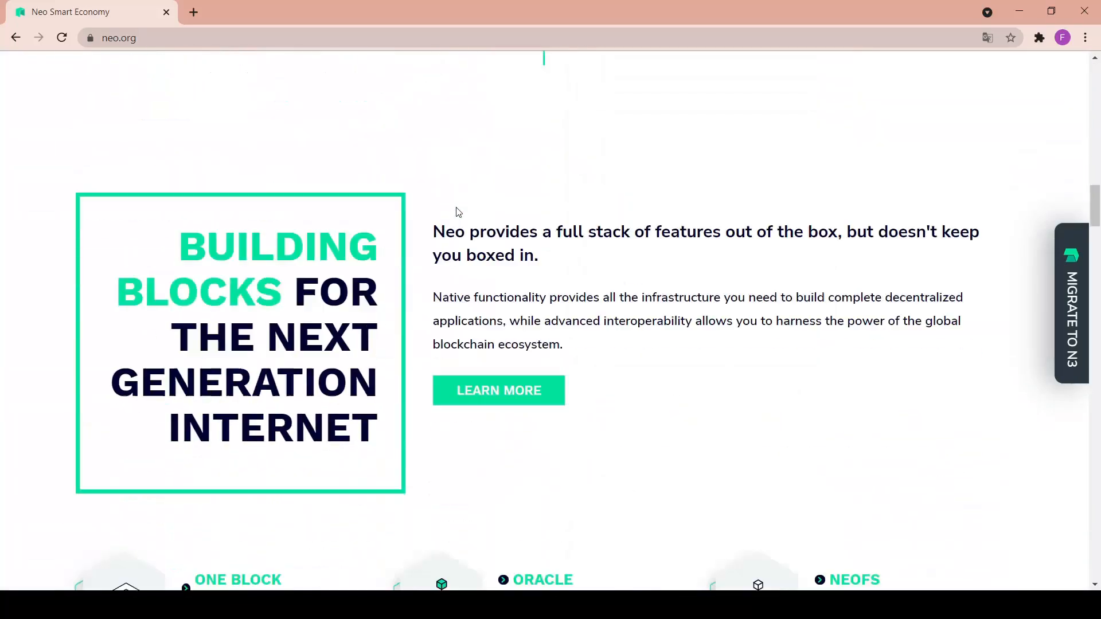
# Scroll past the Python/C#/Go/TypeScript/Java section toward the newsletter signup and footer
pyautogui.scroll(-3)
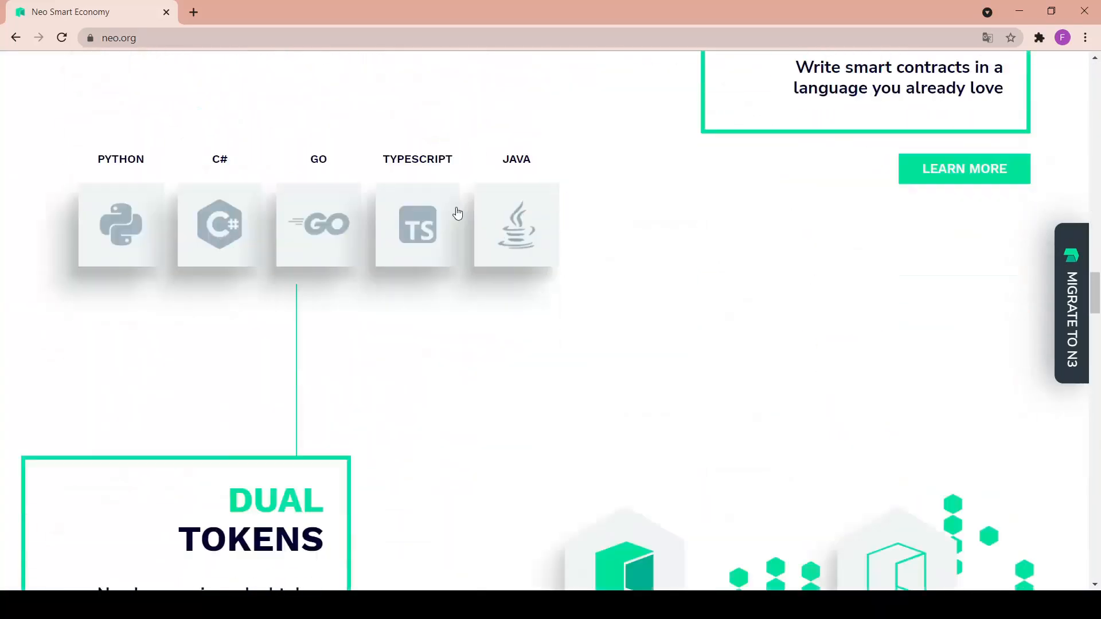
pyautogui.scroll(-3)
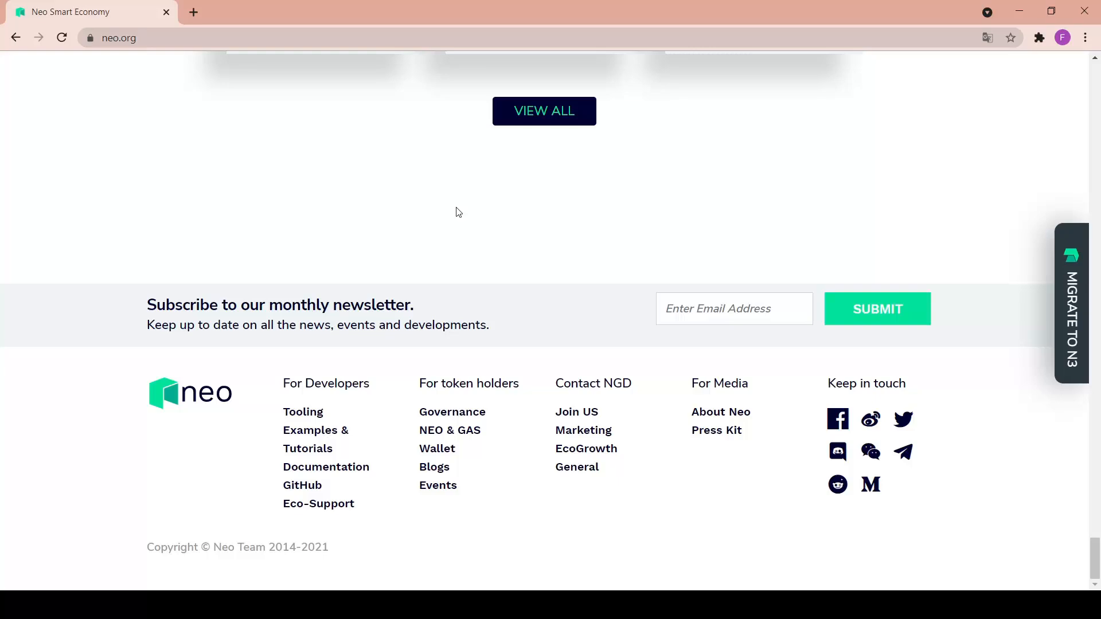
pyautogui.scroll(3)
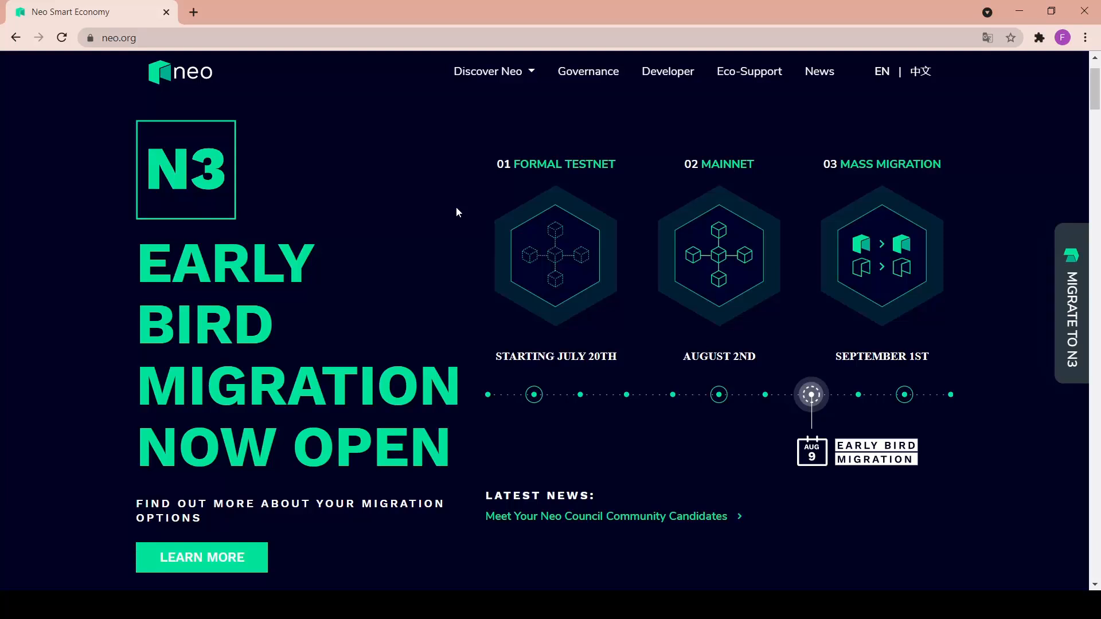
pyautogui.moveTo(382, 190)
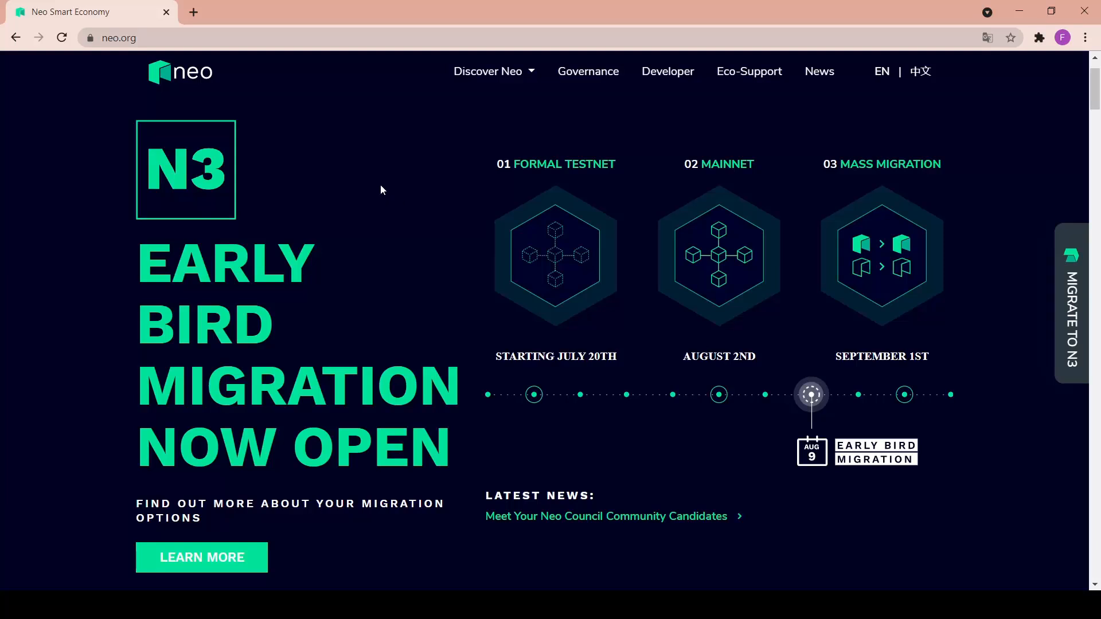
pyautogui.moveTo(383, 194)
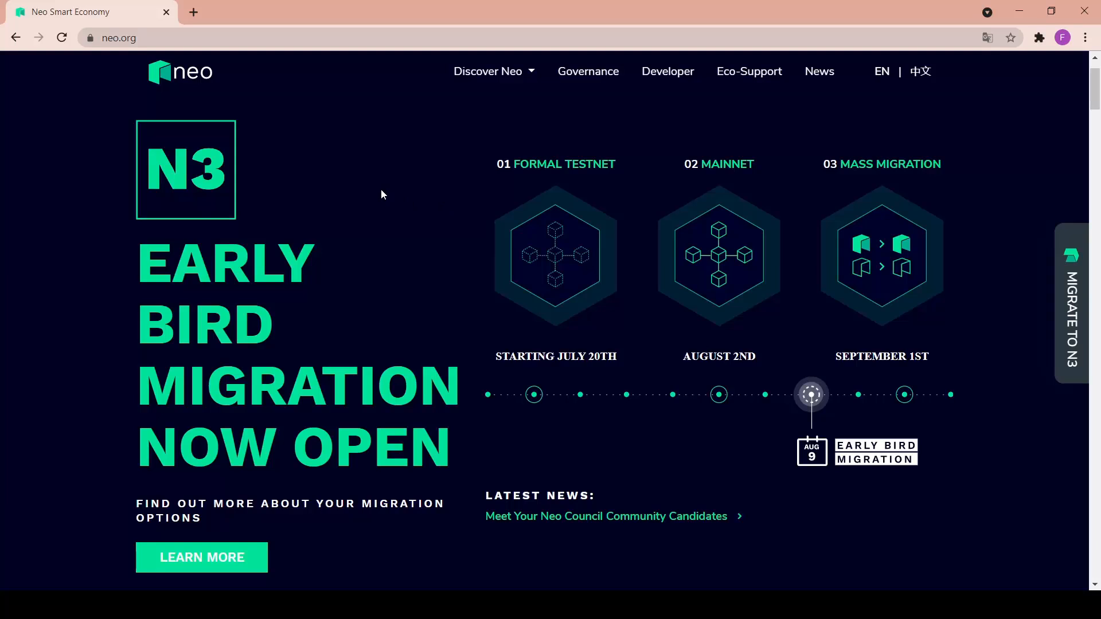